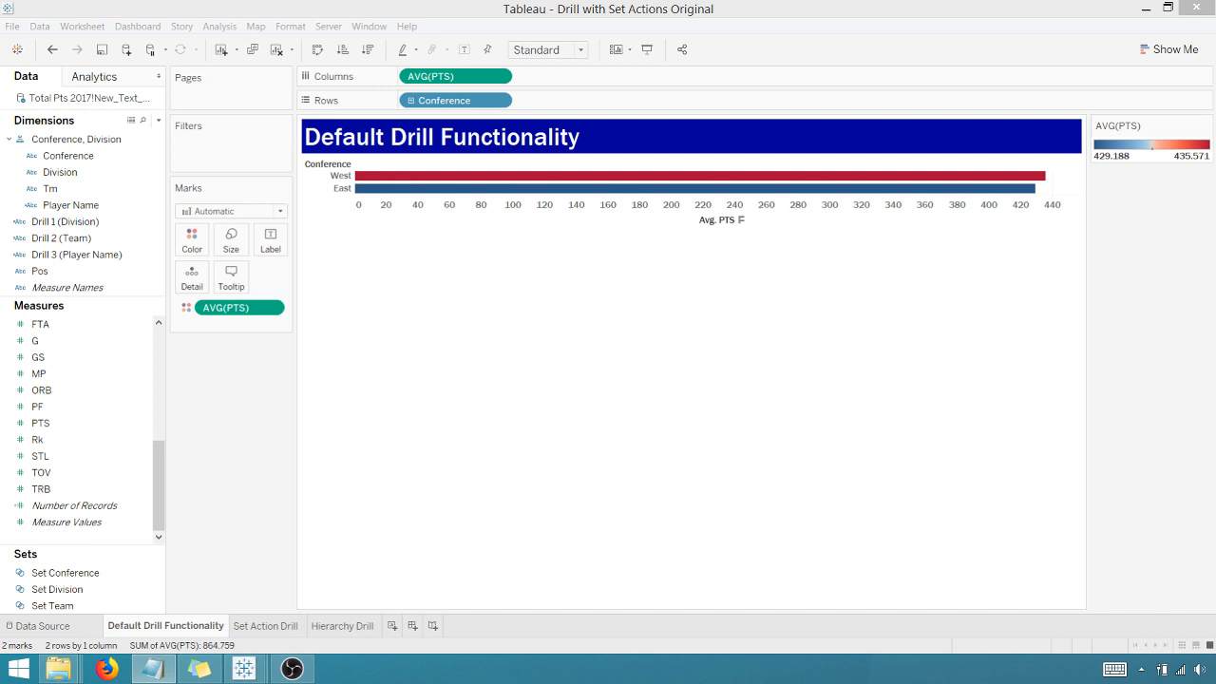
{"action": "mouse_move", "coordinate": [618, 431]}
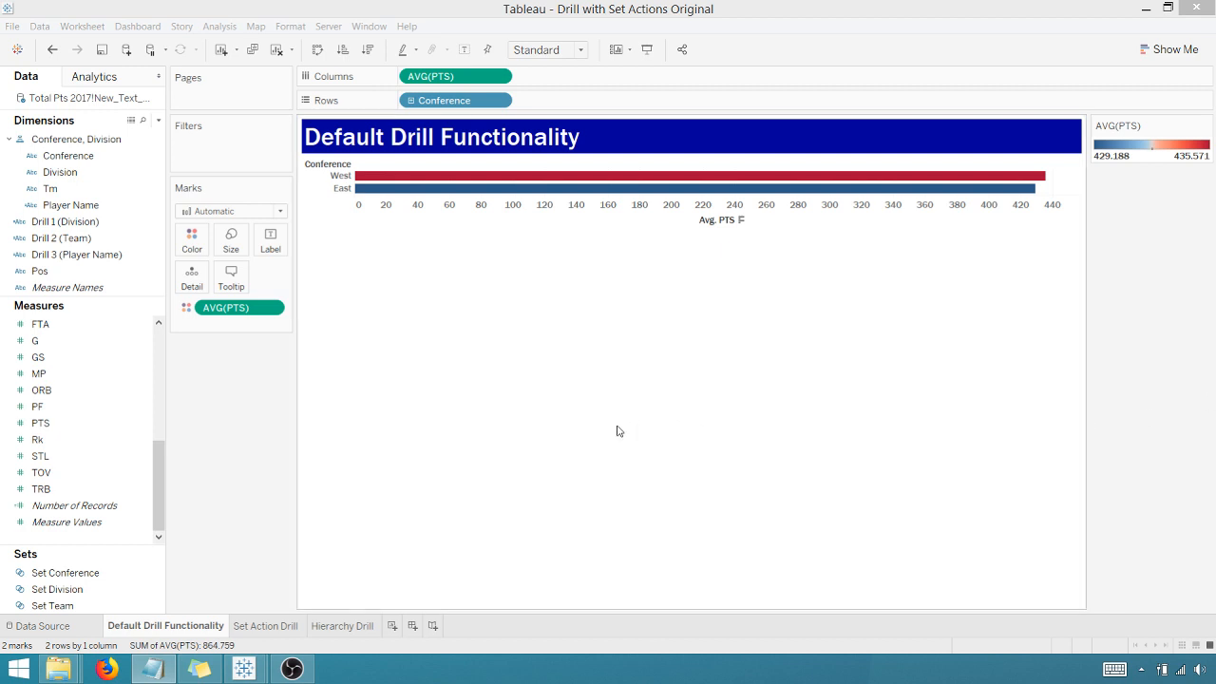
{"action": "mouse_move", "coordinate": [513, 351]}
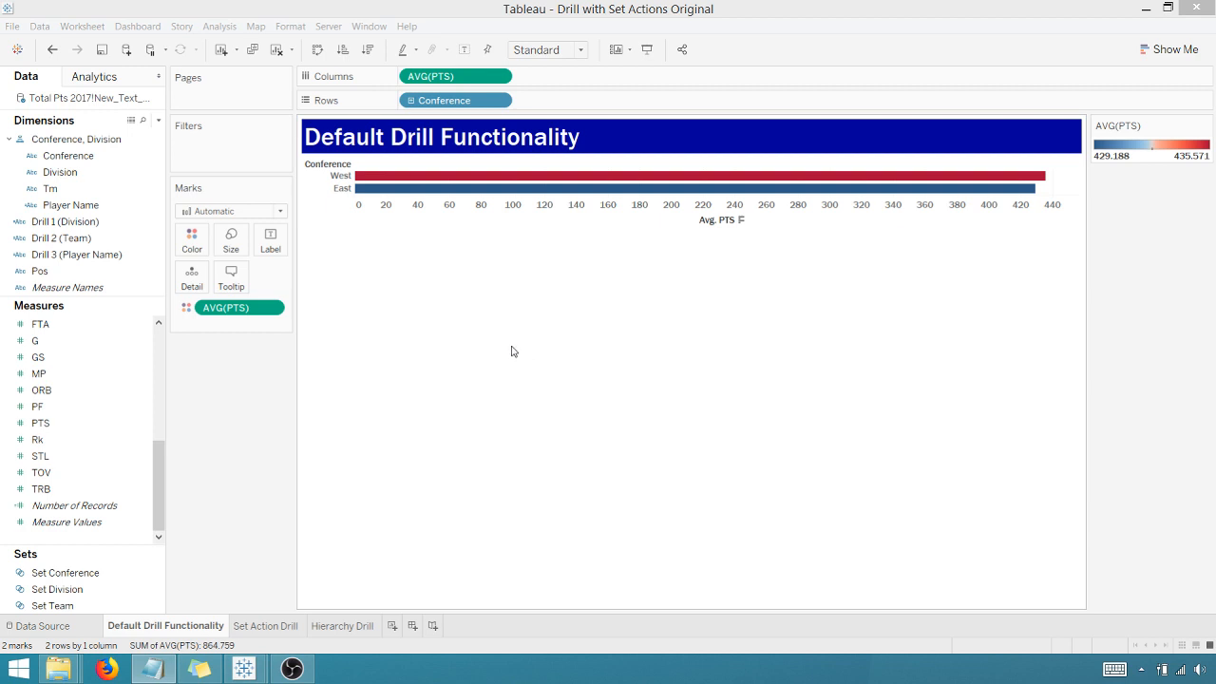
{"action": "mouse_move", "coordinate": [425, 276]}
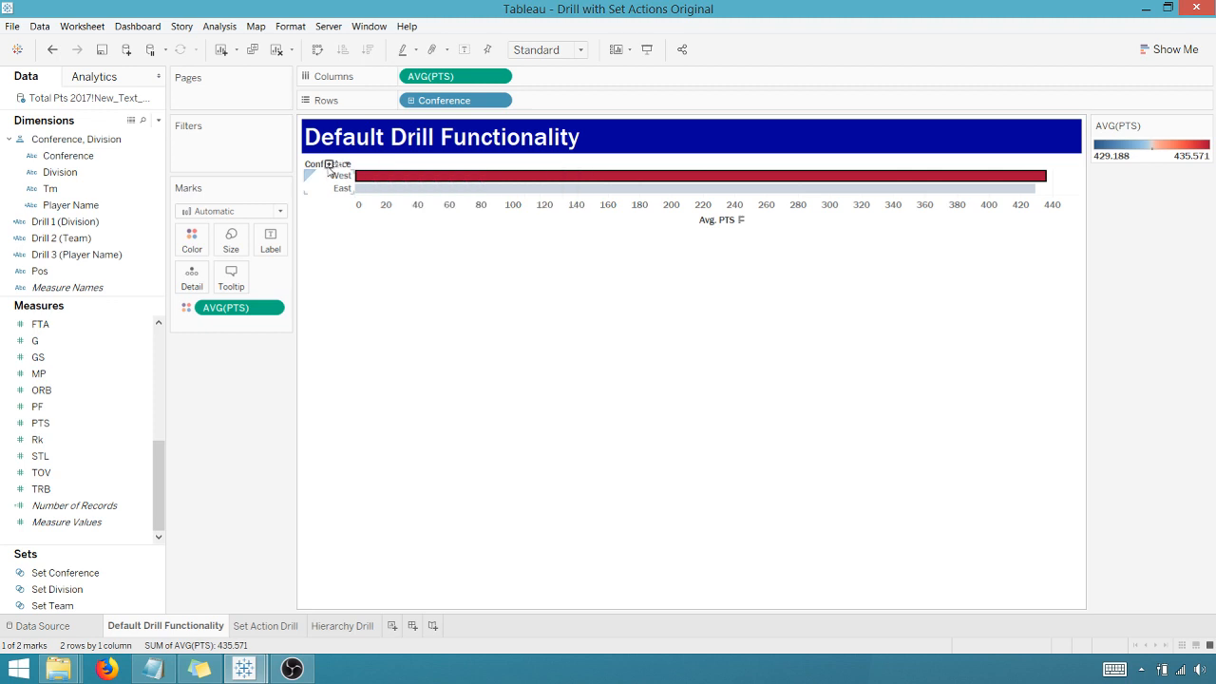
- Expand the average-points bars from Conference through Division and Tm to Player Name, then scroll
{"action": "left_click", "coordinate": [330, 163]}
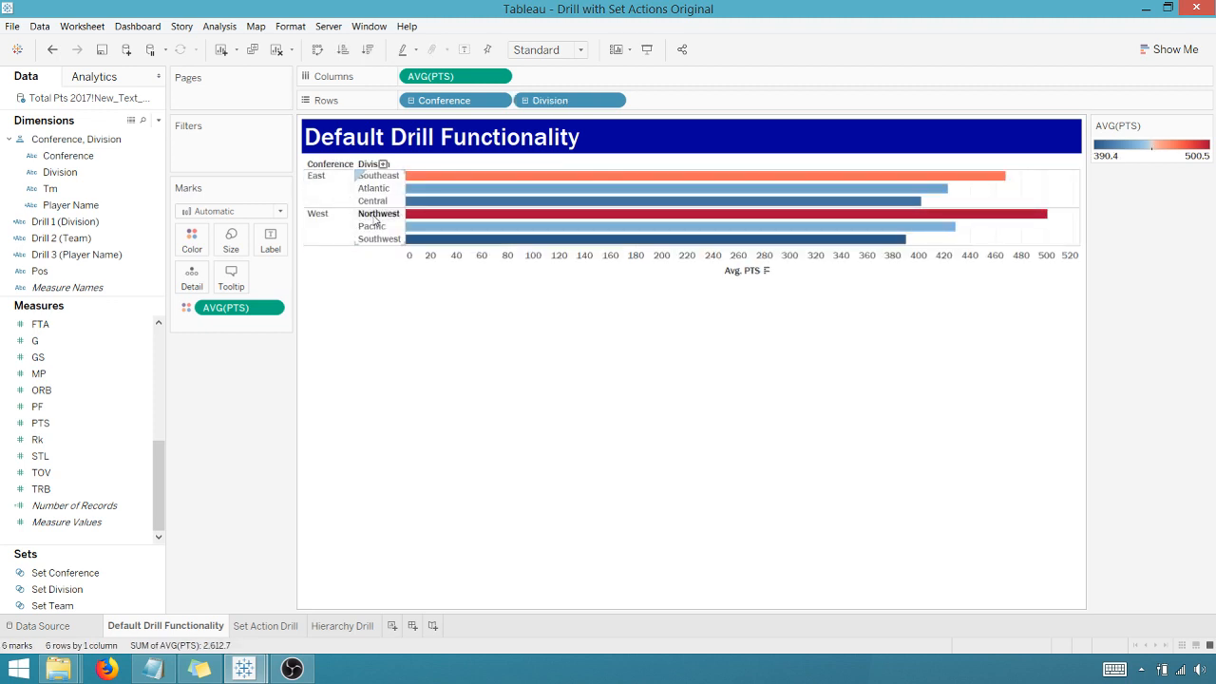
{"action": "left_click", "coordinate": [664, 226]}
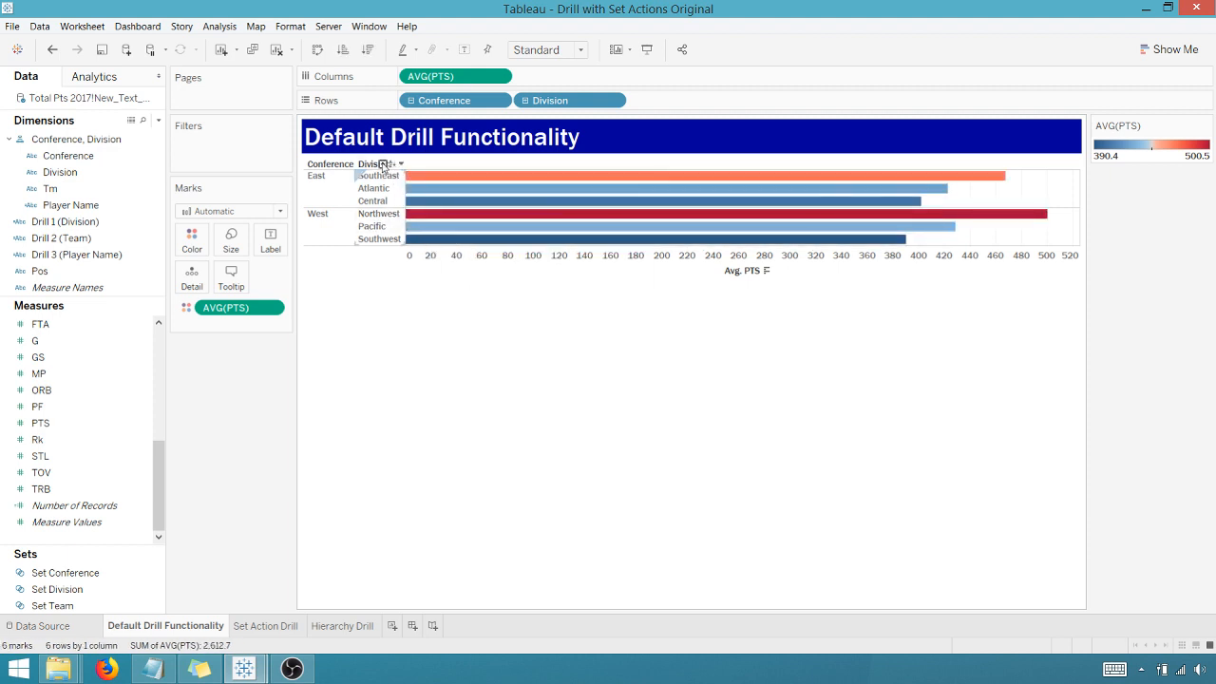
{"action": "left_click", "coordinate": [399, 164]}
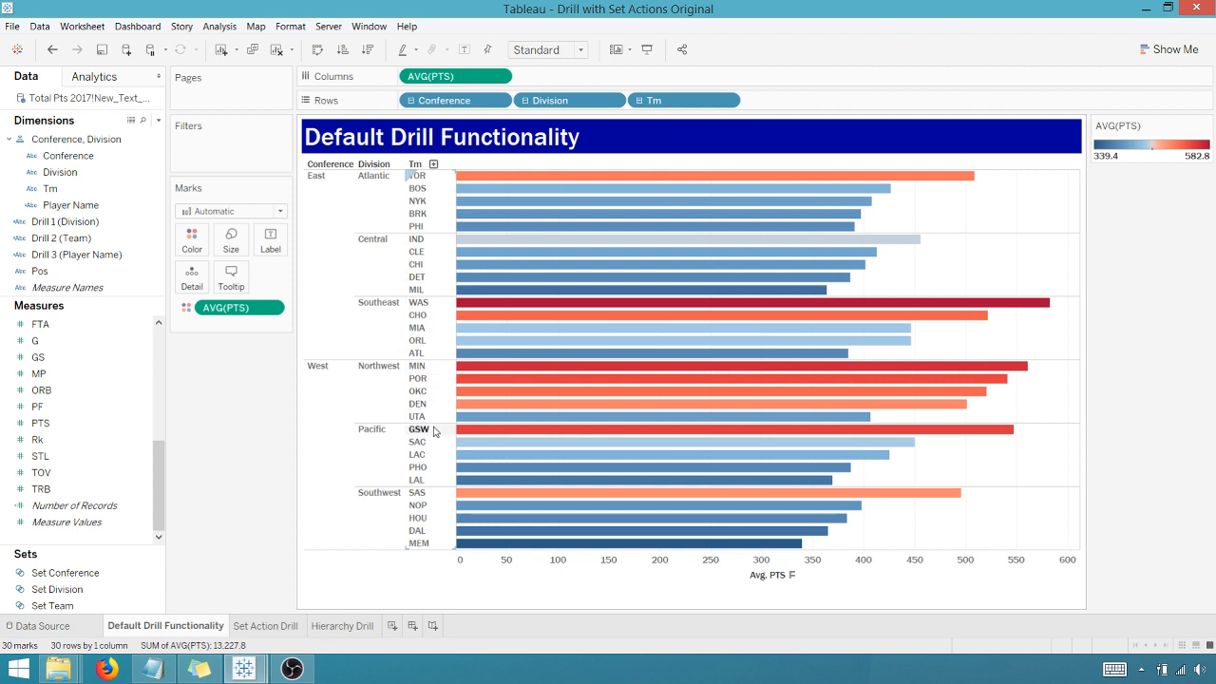
{"action": "left_click", "coordinate": [434, 163]}
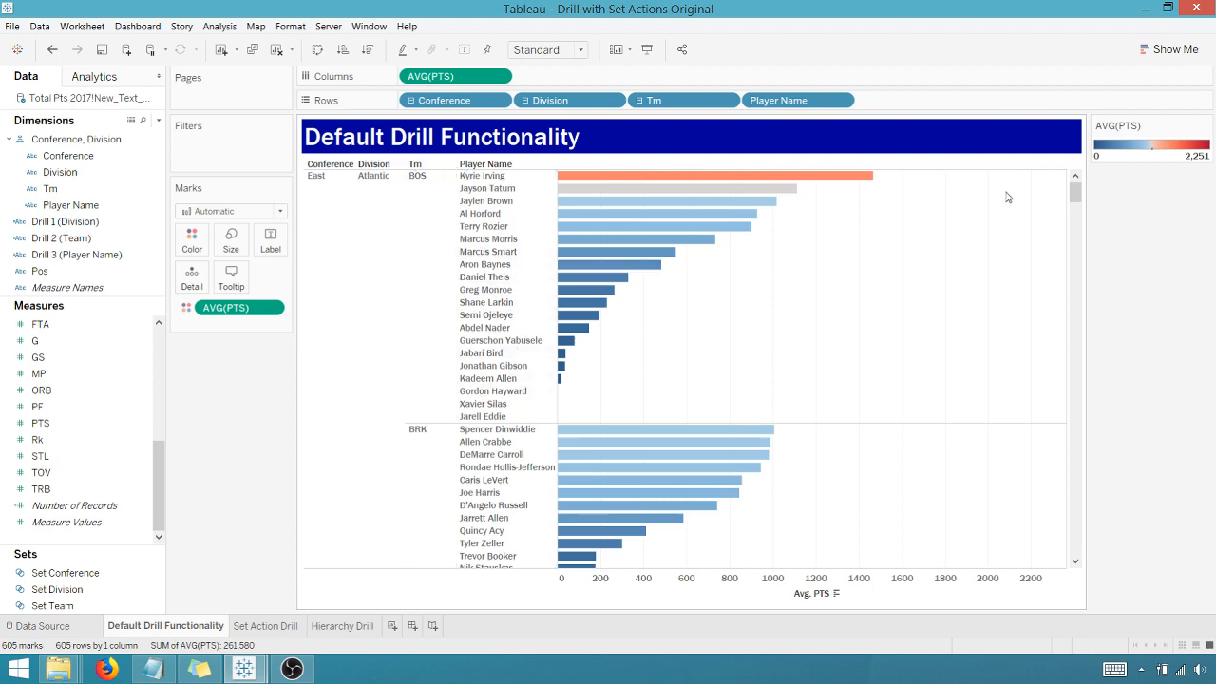
{"action": "scroll", "scroll_direction": "down", "scroll_amount": 3}
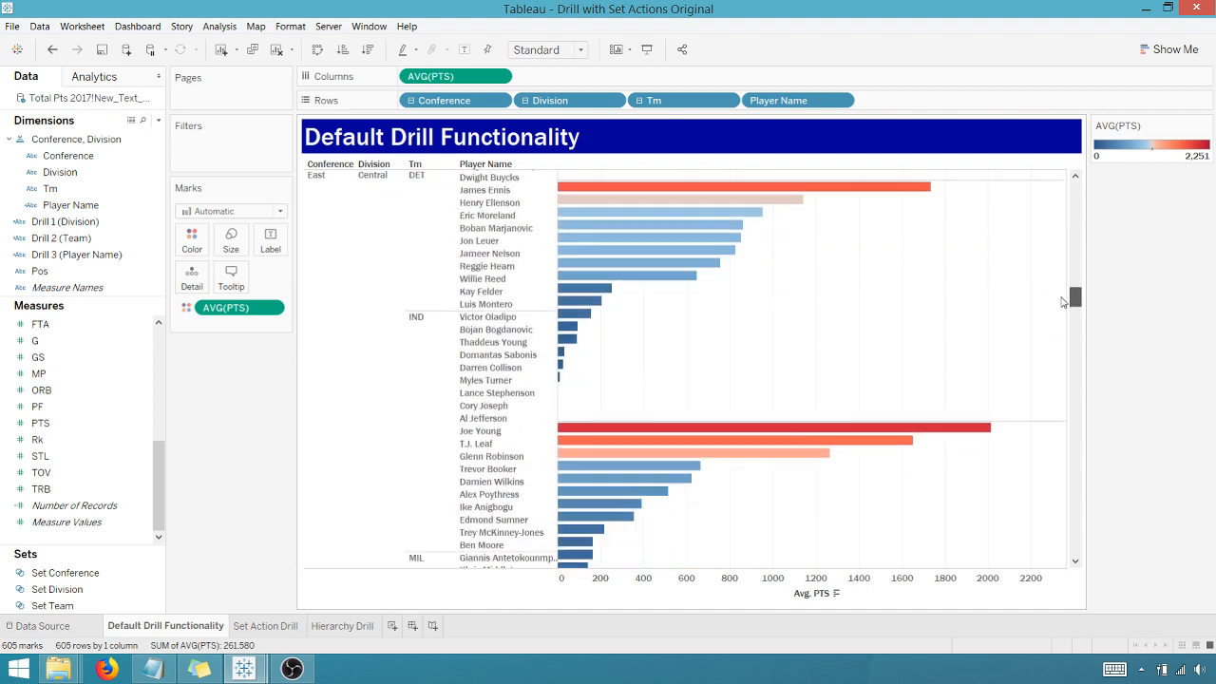
{"action": "scroll", "scroll_direction": "down", "scroll_amount": 3}
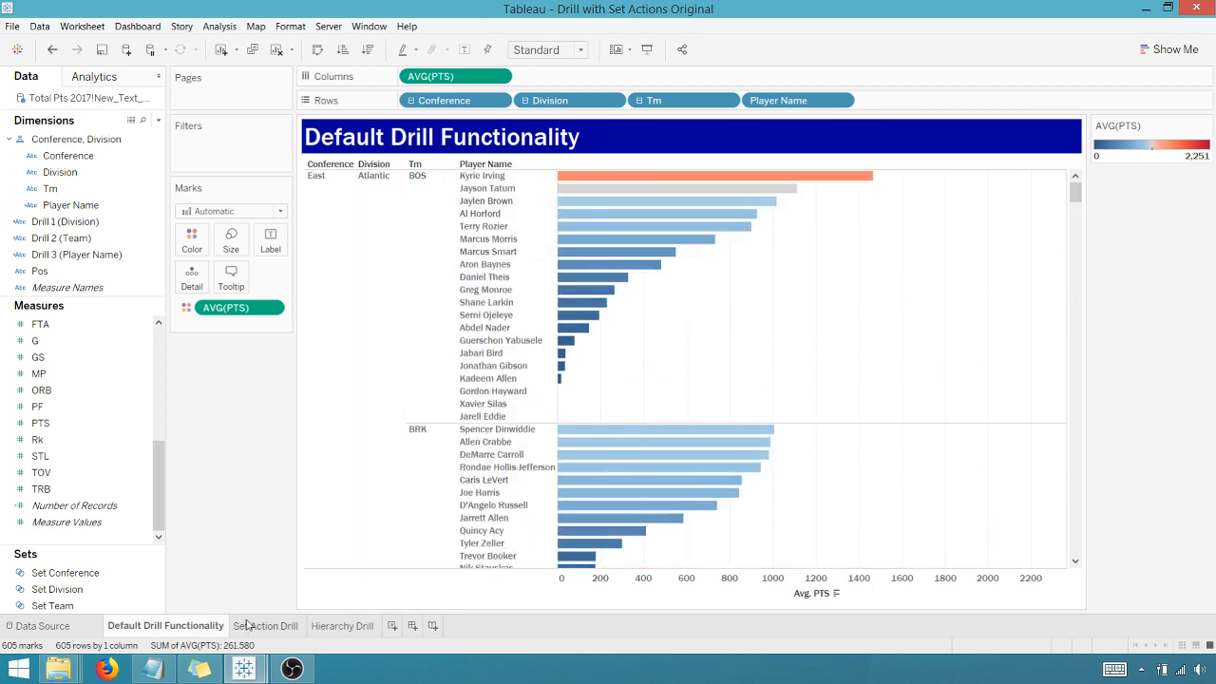
- On Set Action Drill, drill Southeast into its teams and ATL into its players
{"action": "left_click", "coordinate": [267, 625]}
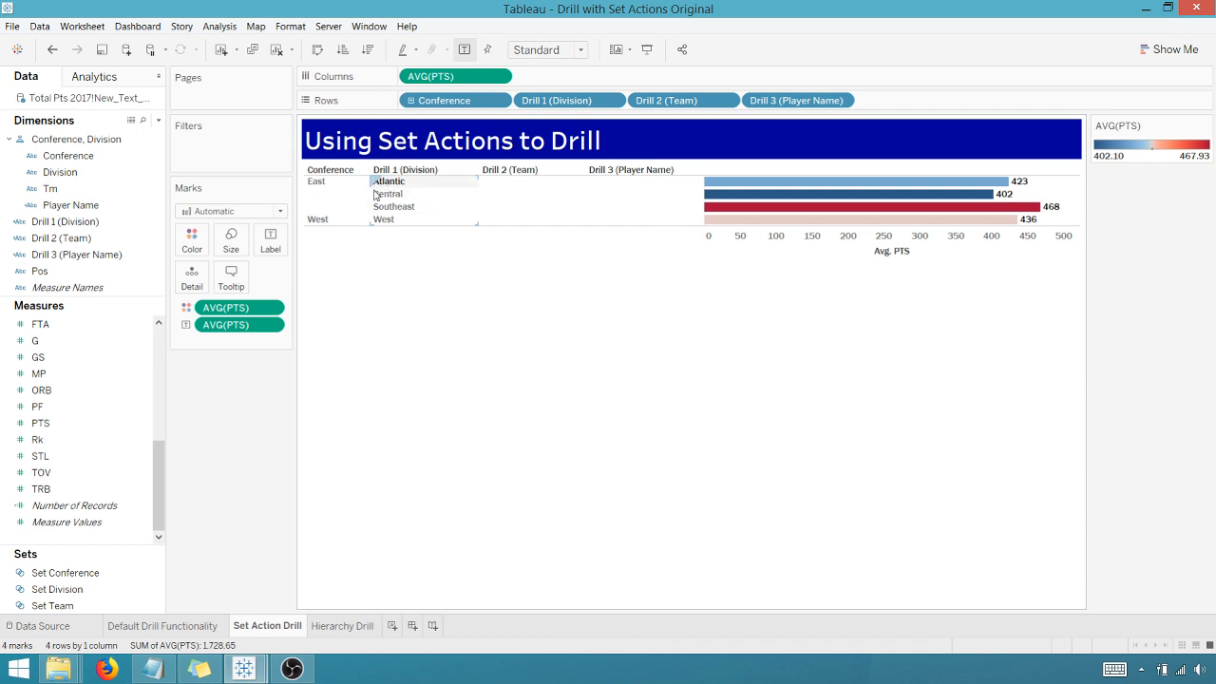
{"action": "mouse_move", "coordinate": [394, 207]}
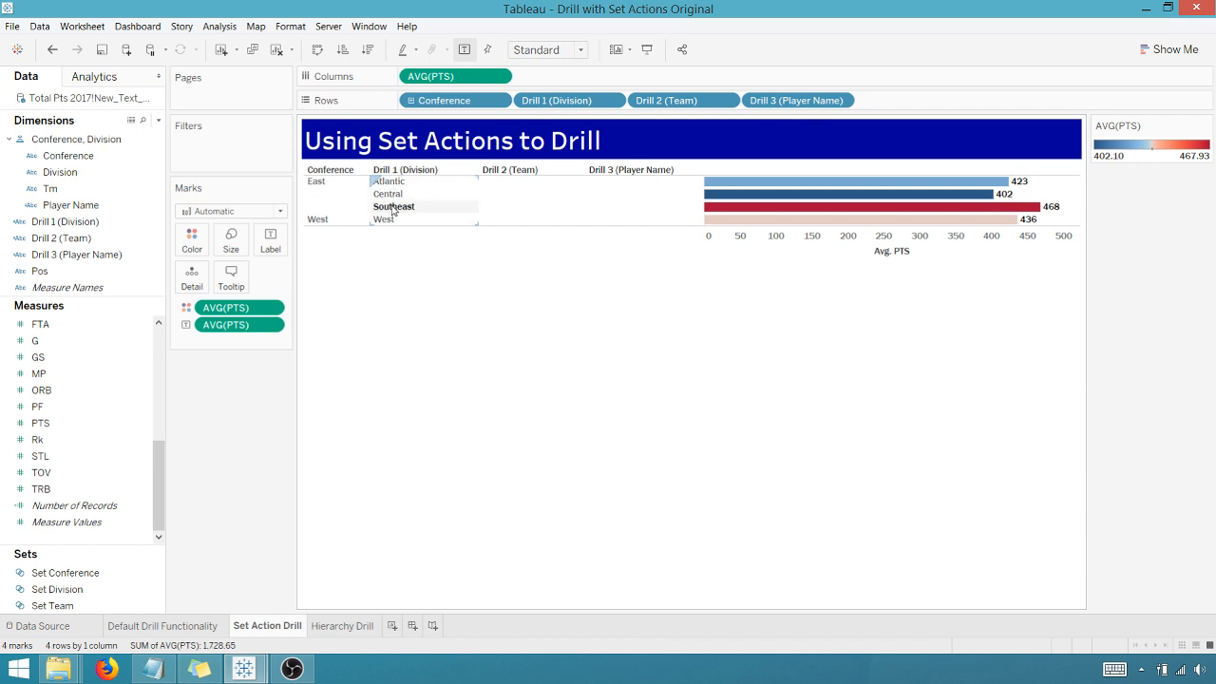
{"action": "left_click", "coordinate": [394, 206]}
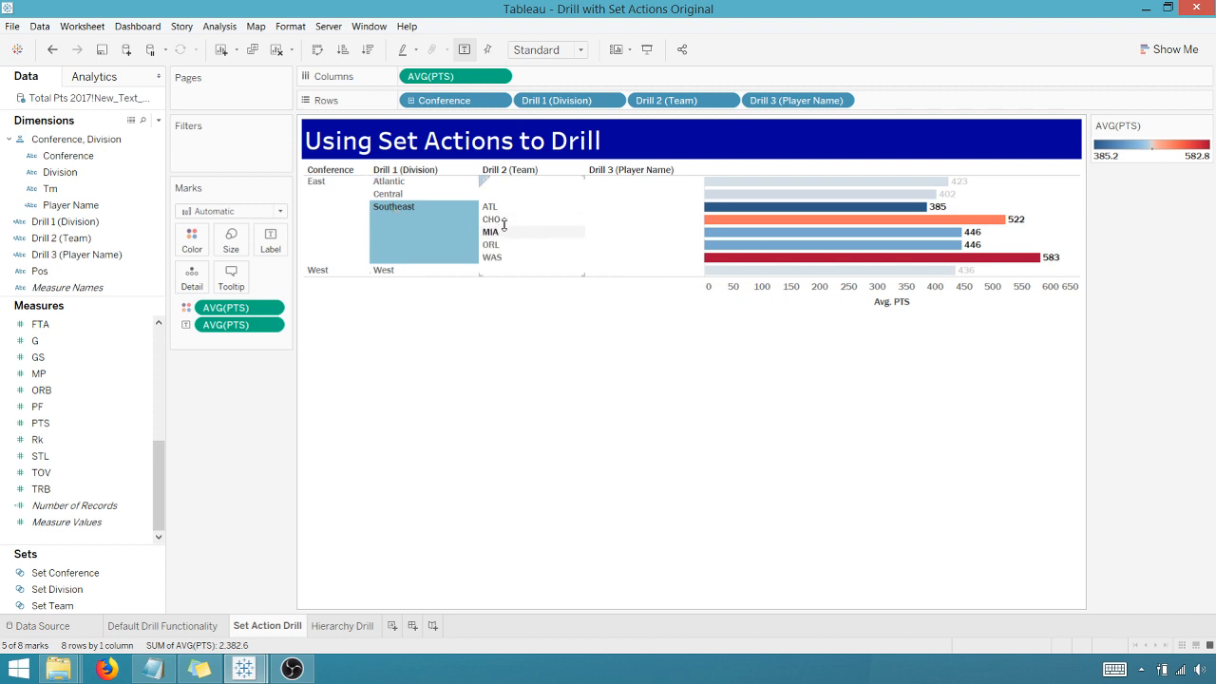
{"action": "left_click", "coordinate": [490, 206]}
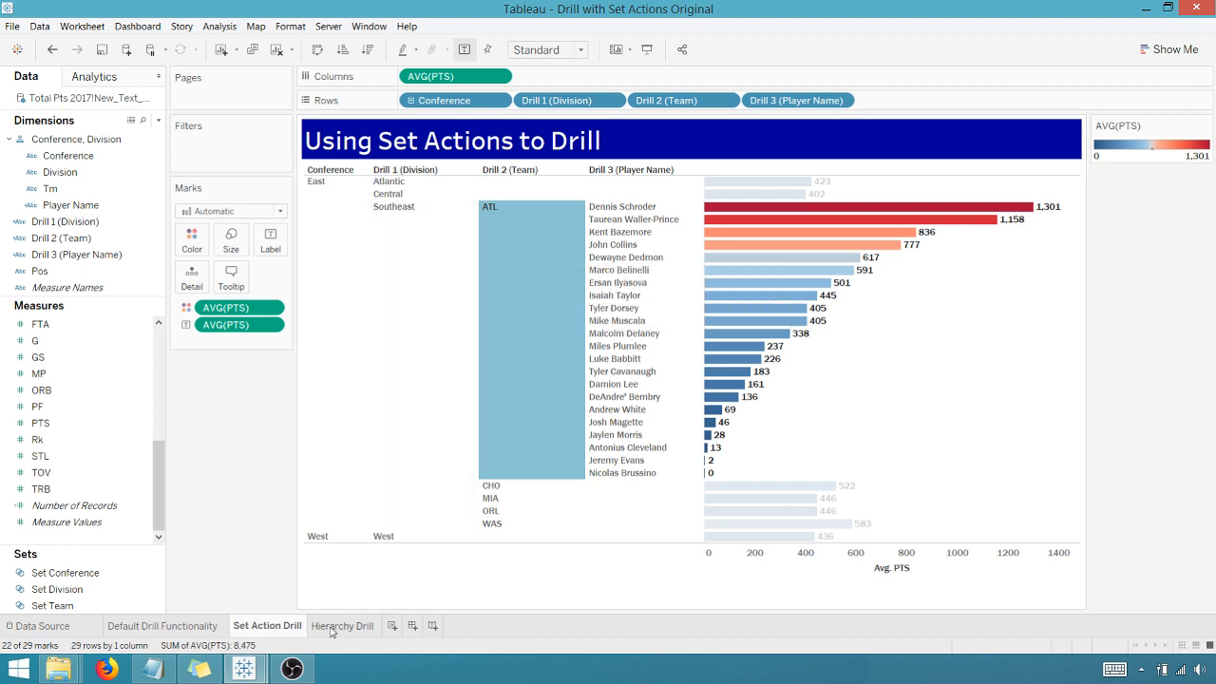
- On the Hierarchy Drill treemap, expand Pacific to teams and GSW to players
{"action": "left_click", "coordinate": [343, 625]}
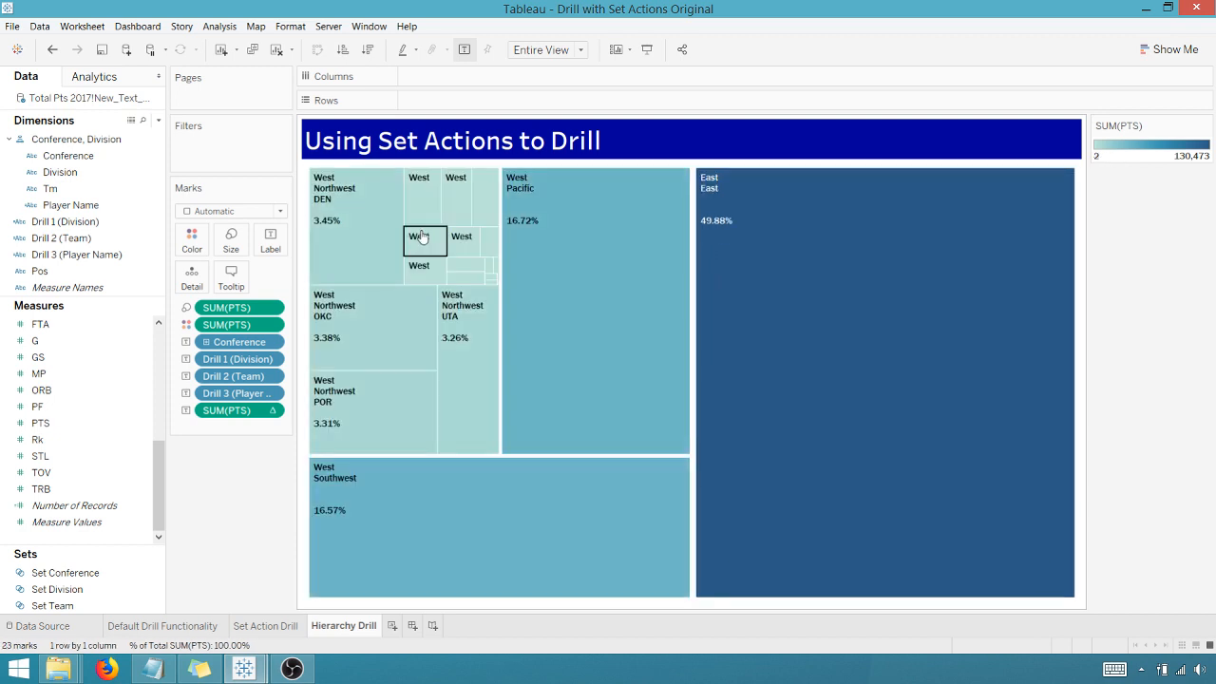
{"action": "left_click", "coordinate": [424, 240]}
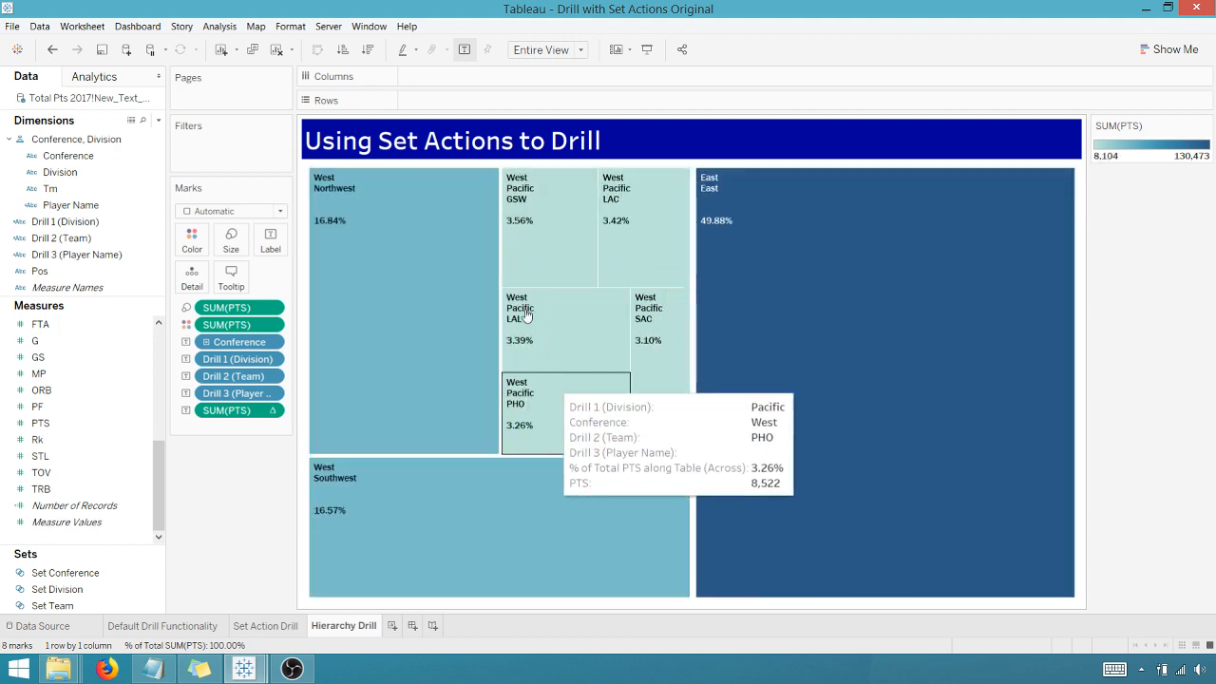
{"action": "mouse_move", "coordinate": [528, 247]}
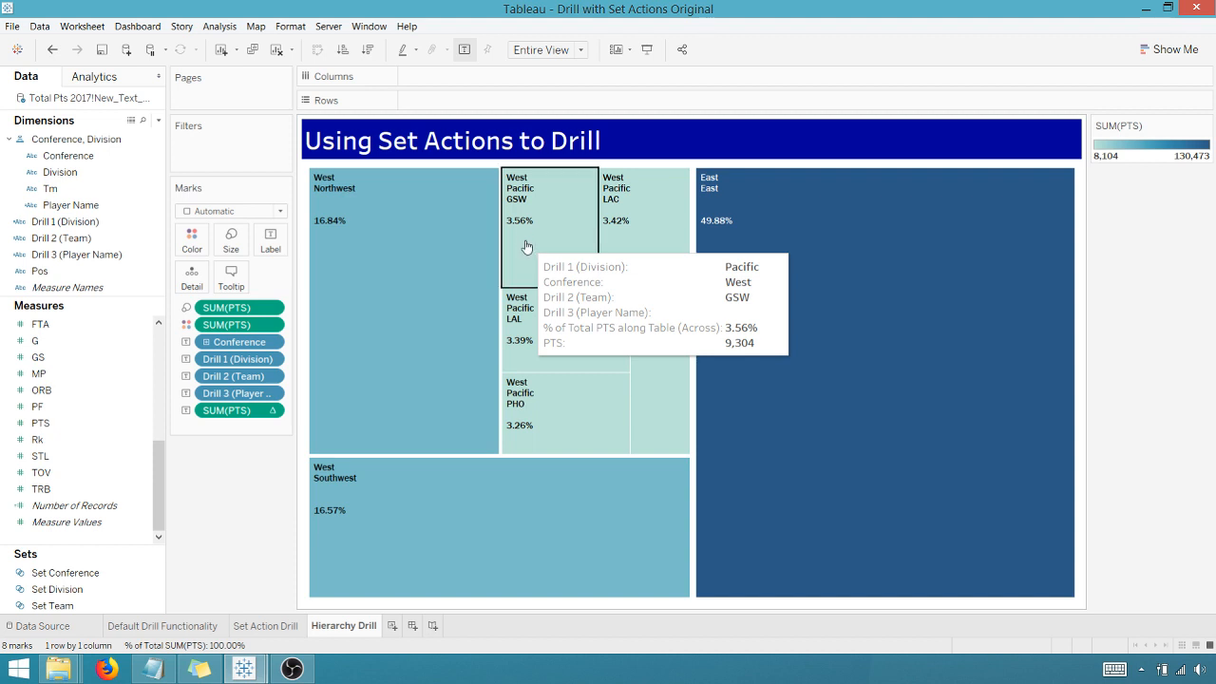
{"action": "left_click", "coordinate": [519, 209]}
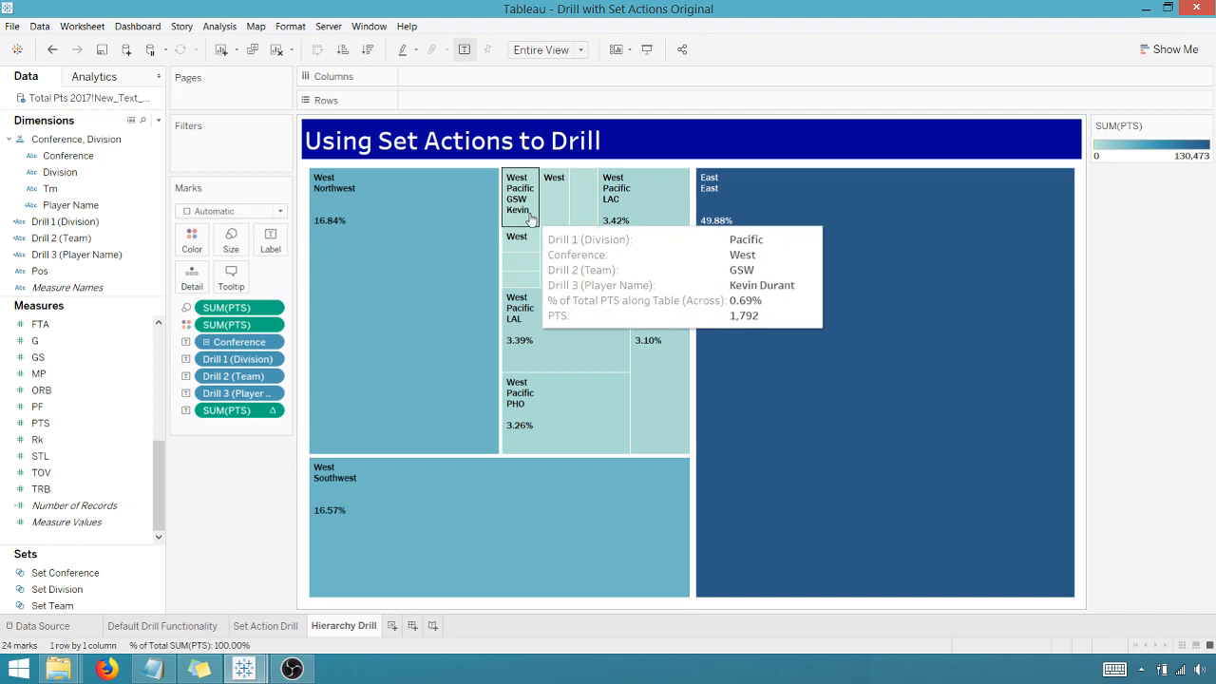
{"action": "mouse_move", "coordinate": [549, 280]}
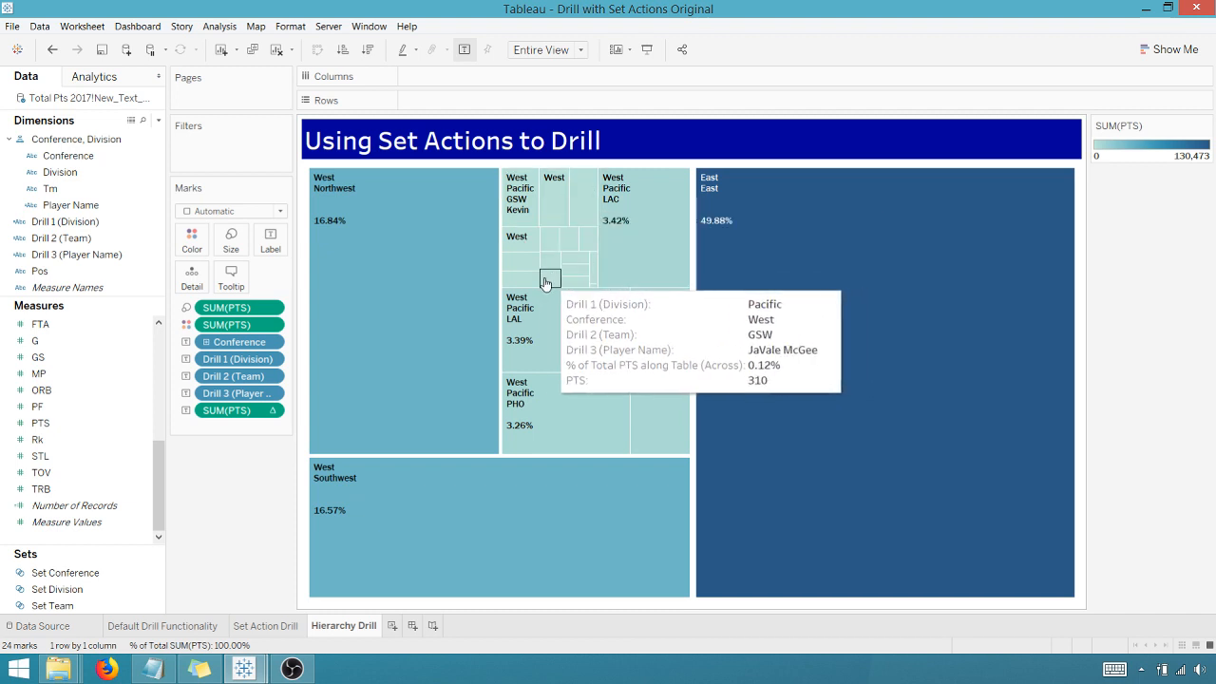
{"action": "mouse_move", "coordinate": [520, 199]}
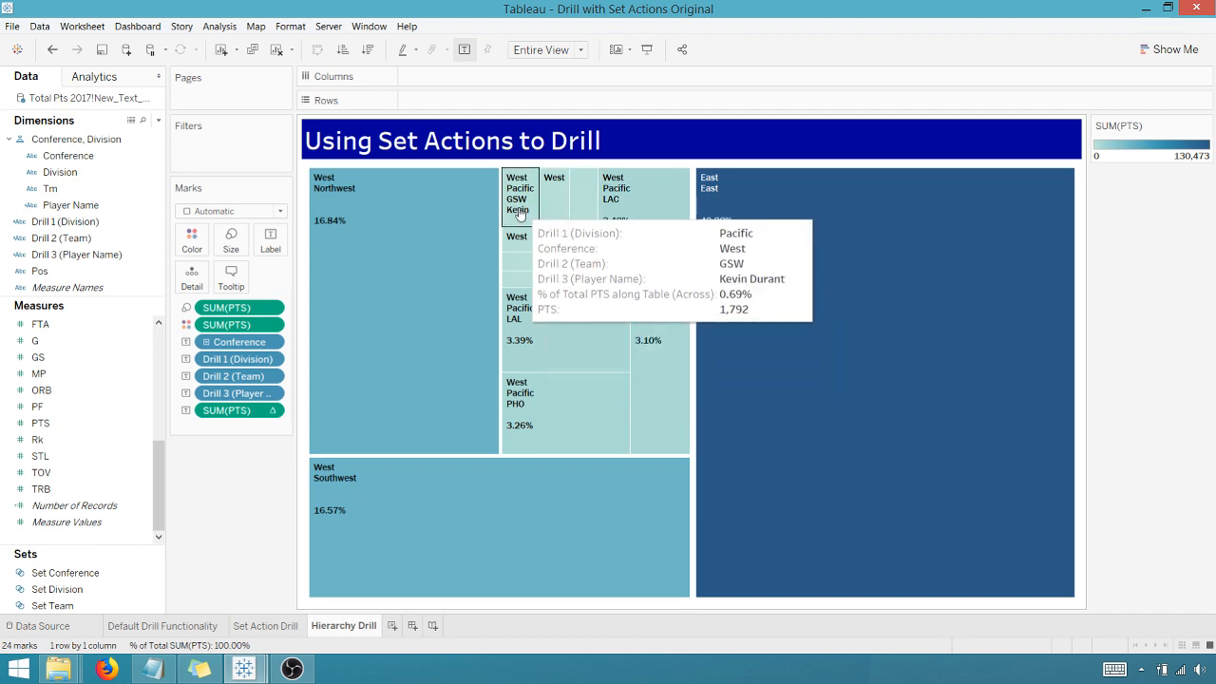
{"action": "mouse_move", "coordinate": [475, 249]}
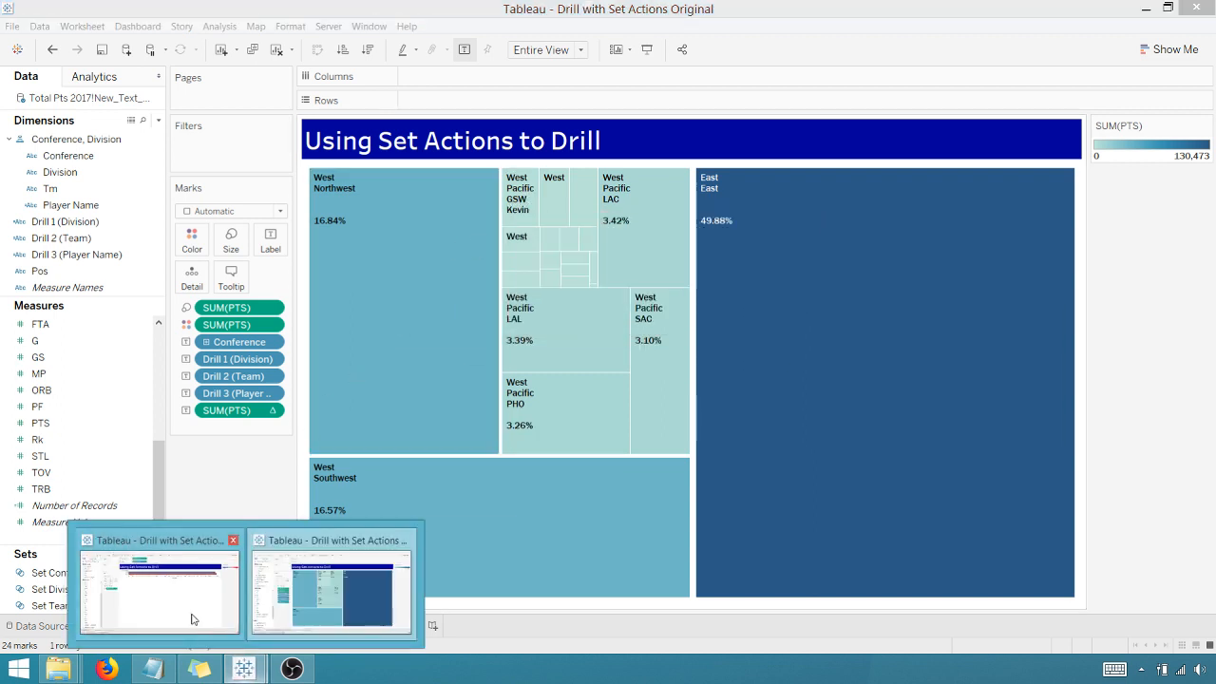
- Create a 'Conference Set' from the Conference dimension with East and West unchecked
{"action": "left_click", "coordinate": [333, 584]}
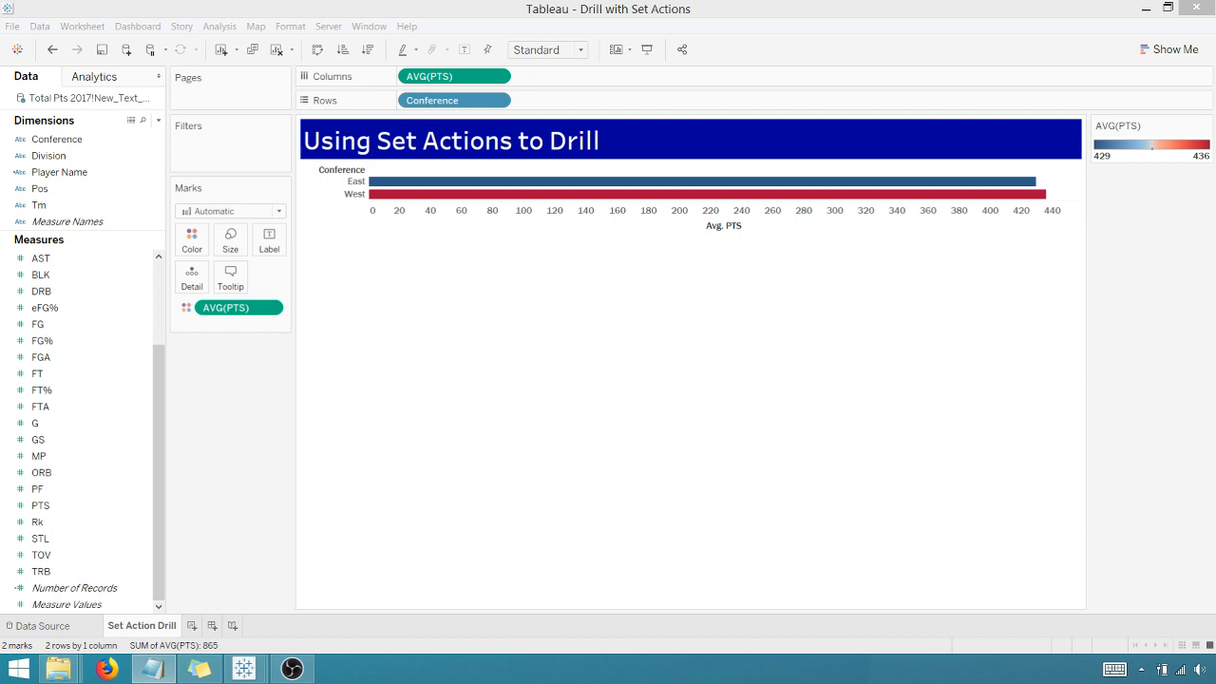
{"action": "left_click", "coordinate": [56, 138]}
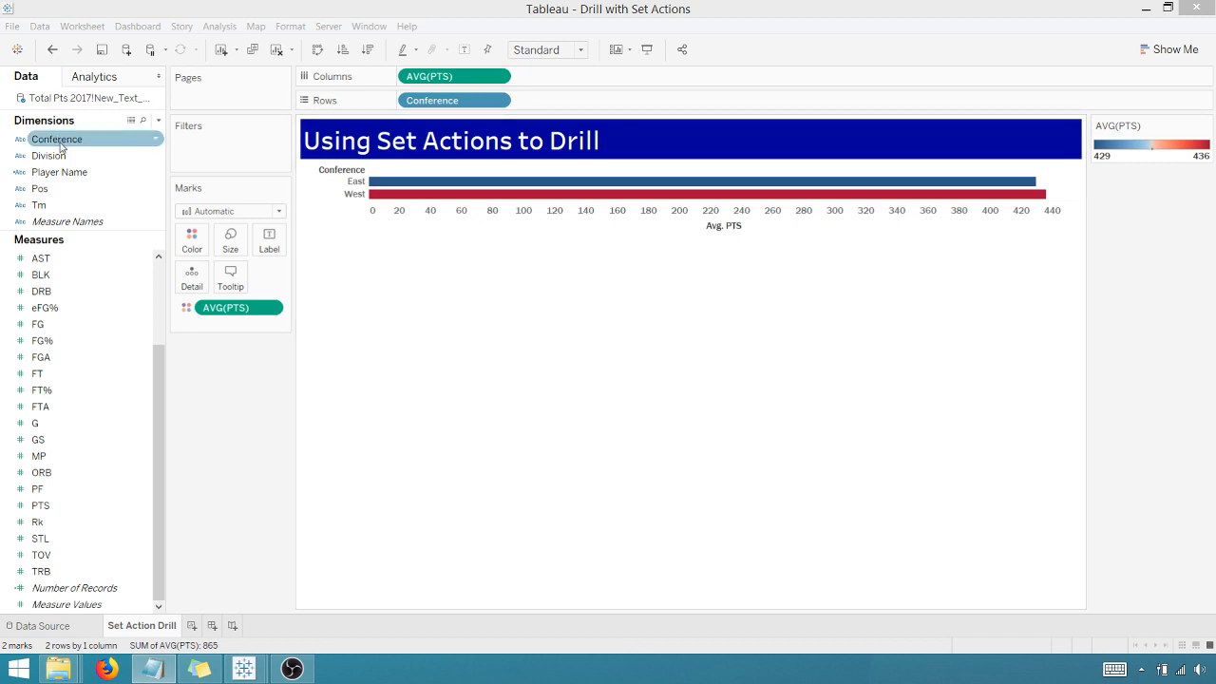
{"action": "right_click", "coordinate": [56, 138]}
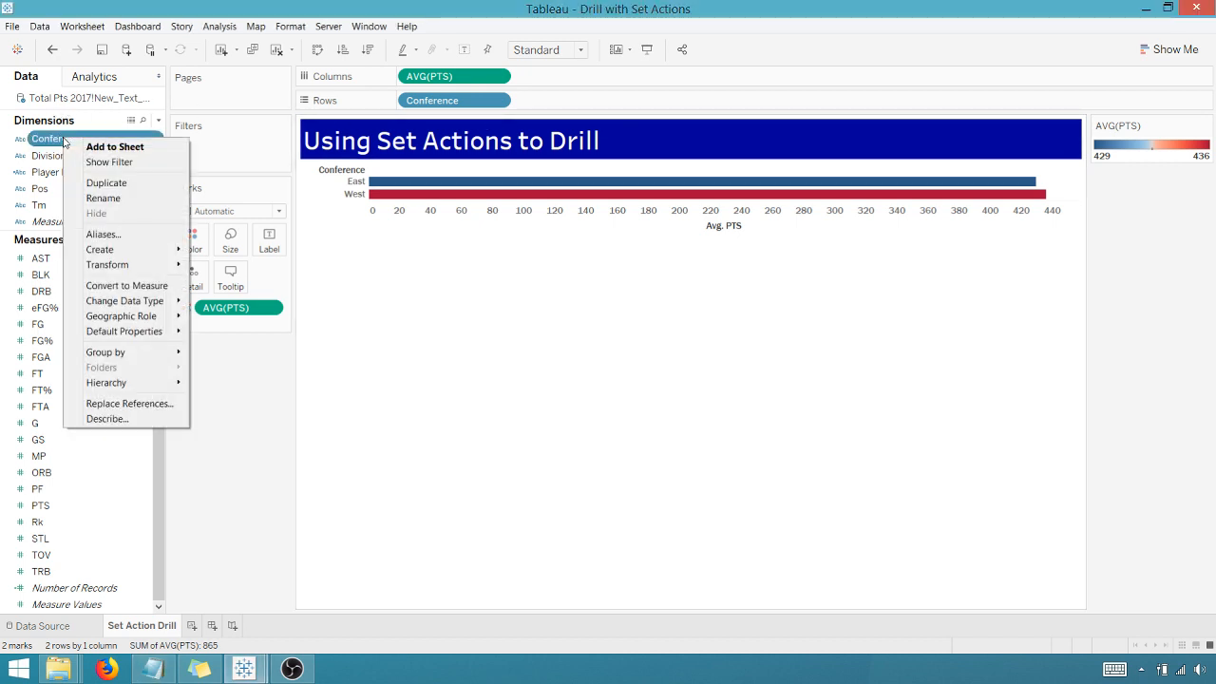
{"action": "mouse_move", "coordinate": [100, 249]}
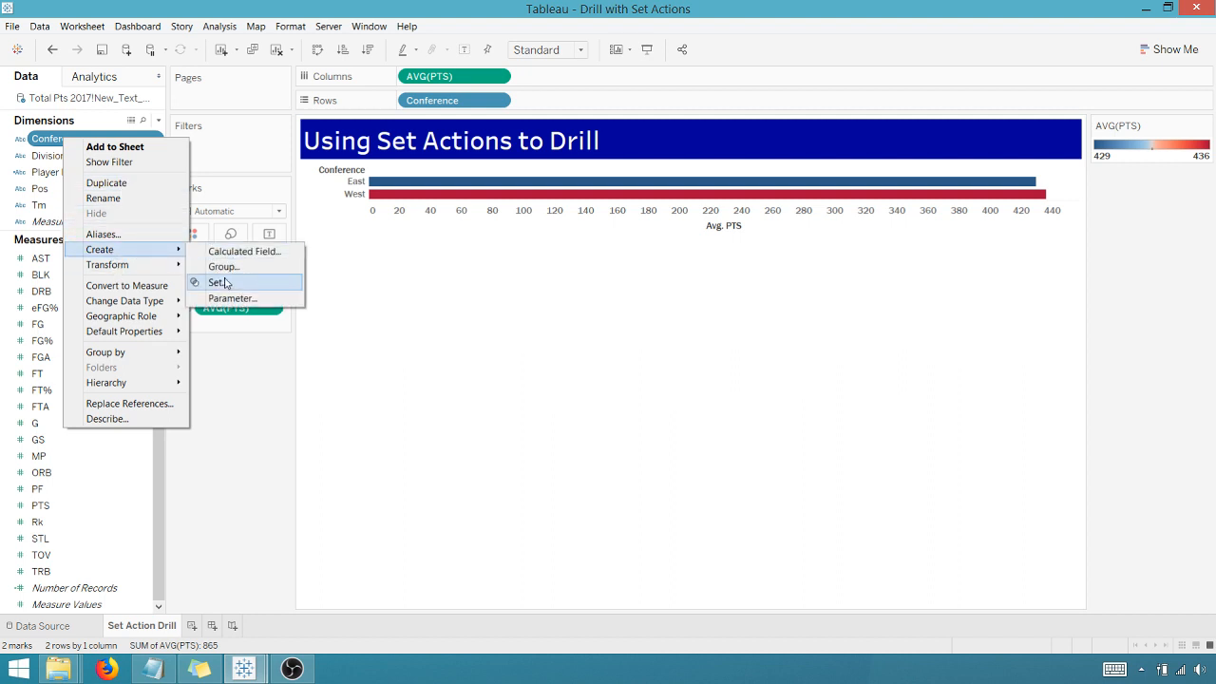
{"action": "left_click", "coordinate": [218, 282]}
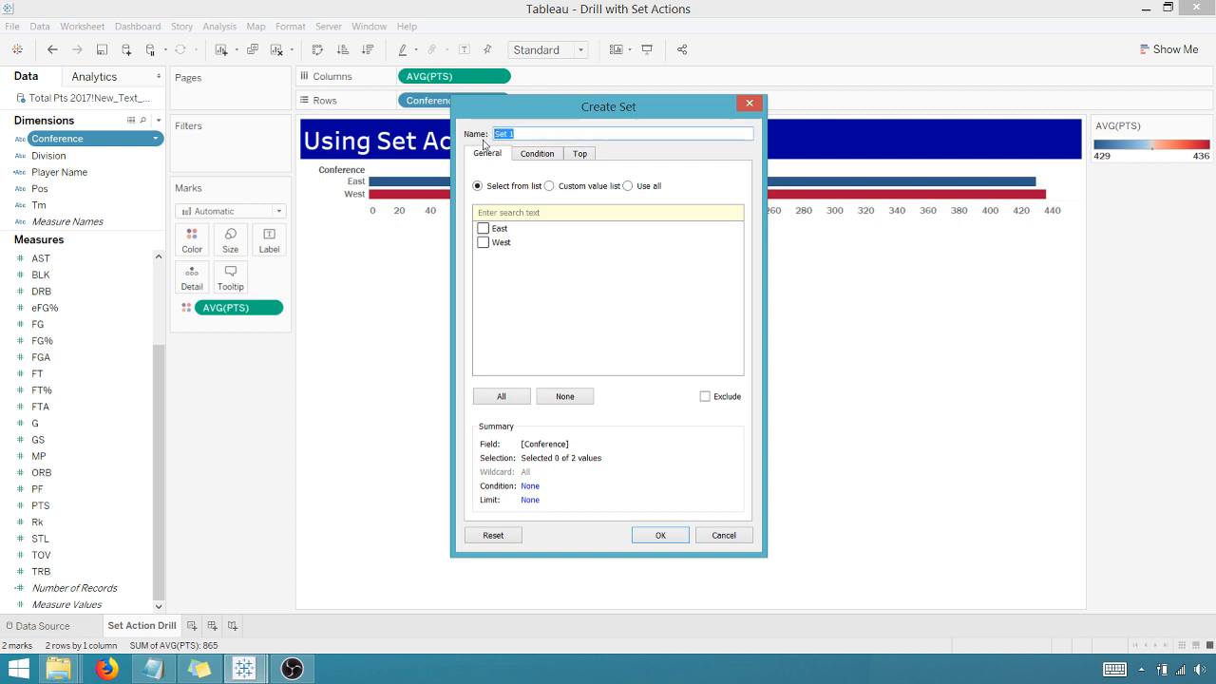
{"action": "type", "text": "Cond"}
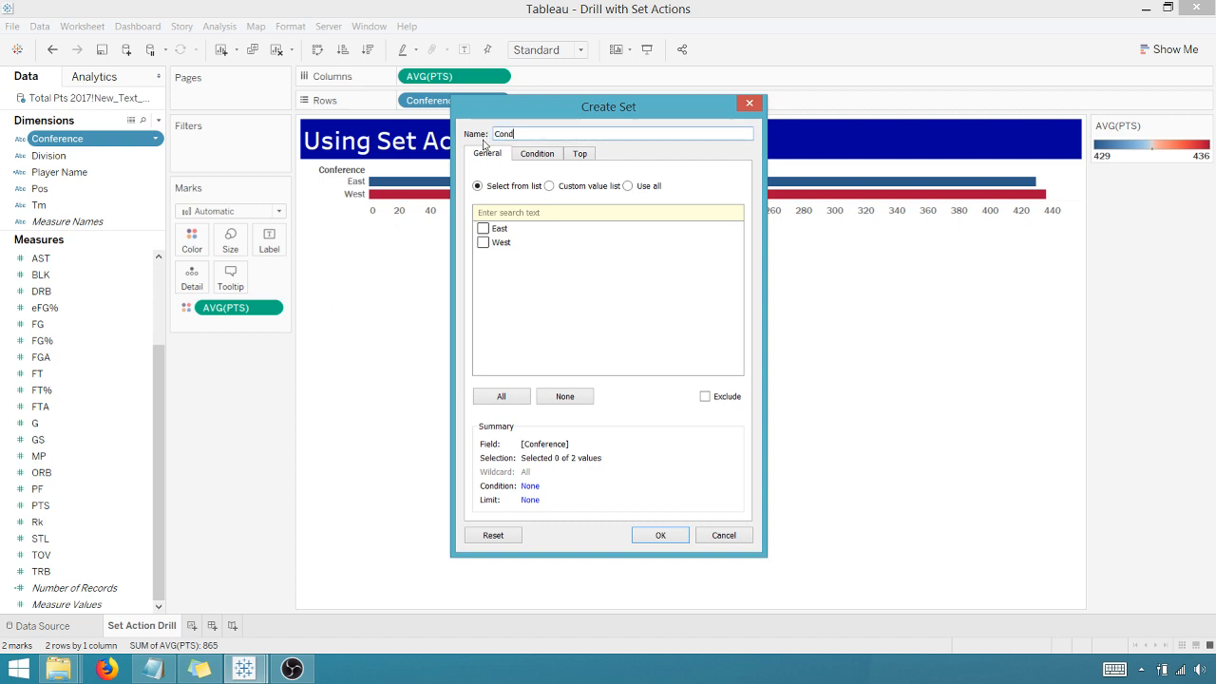
{"action": "type", "text": "Conference"}
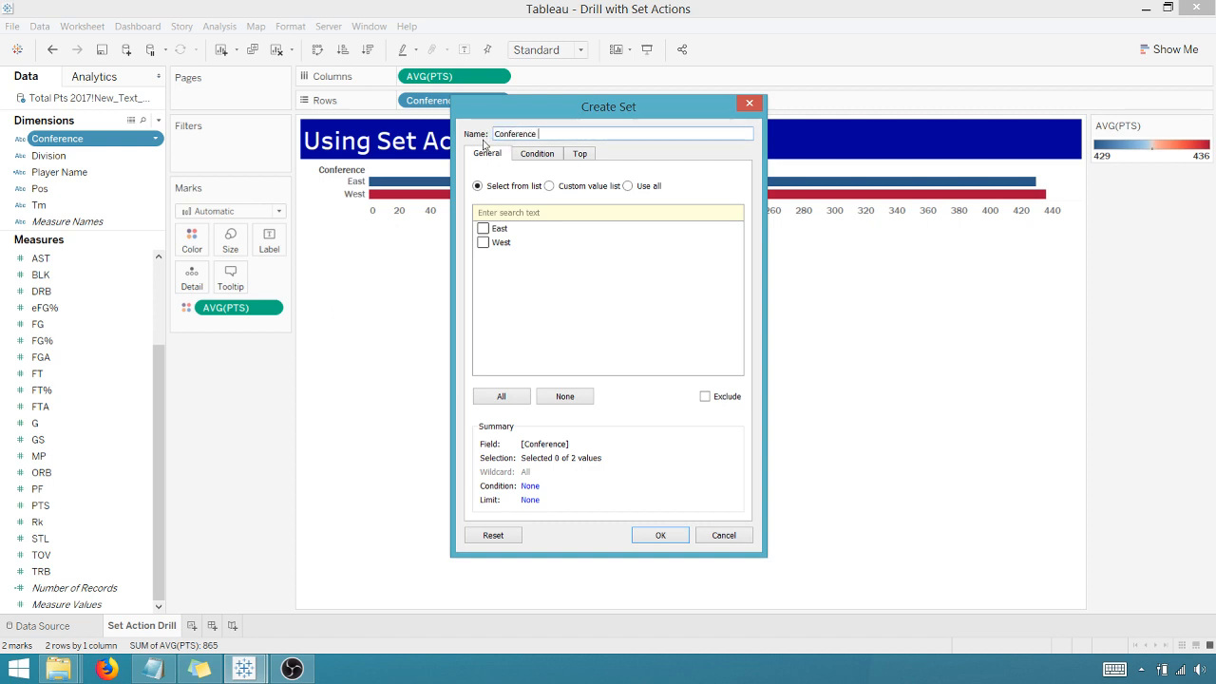
{"action": "type", "text": "Set"}
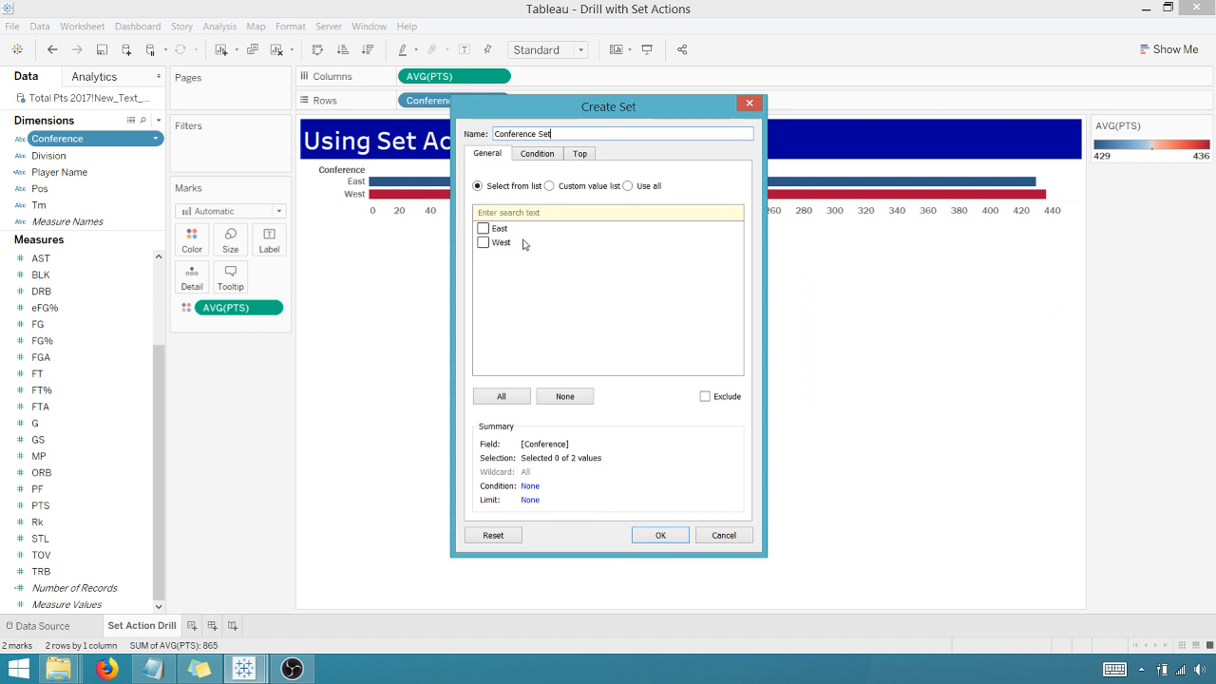
{"action": "mouse_move", "coordinate": [566, 465]}
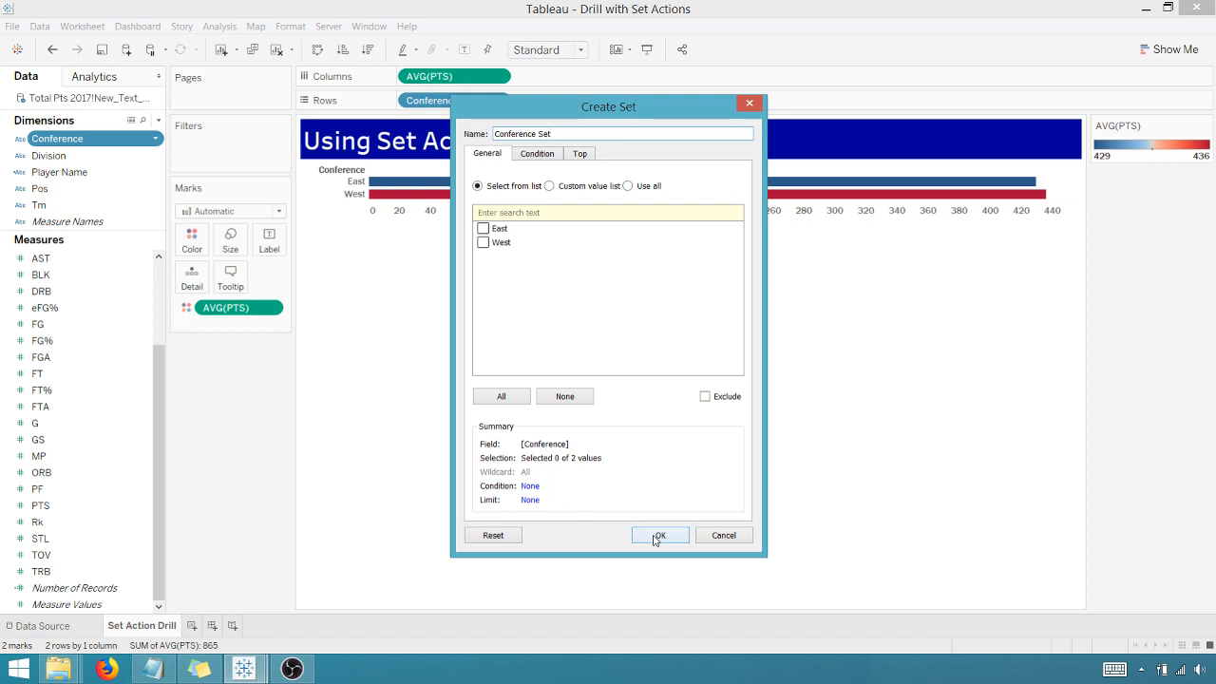
{"action": "left_click", "coordinate": [659, 534]}
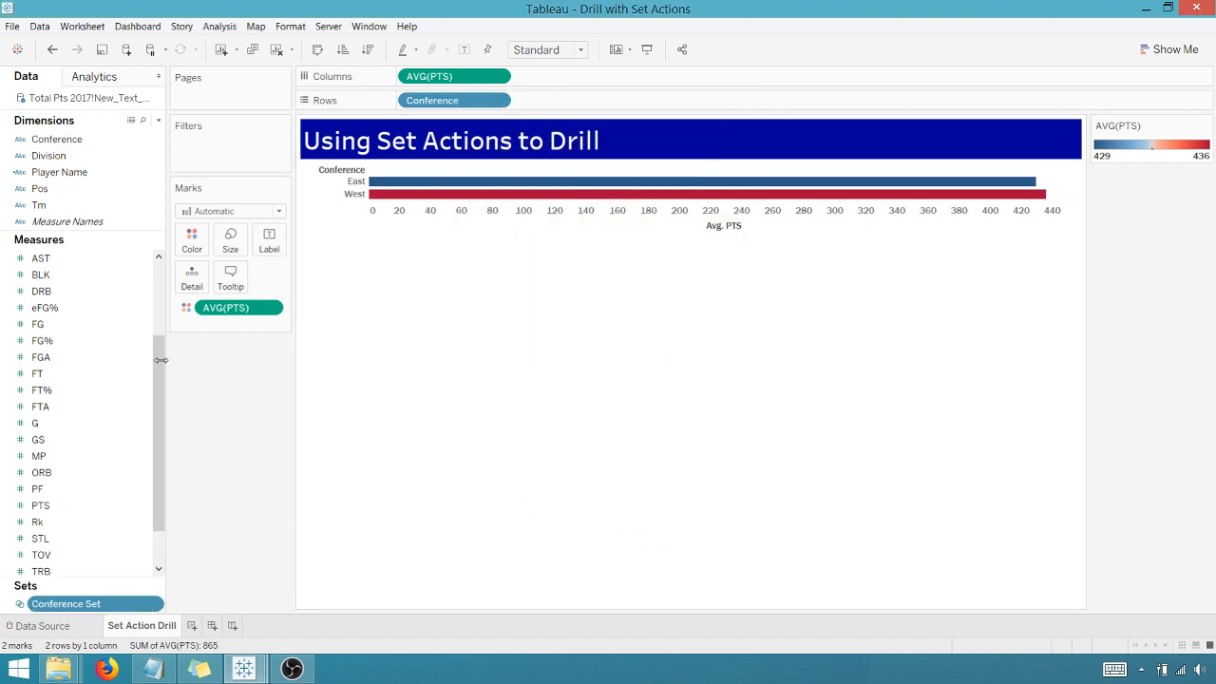
- Create the 'Drill 1 (Division)' IF calculation and place it in Rows beside Conference
{"action": "left_click", "coordinate": [158, 120]}
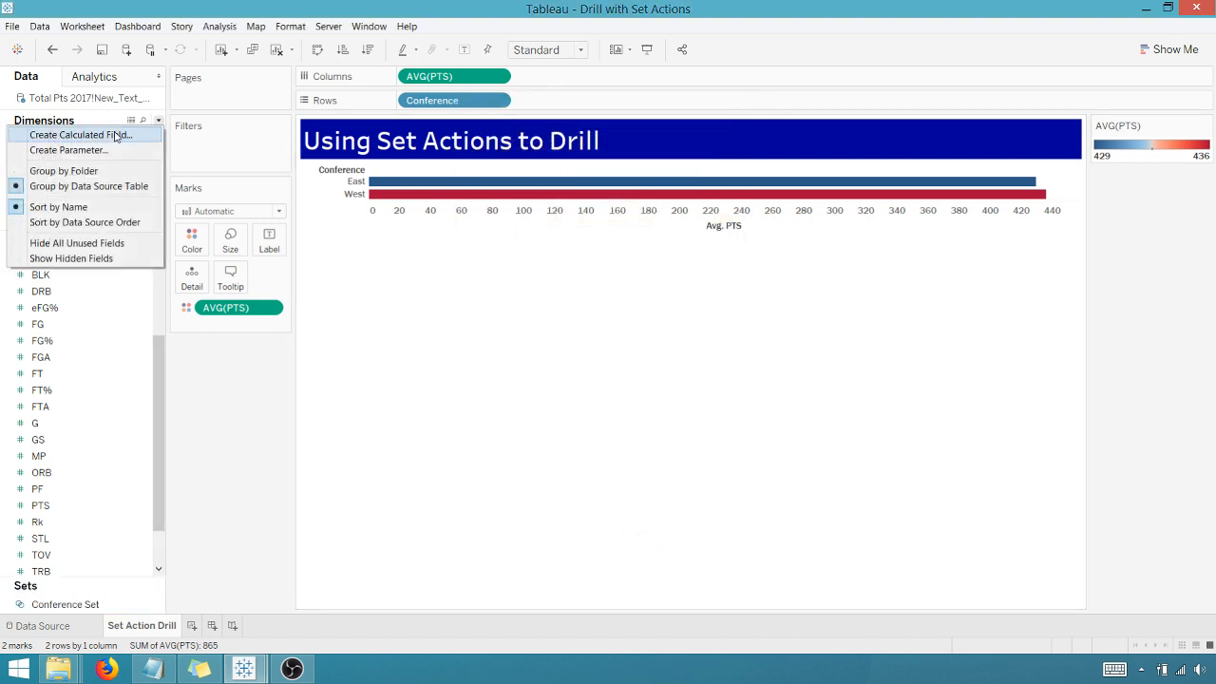
{"action": "left_click", "coordinate": [80, 134]}
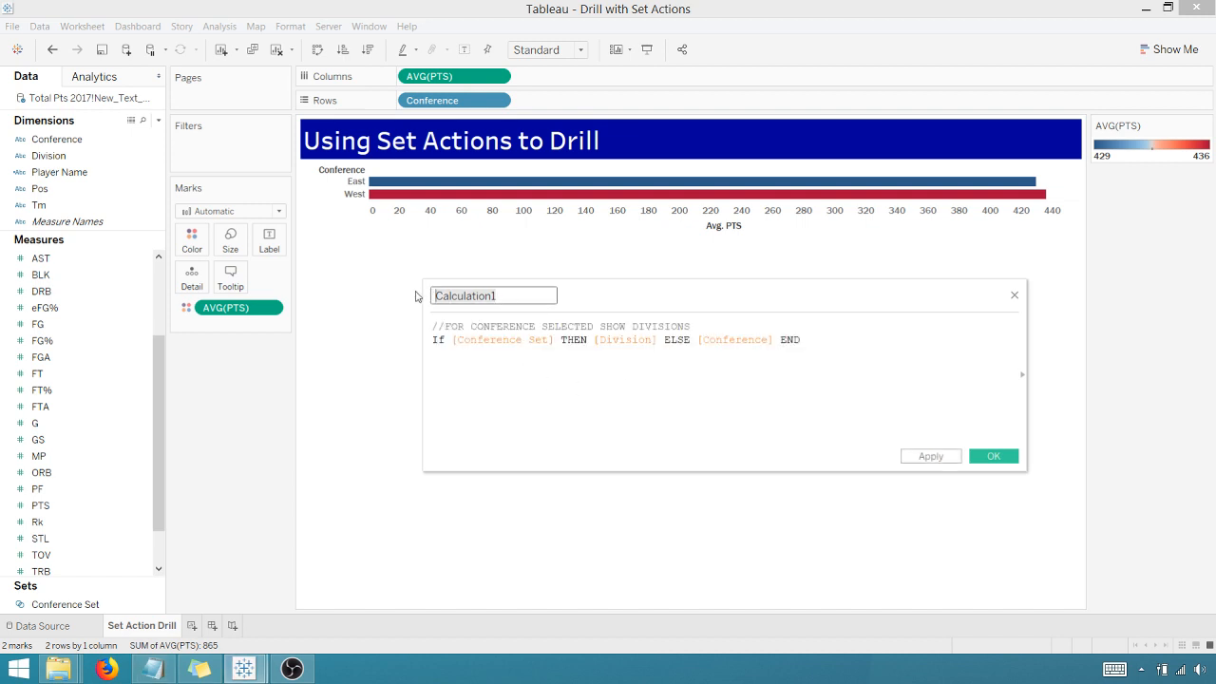
{"action": "type", "text": "Drill 1"}
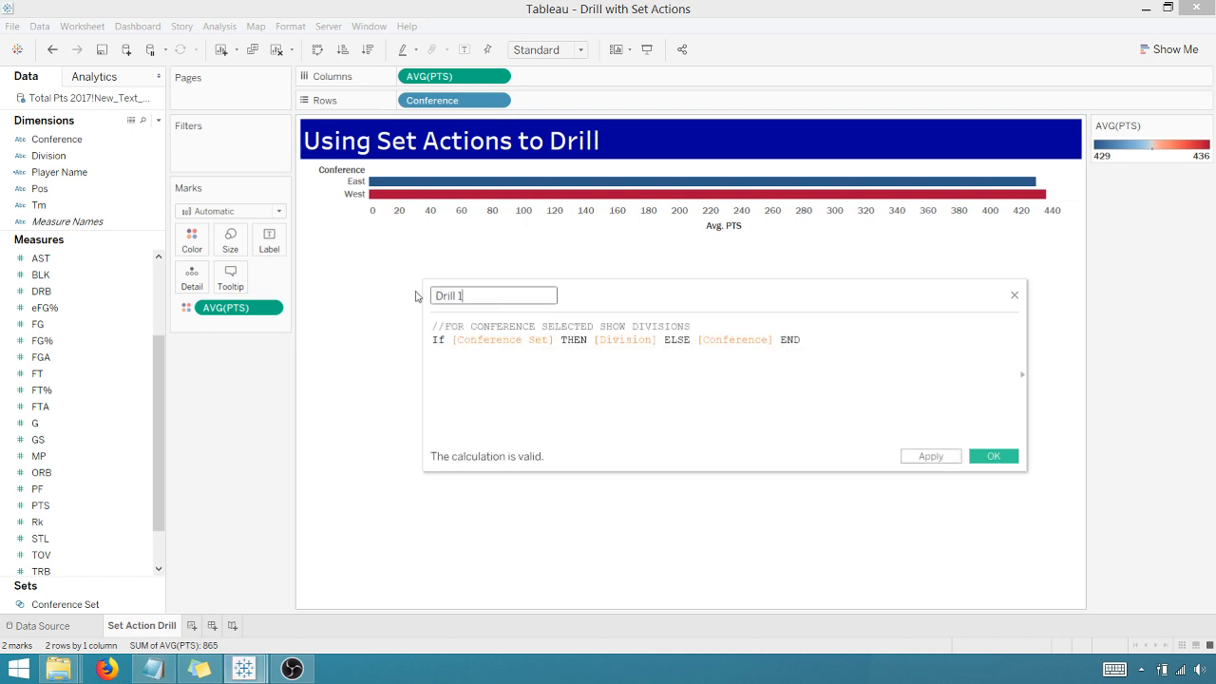
{"action": "type", "text": "(Divi"}
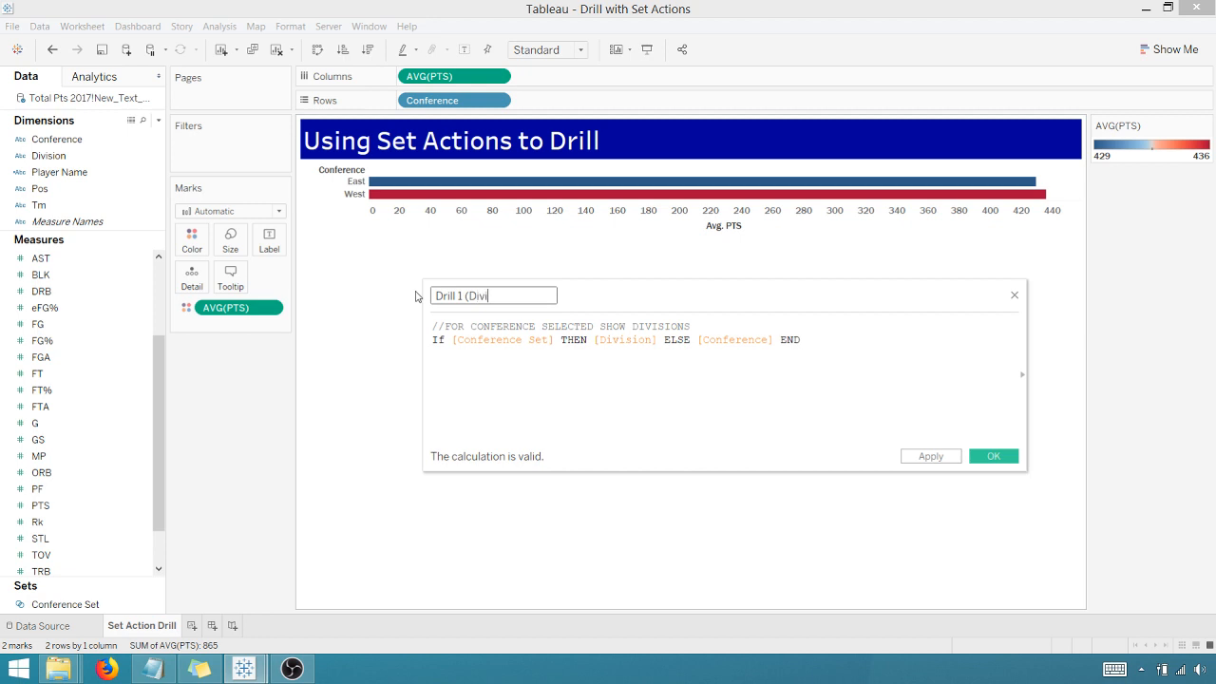
{"action": "type", "text": "sion)"}
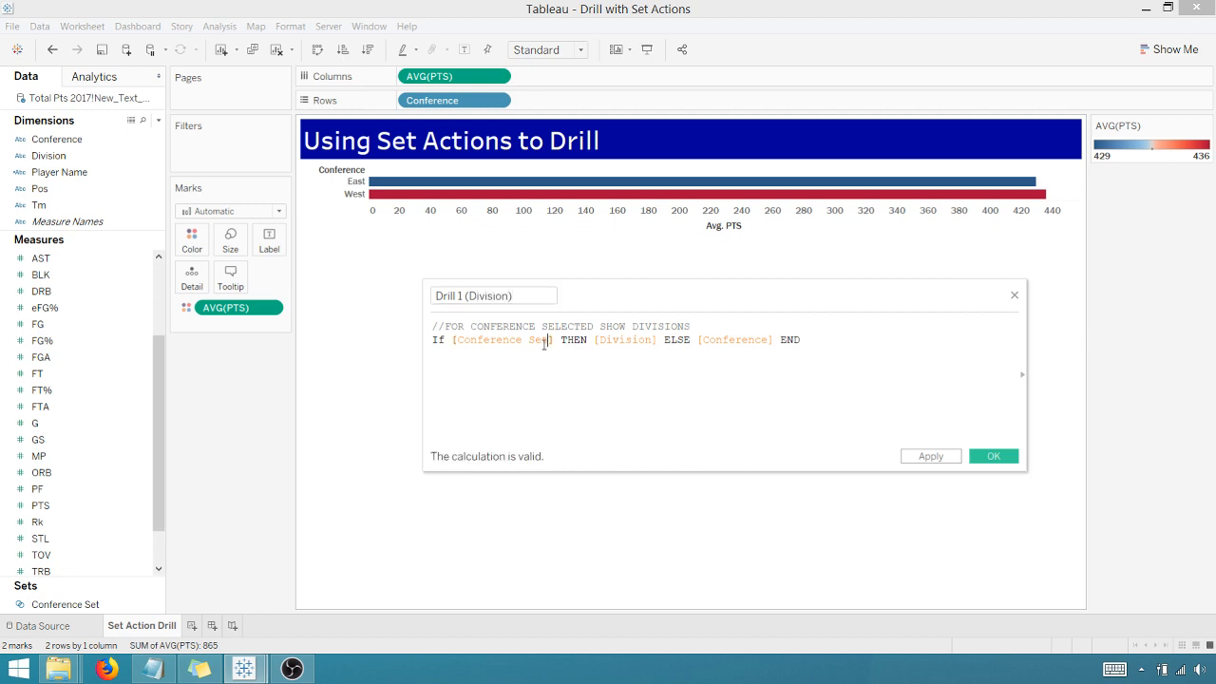
{"action": "mouse_move", "coordinate": [493, 346]}
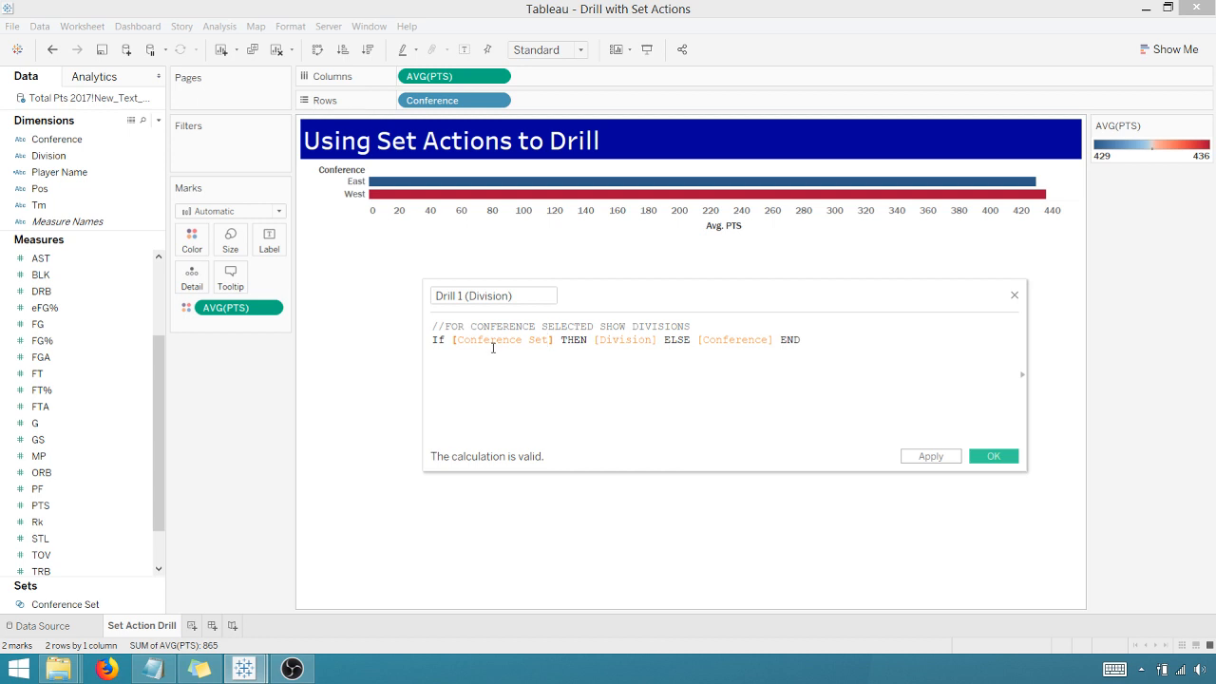
{"action": "mouse_move", "coordinate": [514, 349]}
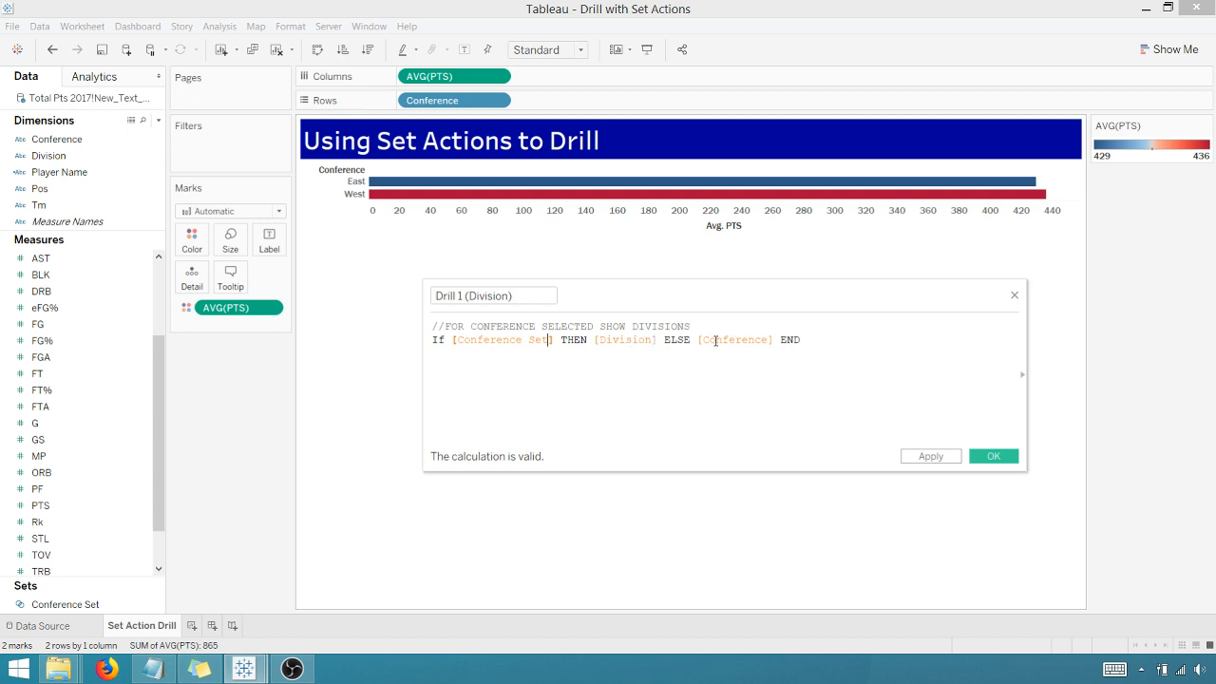
{"action": "left_click", "coordinate": [992, 456]}
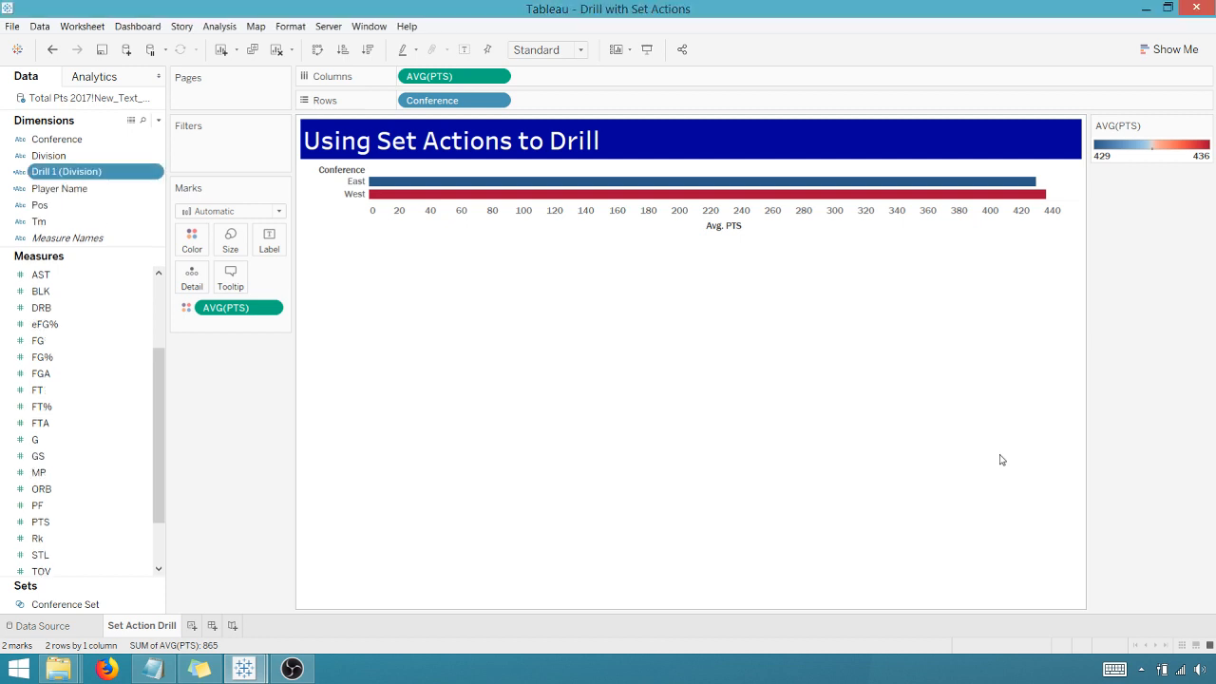
{"action": "left_click_drag", "start_coordinate": [67, 171], "coordinate": [556, 101]}
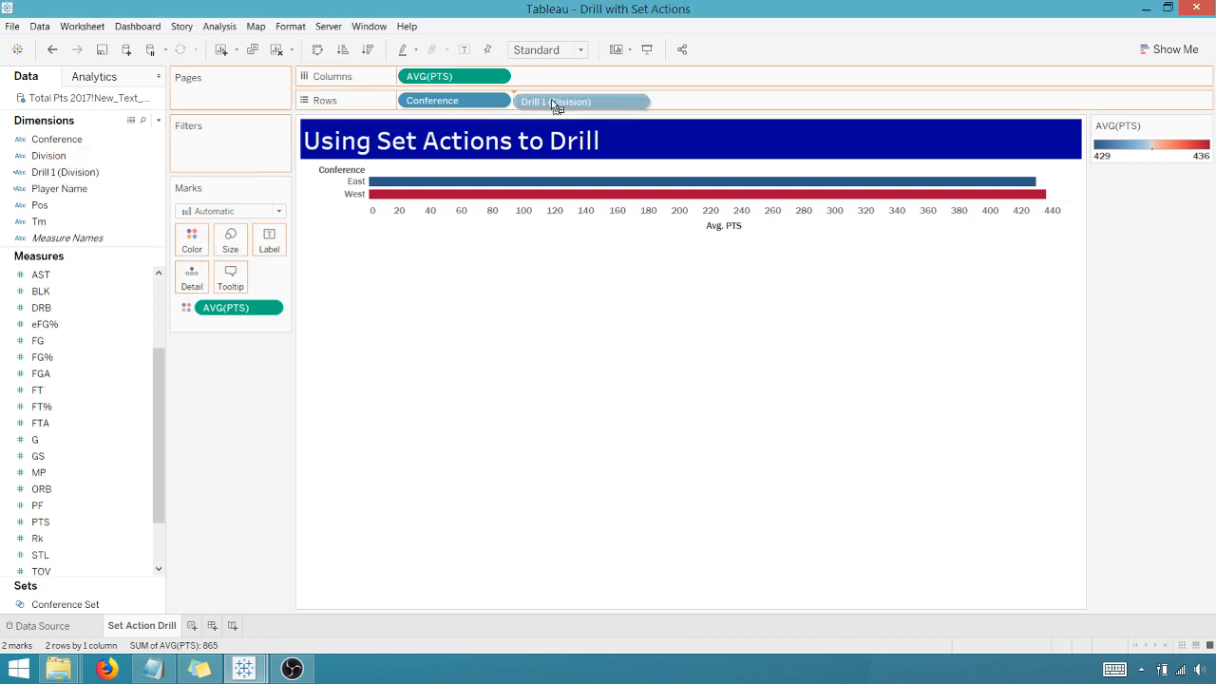
{"action": "left_click", "coordinate": [555, 101]}
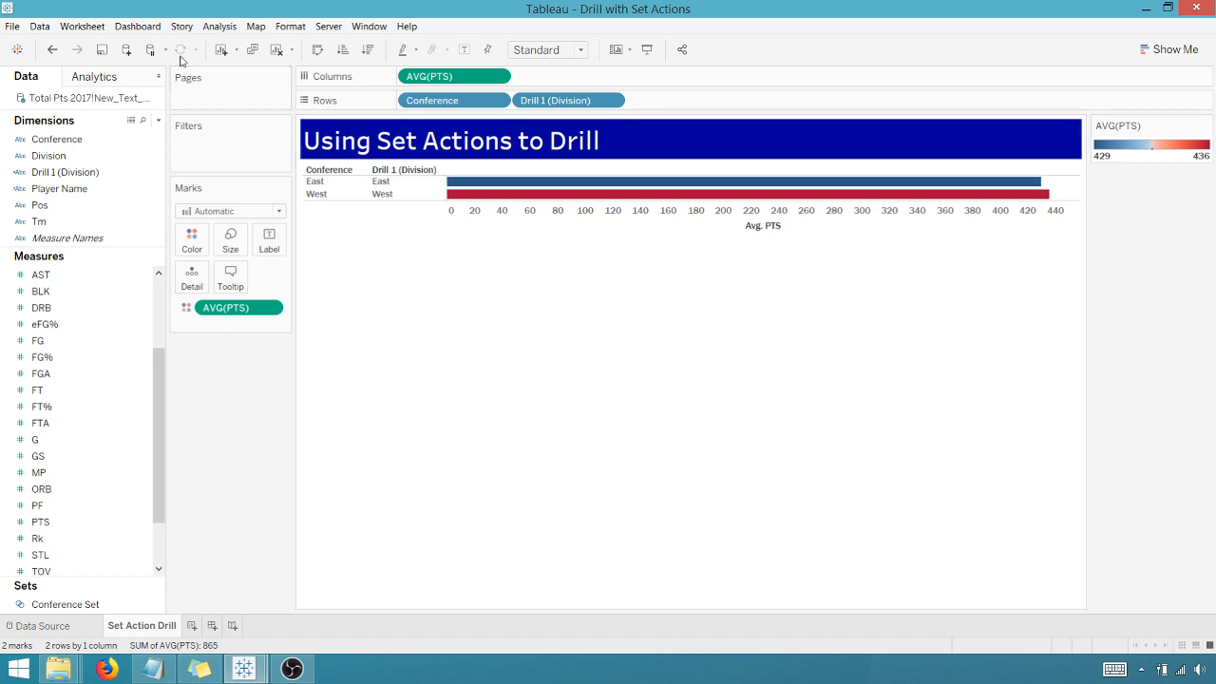
- Add 'Drill to Division' set action: run on select, target Conference Set, remove all values
{"action": "left_click", "coordinate": [82, 26]}
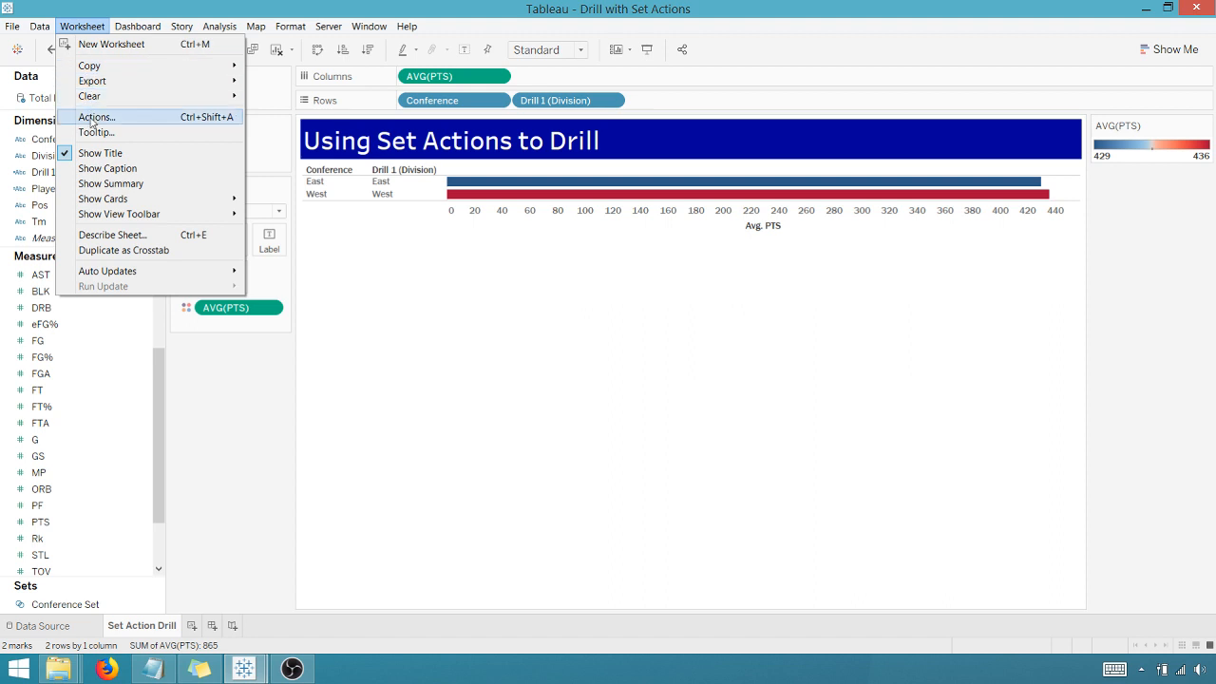
{"action": "left_click", "coordinate": [95, 116]}
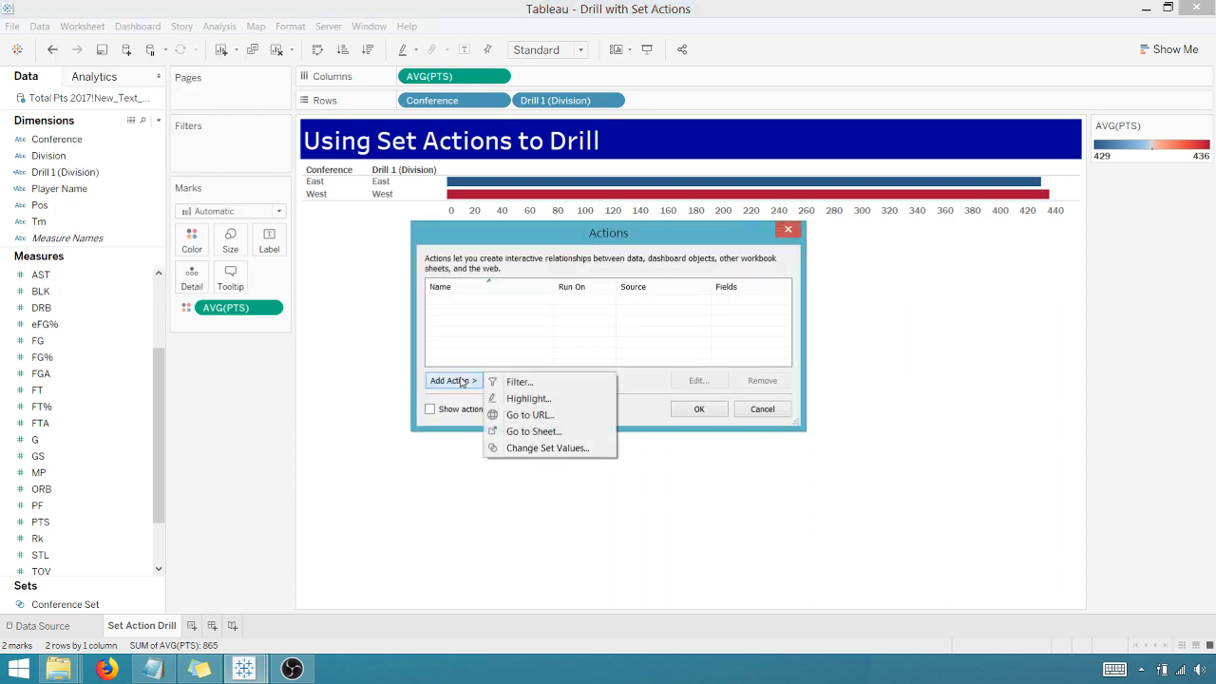
{"action": "mouse_move", "coordinate": [546, 447]}
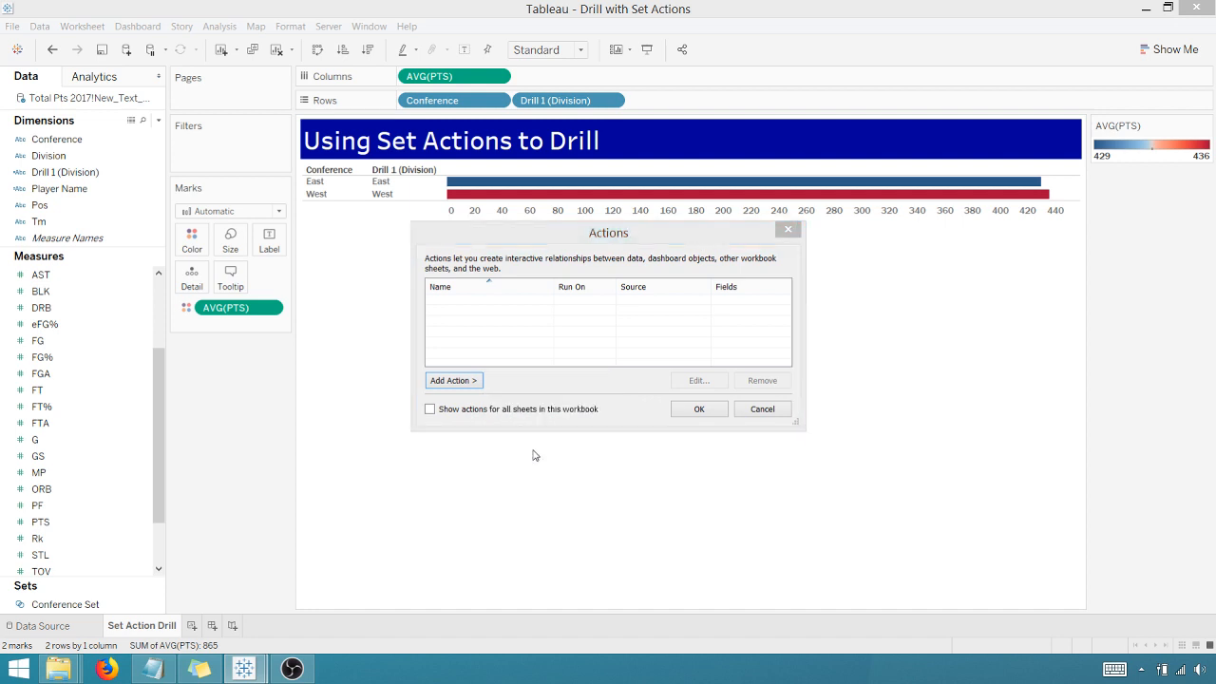
{"action": "left_click", "coordinate": [453, 379]}
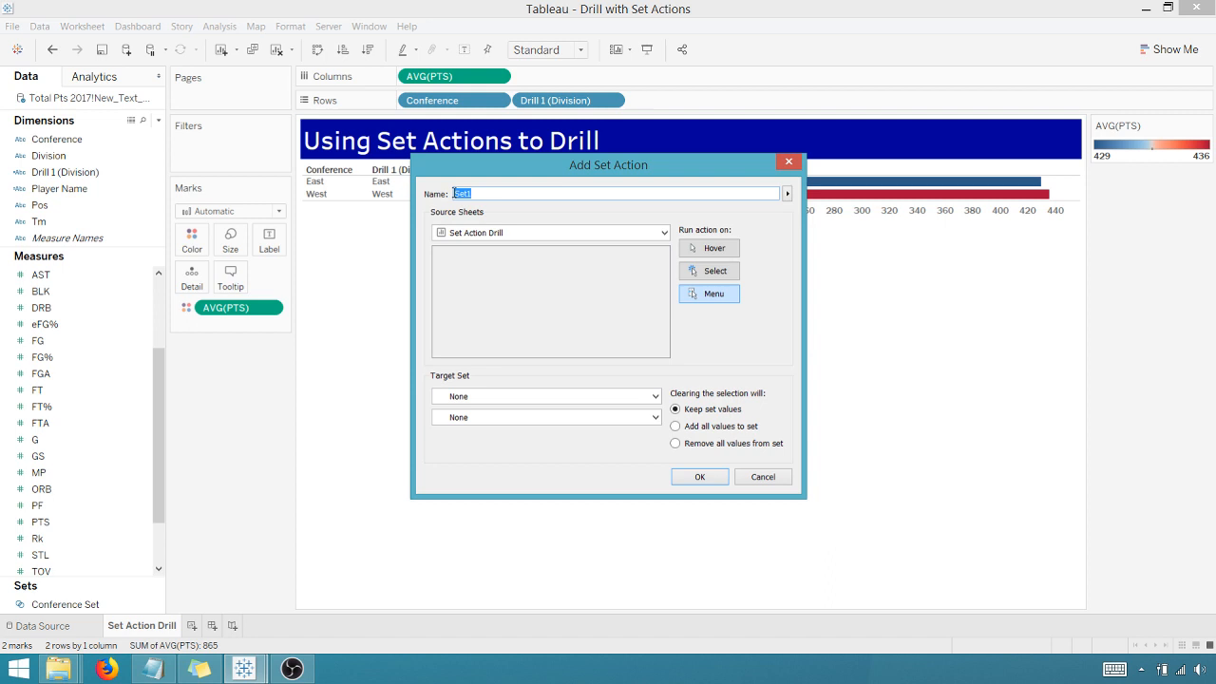
{"action": "type", "text": "Drill 1"}
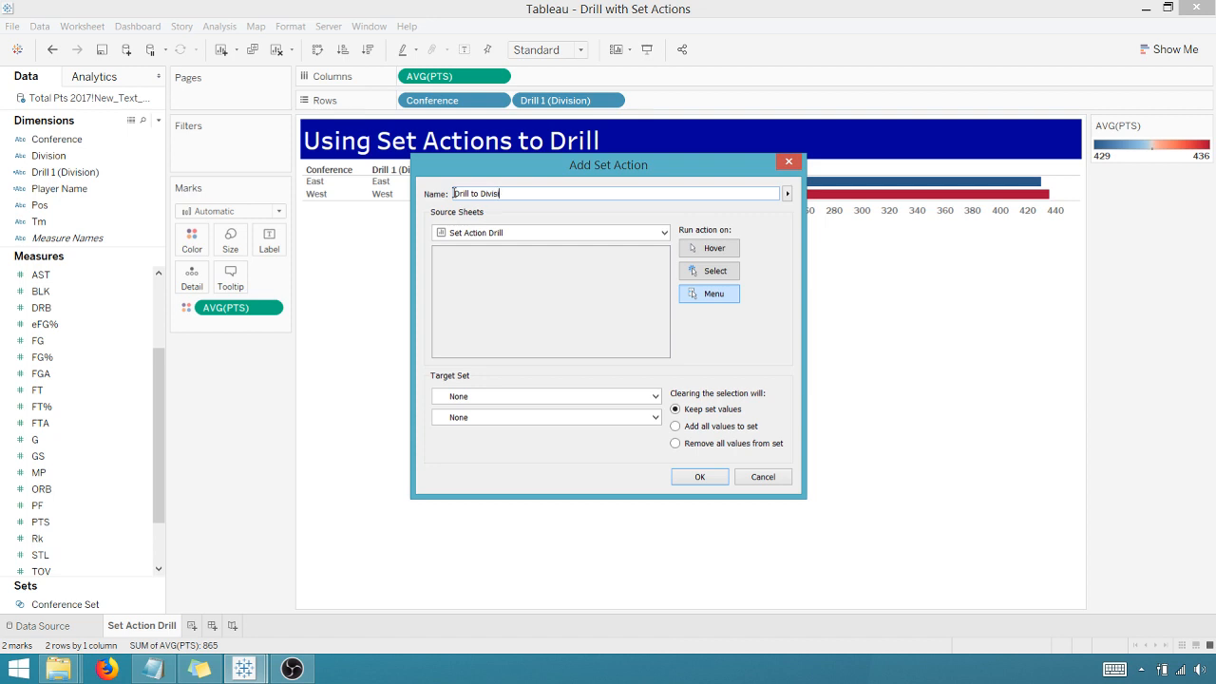
{"action": "type", "text": "ion"}
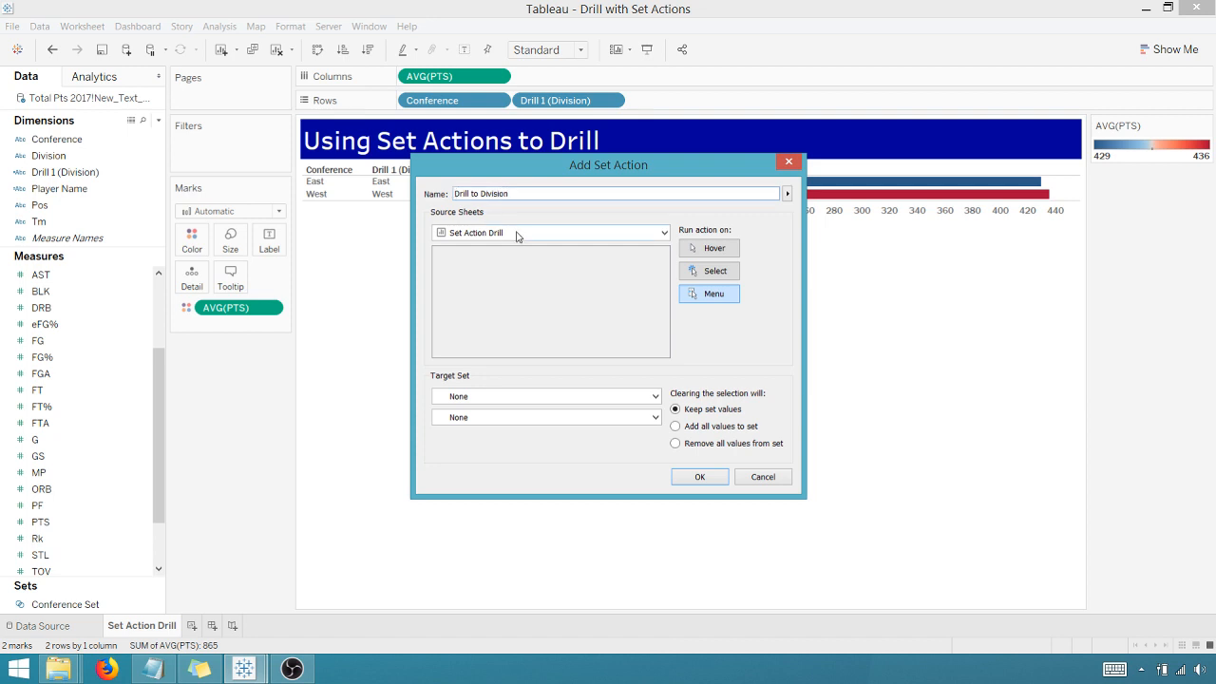
{"action": "left_click", "coordinate": [675, 425]}
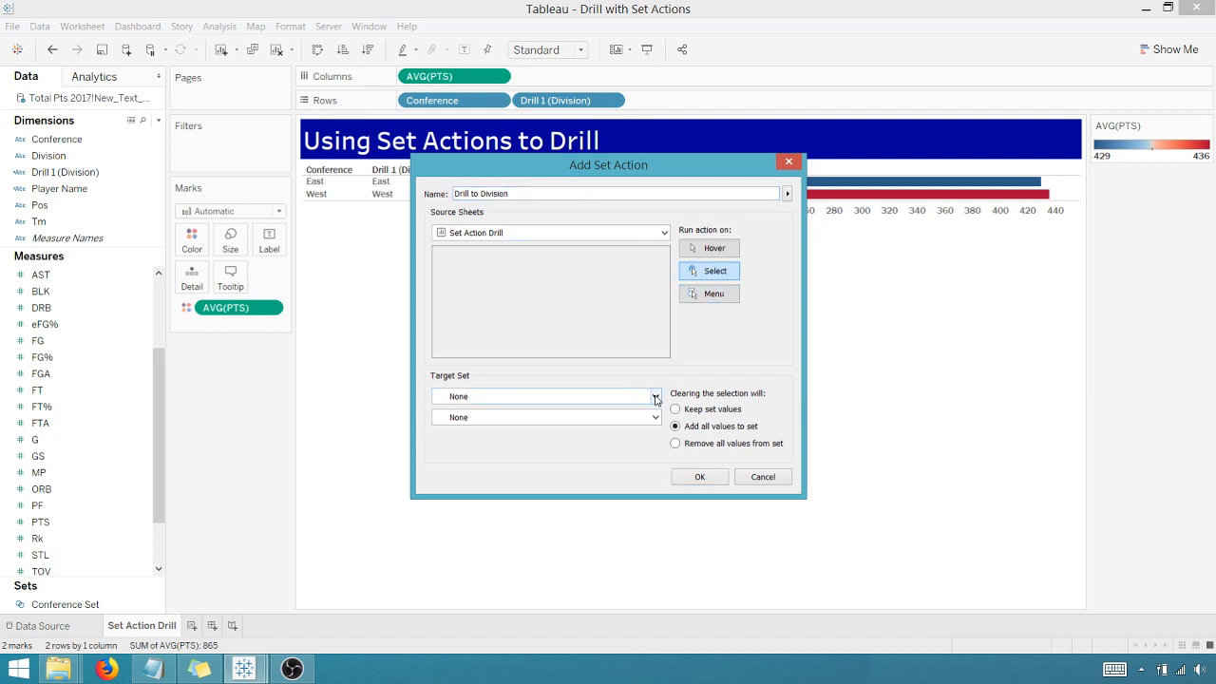
{"action": "left_click", "coordinate": [653, 396]}
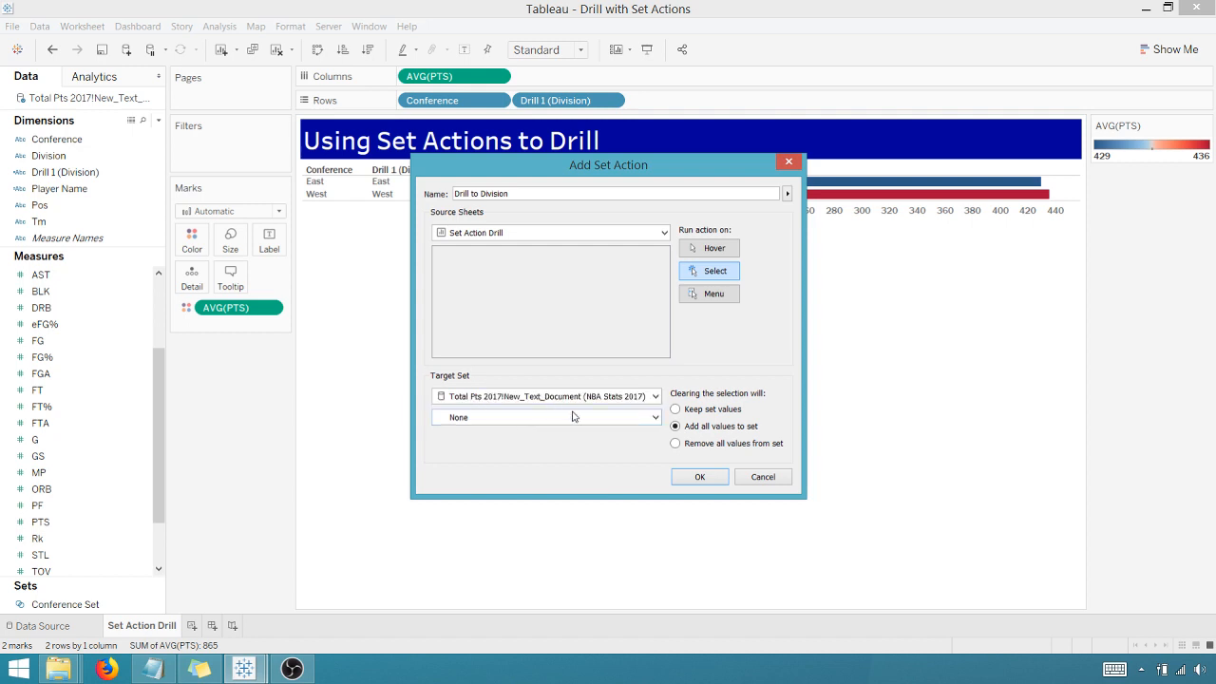
{"action": "left_click", "coordinate": [653, 417]}
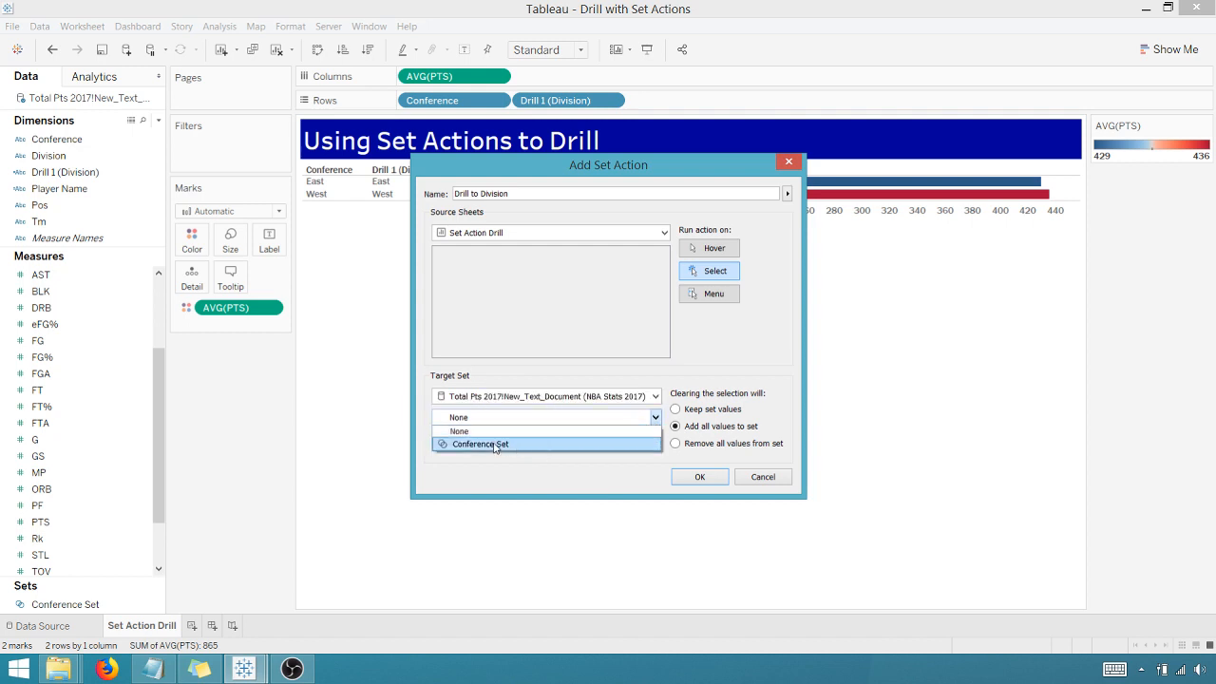
{"action": "left_click", "coordinate": [480, 444]}
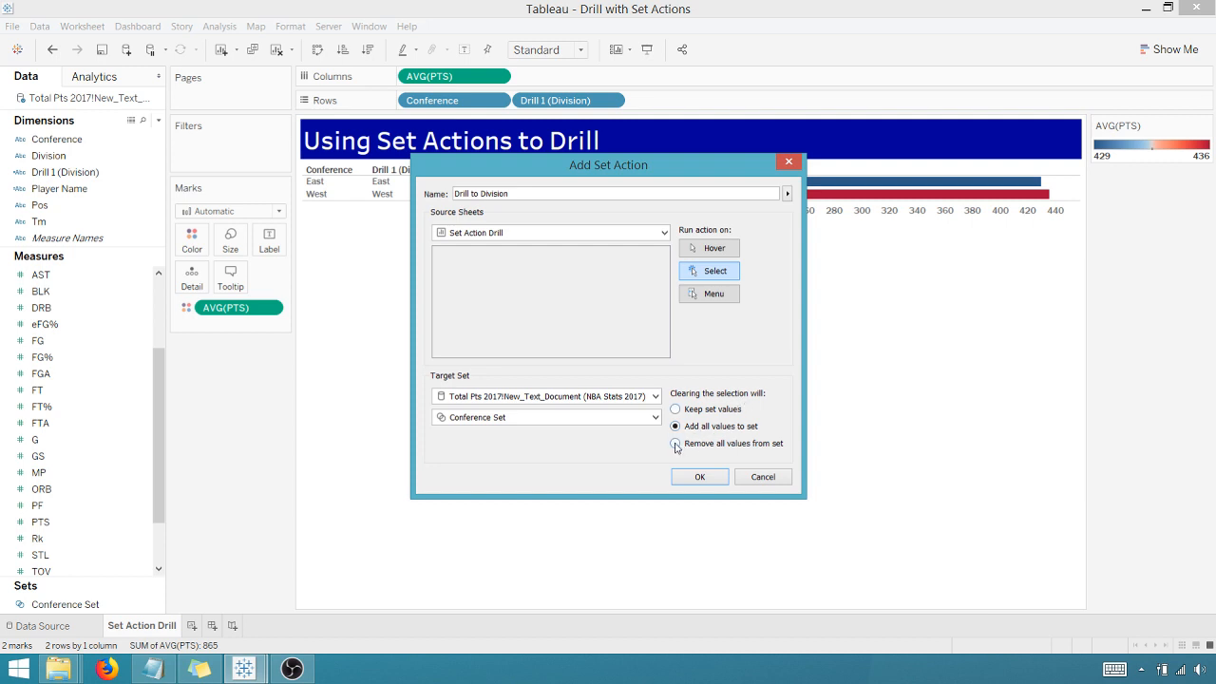
{"action": "left_click", "coordinate": [675, 444]}
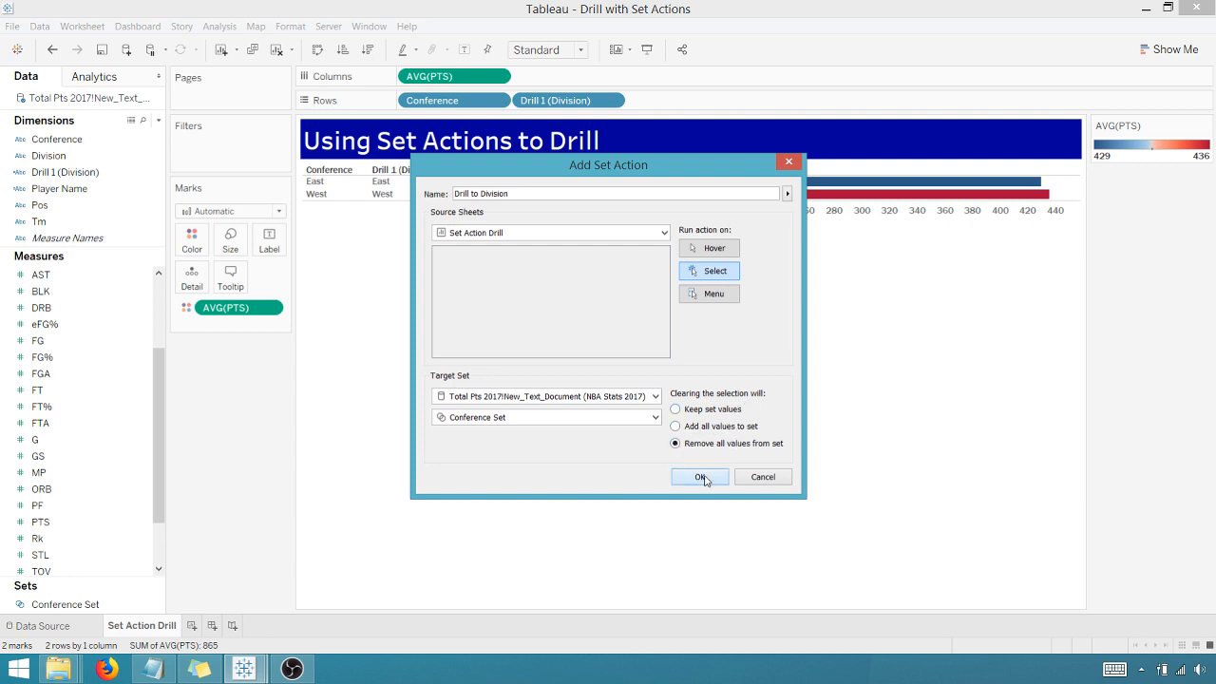
{"action": "left_click", "coordinate": [700, 477]}
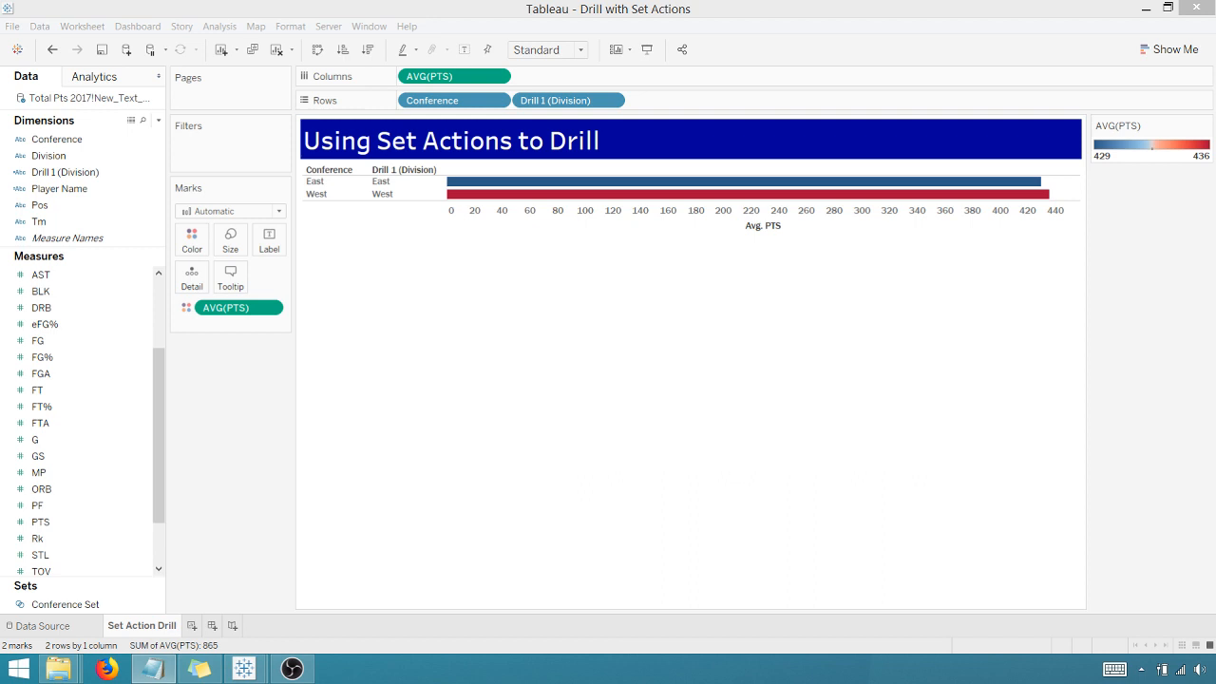
{"action": "mouse_move", "coordinate": [307, 432]}
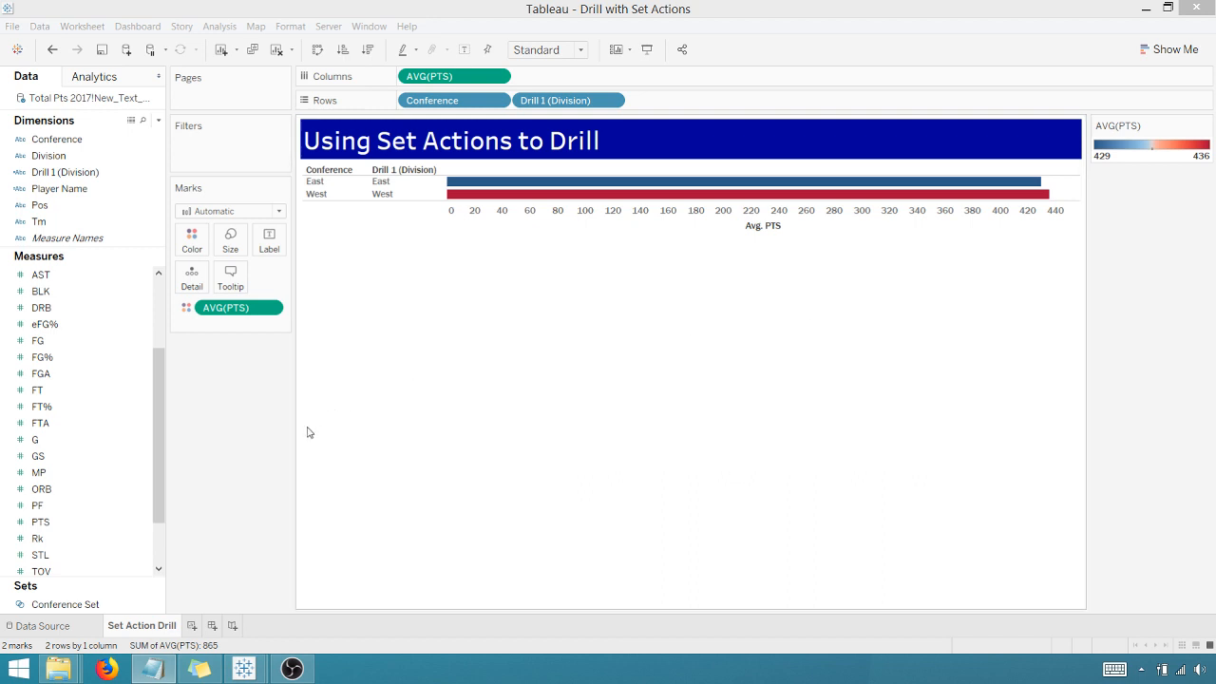
{"action": "mouse_move", "coordinate": [295, 418]}
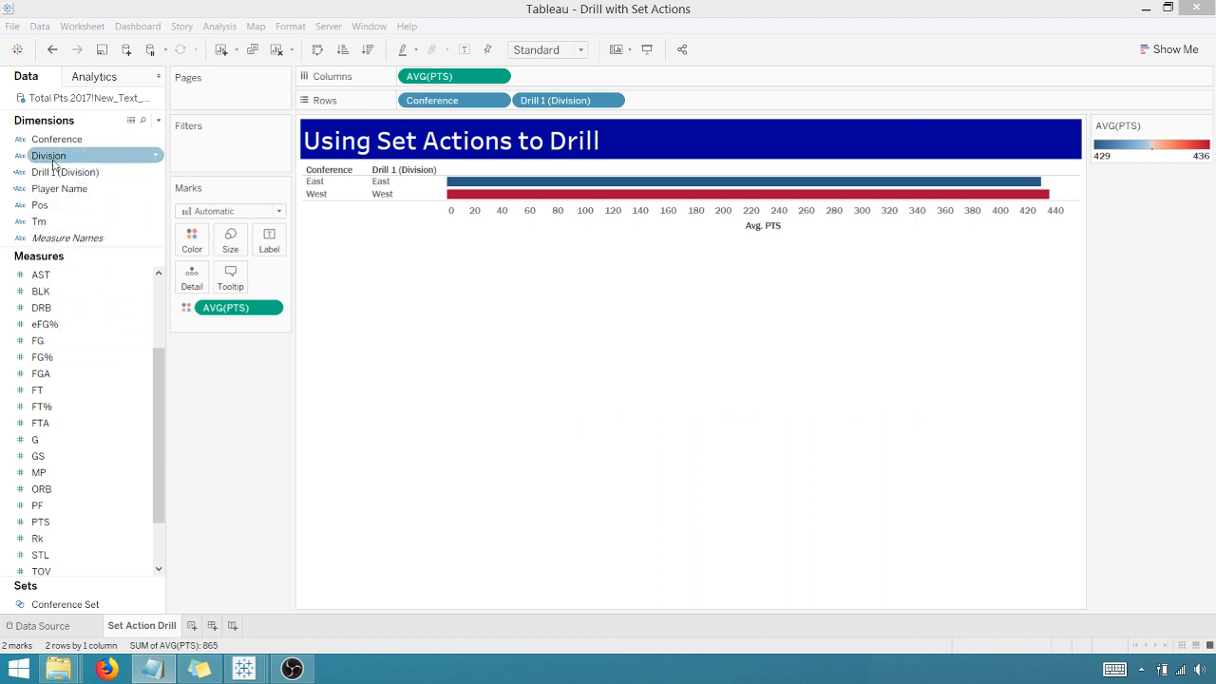
- Select the Drill 1 (Division) field in the Dimensions pane
{"action": "left_click", "coordinate": [65, 171]}
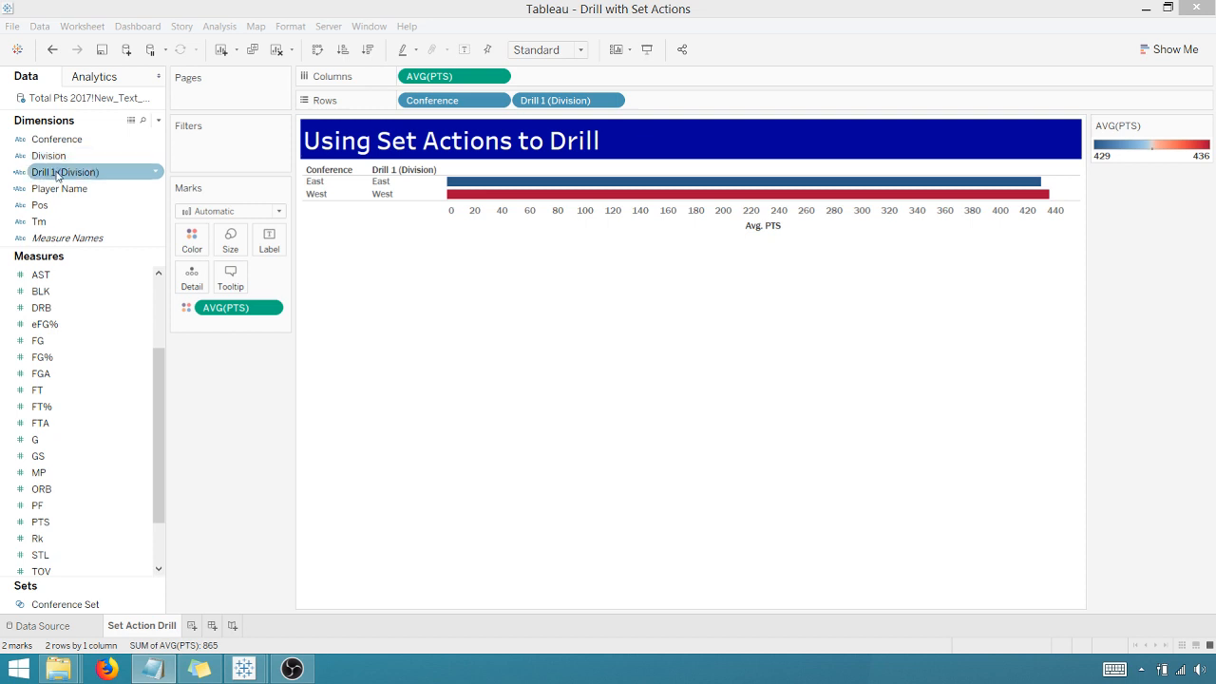
{"action": "mouse_move", "coordinate": [105, 177]}
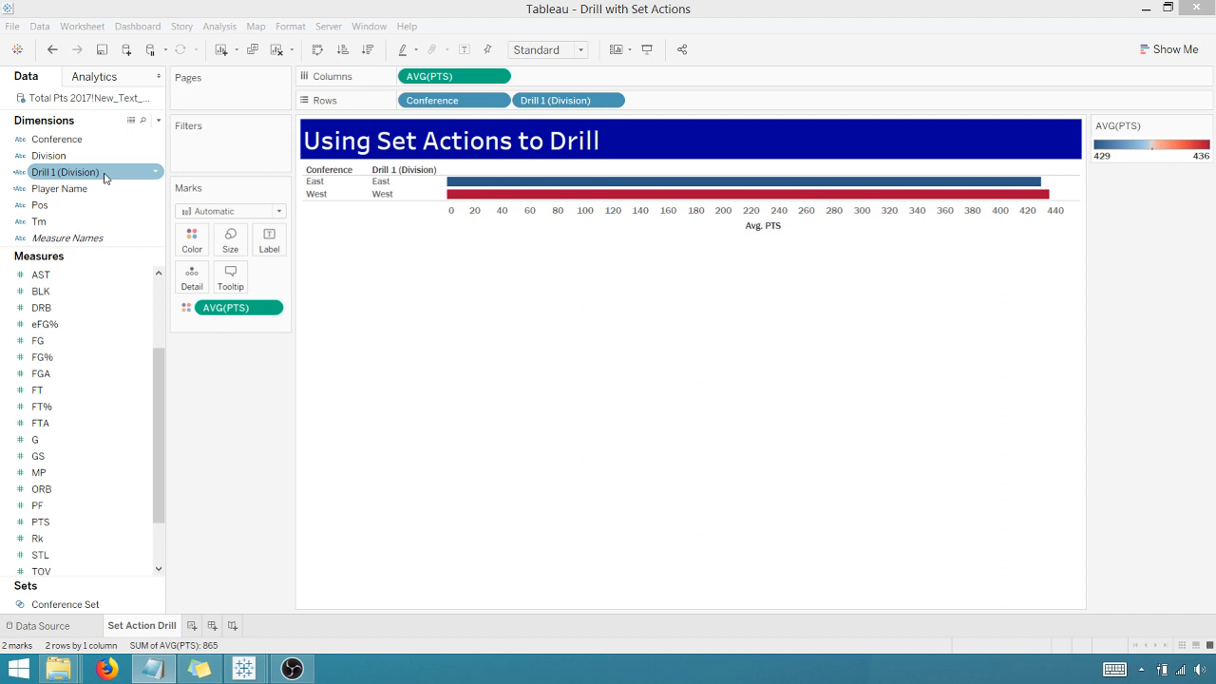
- Create a set from Drill 1 (Division) and name it 'Division Set'
{"action": "right_click", "coordinate": [64, 172]}
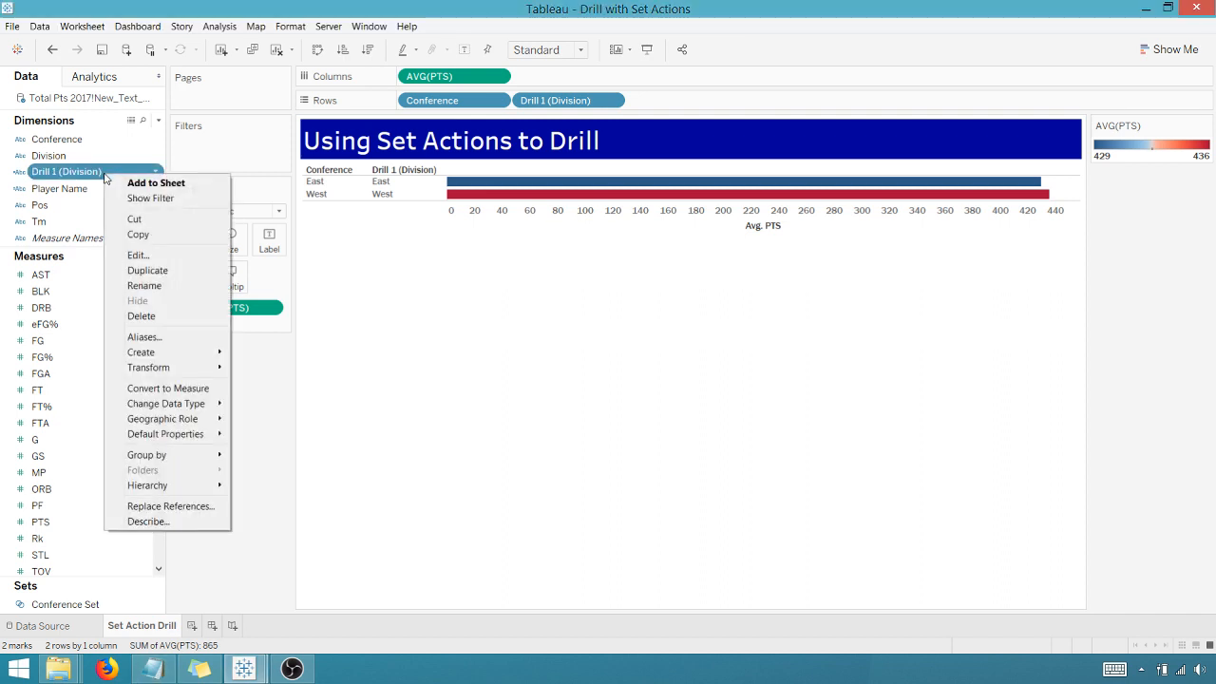
{"action": "mouse_move", "coordinate": [144, 285]}
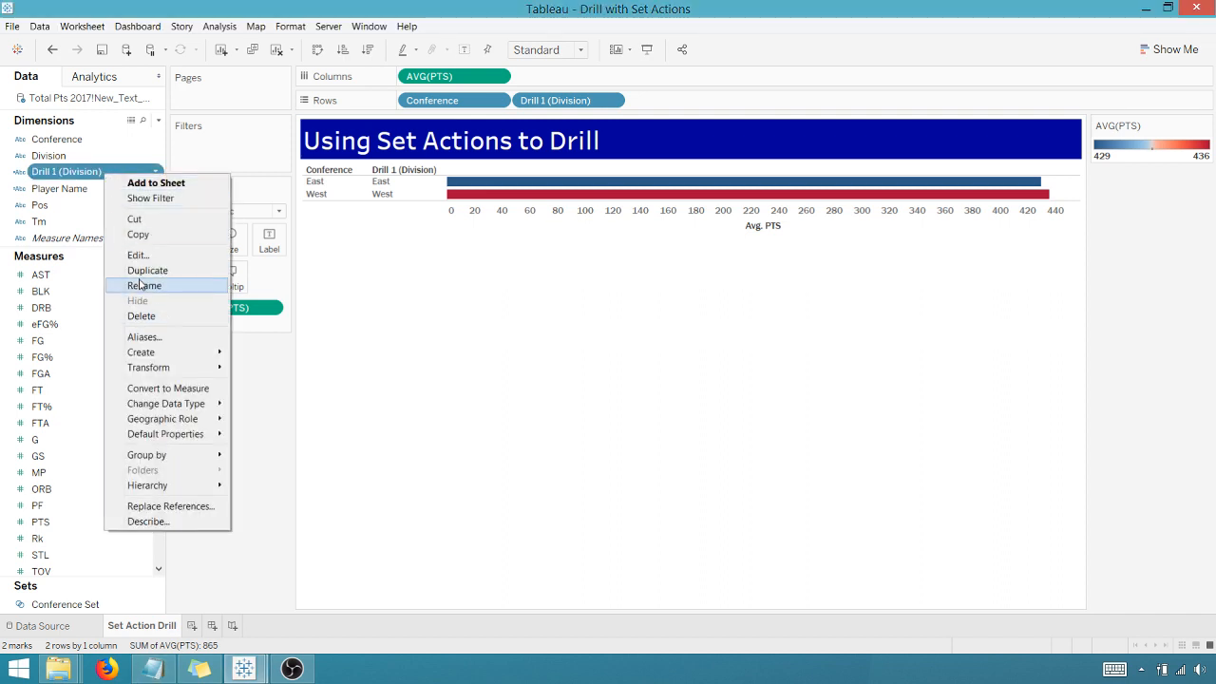
{"action": "mouse_move", "coordinate": [143, 330]}
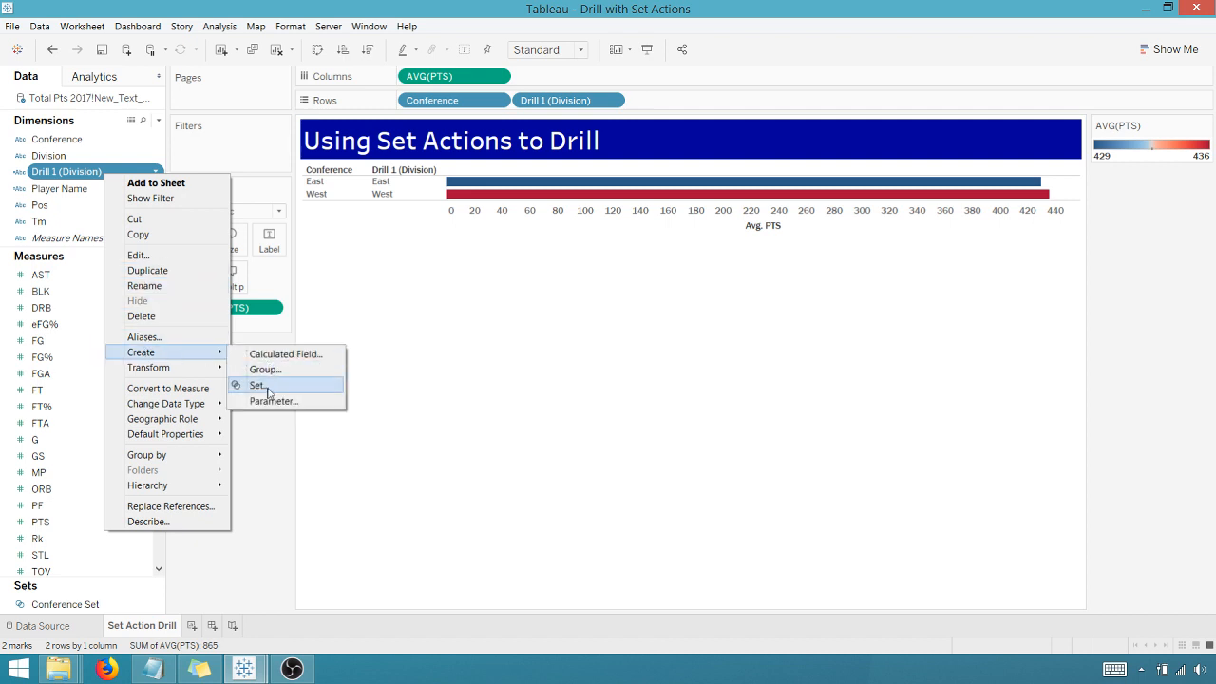
{"action": "left_click", "coordinate": [255, 384]}
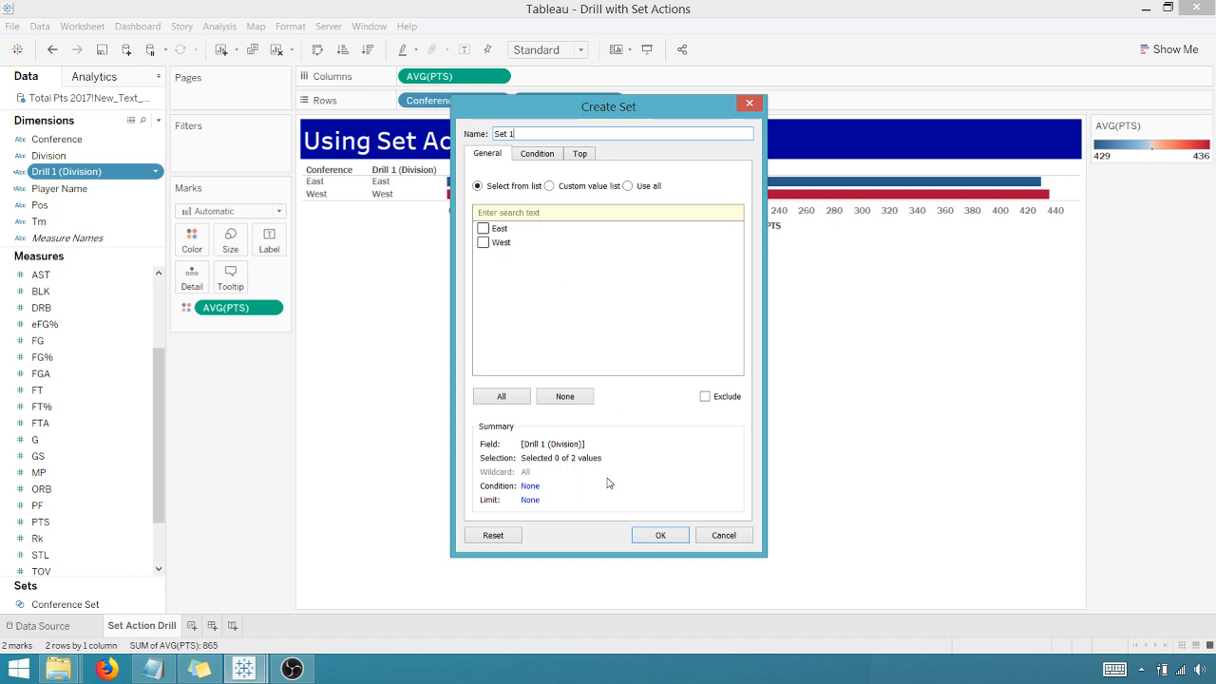
{"action": "triple_click", "coordinate": [622, 133]}
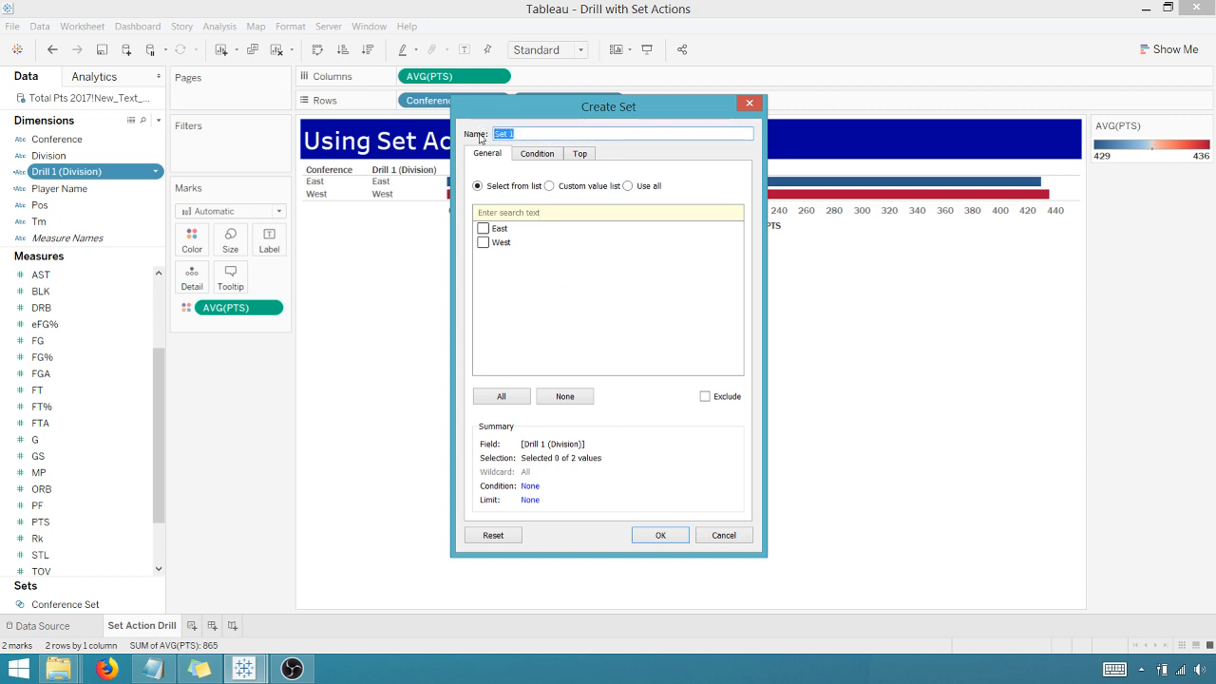
{"action": "type", "text": "Division"}
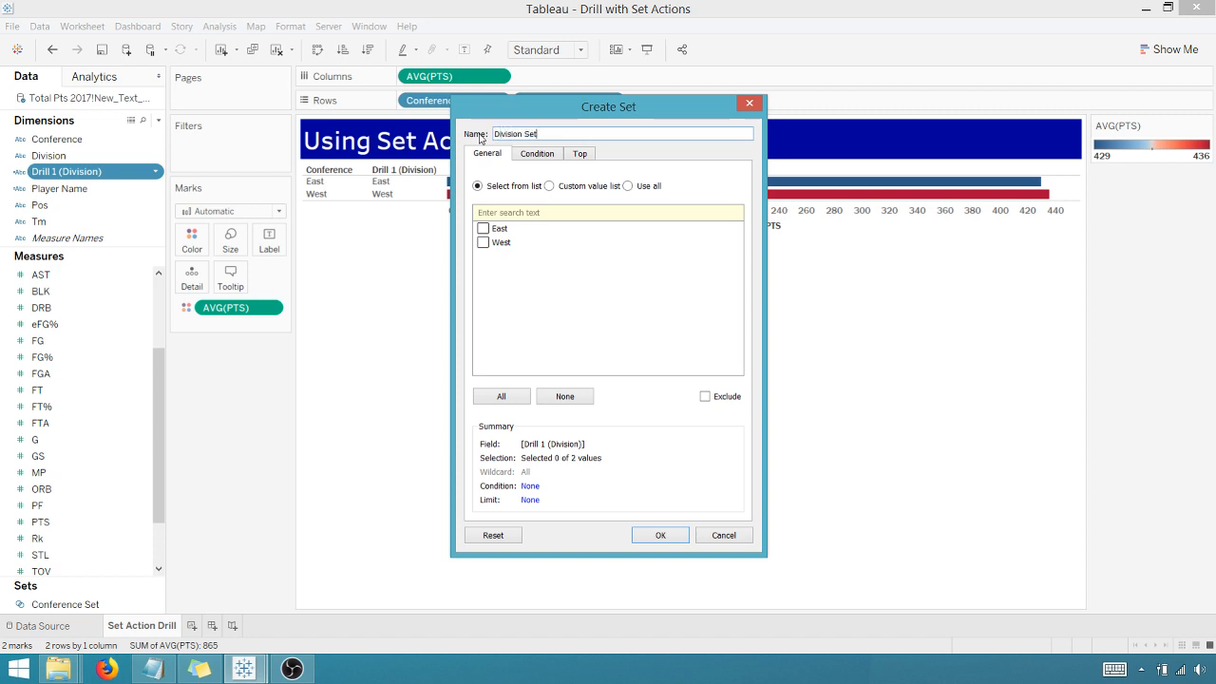
{"action": "mouse_move", "coordinate": [550, 458]}
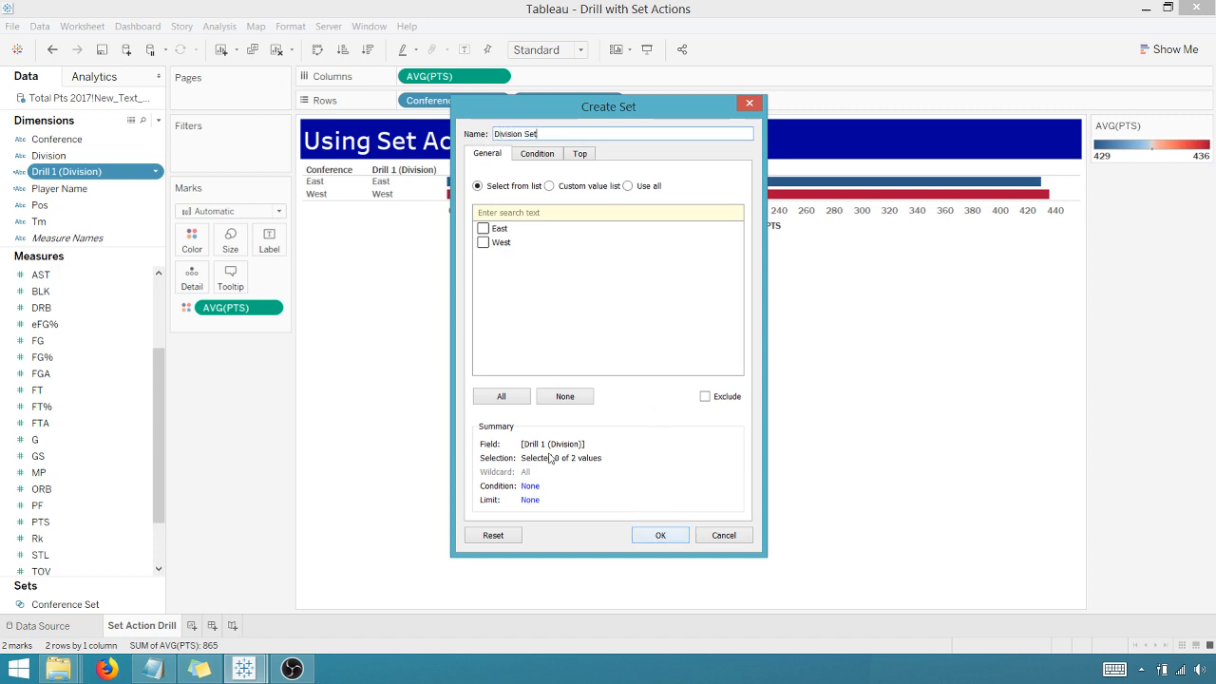
{"action": "left_click", "coordinate": [659, 535]}
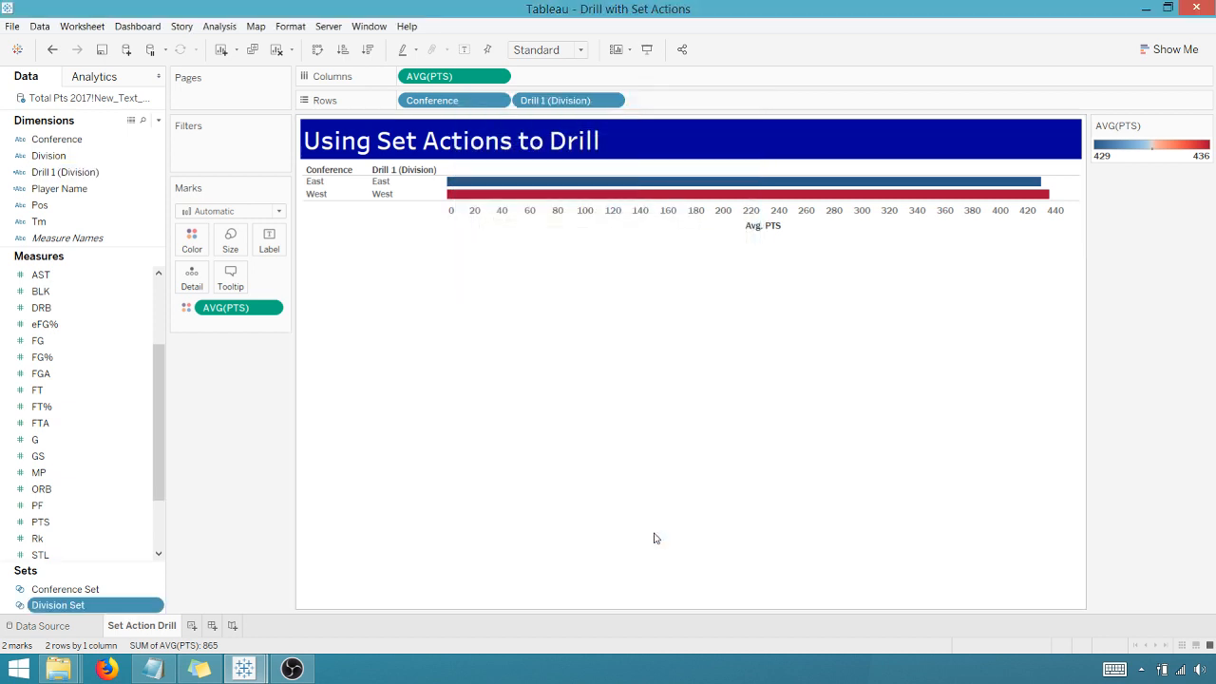
{"action": "mouse_move", "coordinate": [505, 438]}
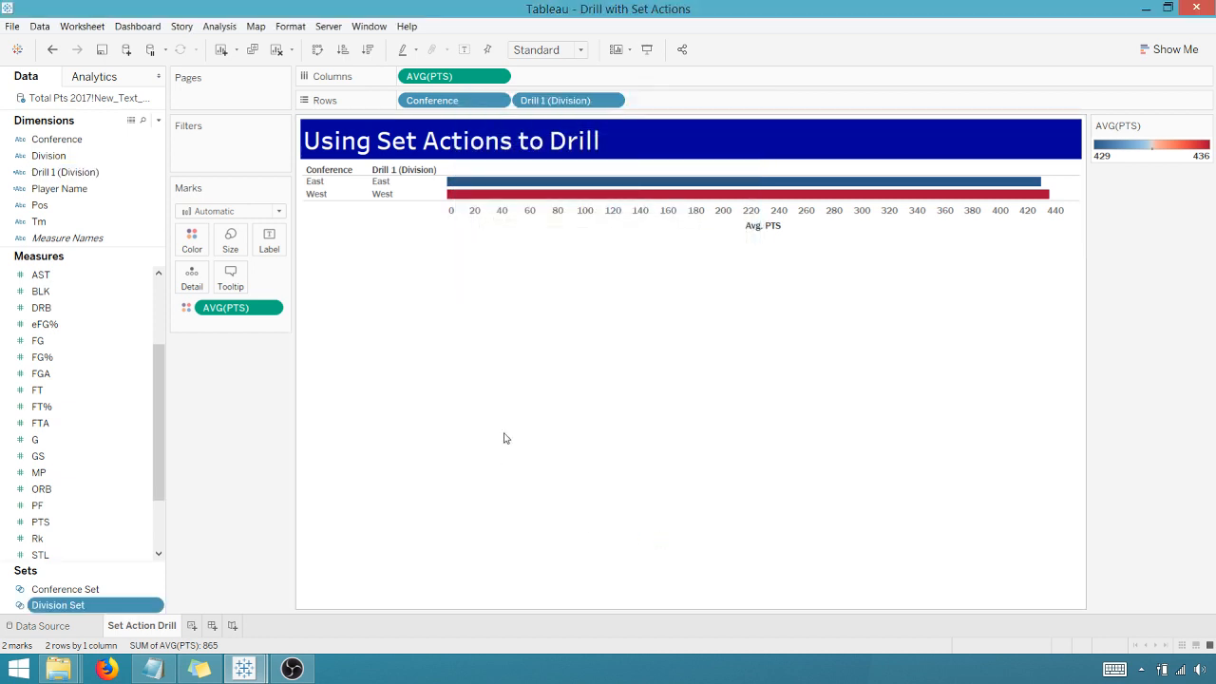
- Create the 'Drill 2 Team' calculation: IF [Division Set] THEN [Tm]
{"action": "left_click", "coordinate": [144, 120]}
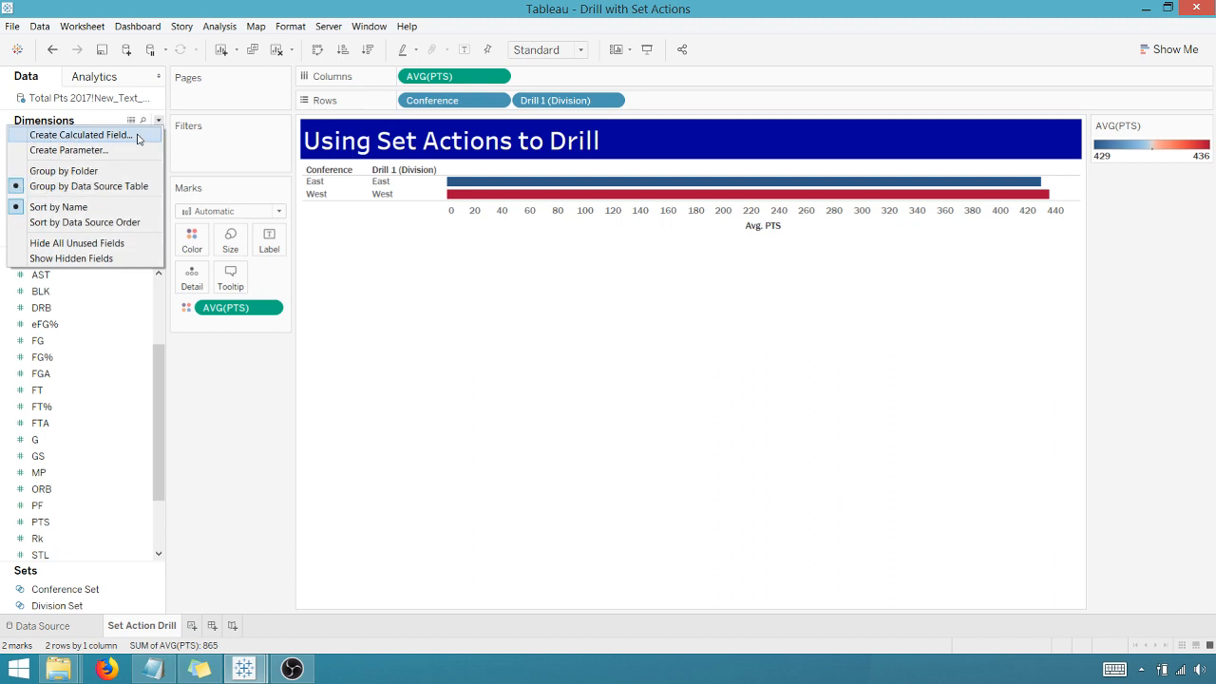
{"action": "left_click", "coordinate": [80, 134]}
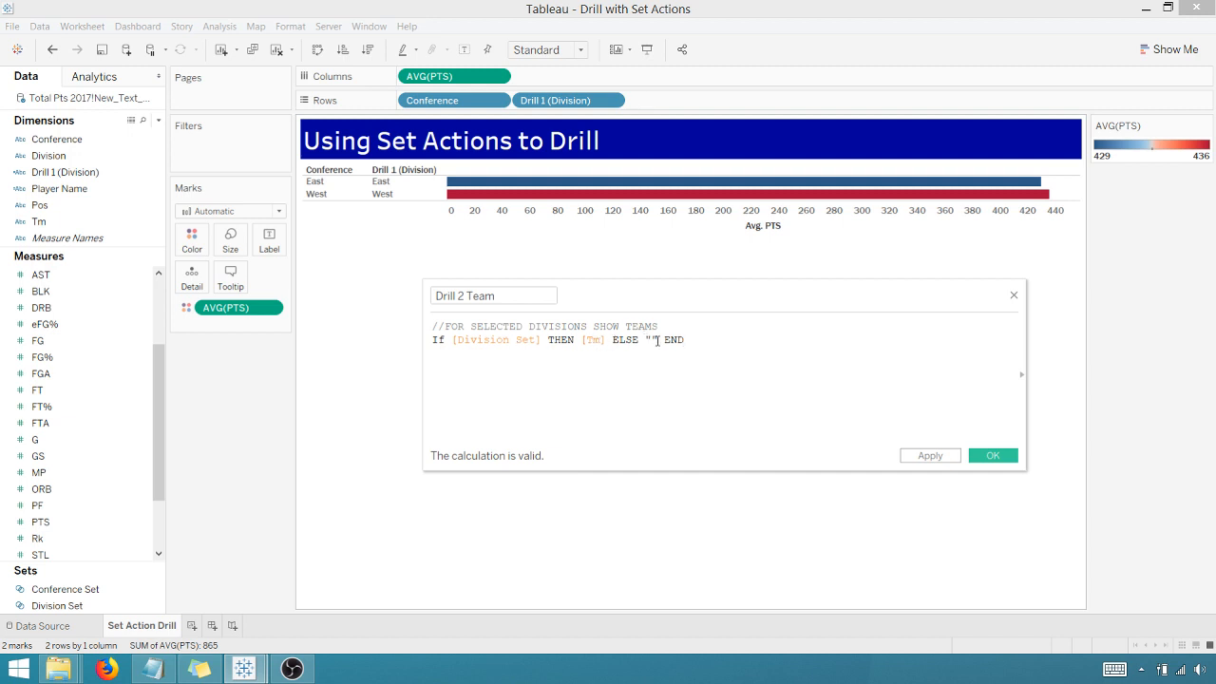
{"action": "left_click", "coordinate": [993, 455]}
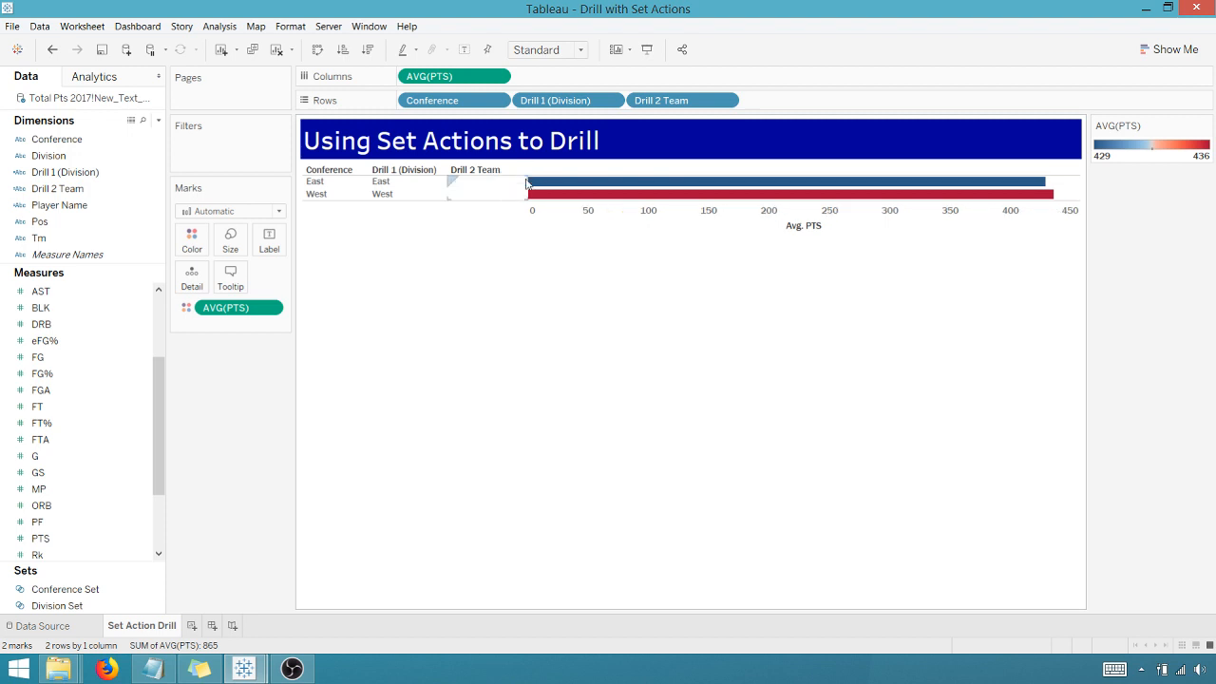
- Add 'Drill to team' set action: run on select, target Division Set, remove all values
{"action": "left_click", "coordinate": [82, 26]}
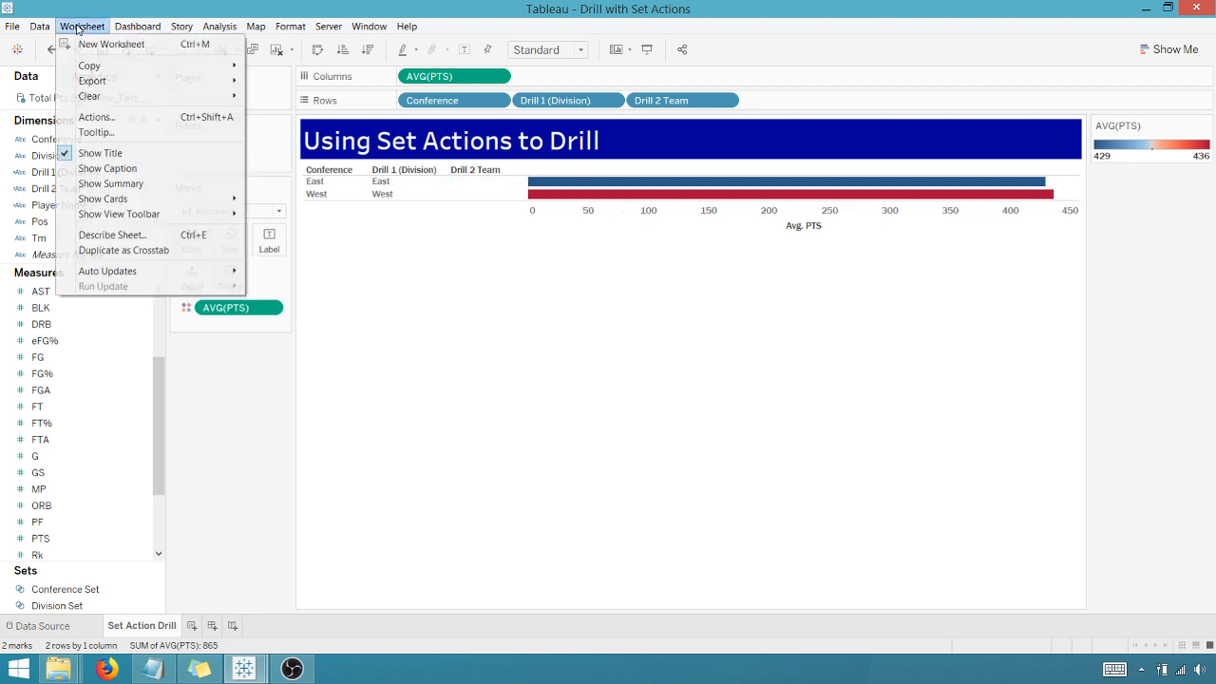
{"action": "left_click", "coordinate": [96, 117]}
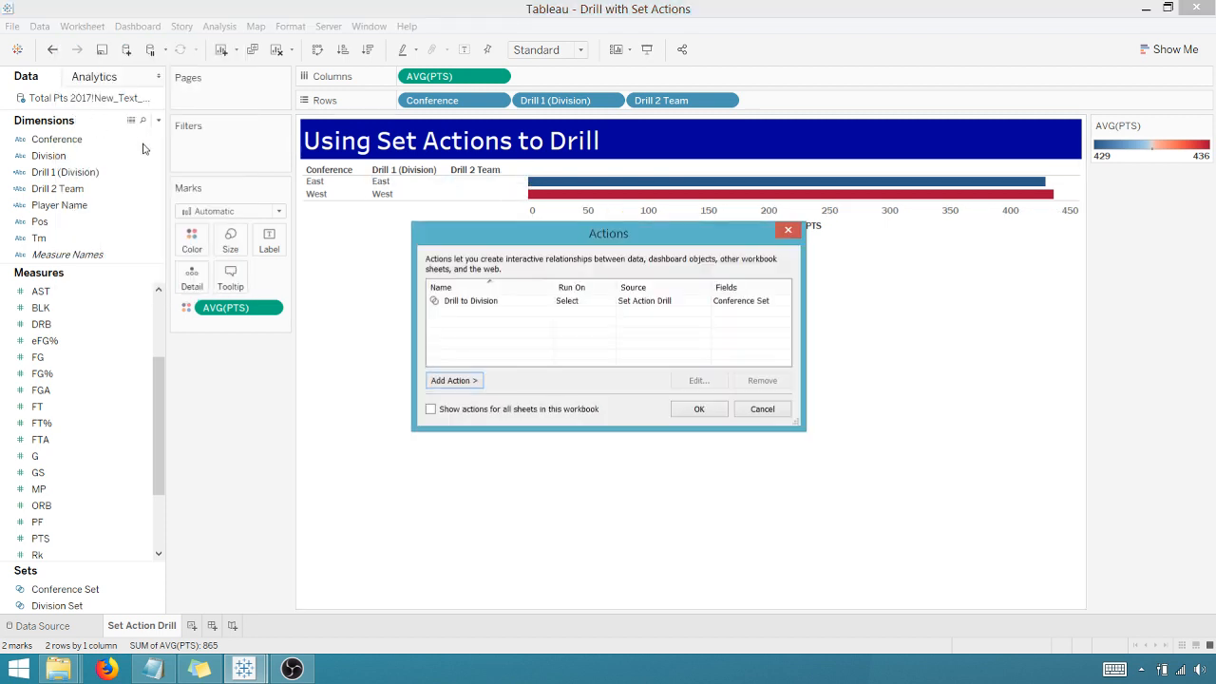
{"action": "left_click", "coordinate": [454, 380]}
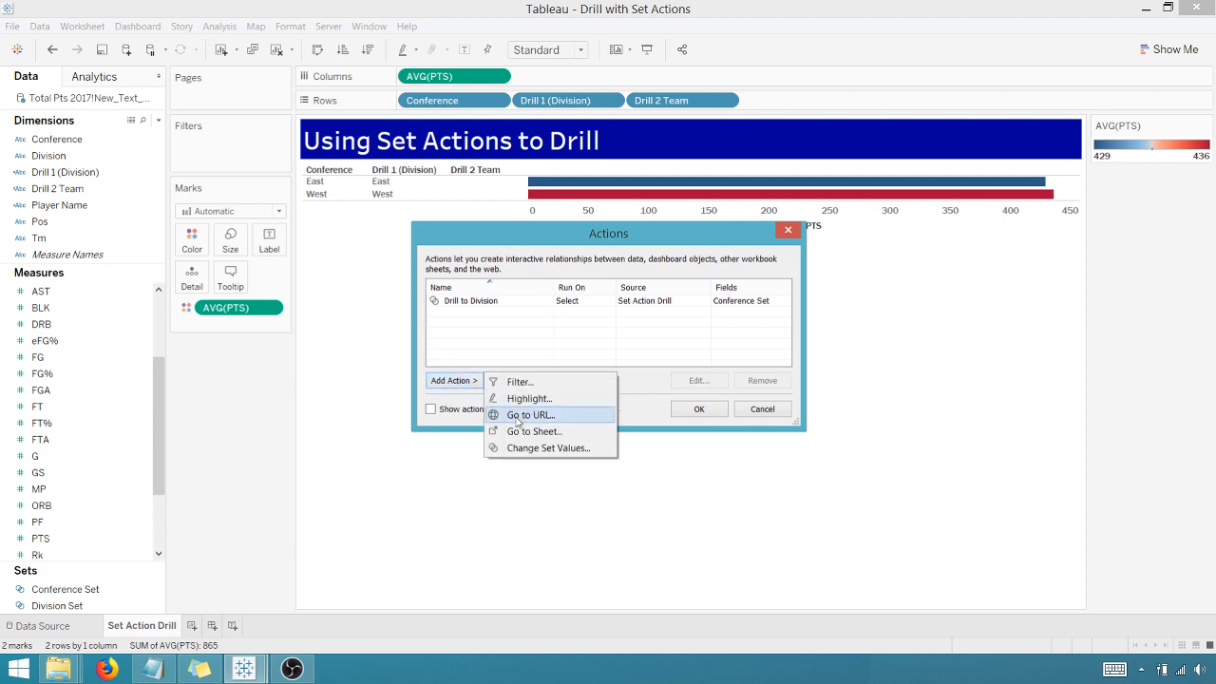
{"action": "left_click", "coordinate": [548, 448]}
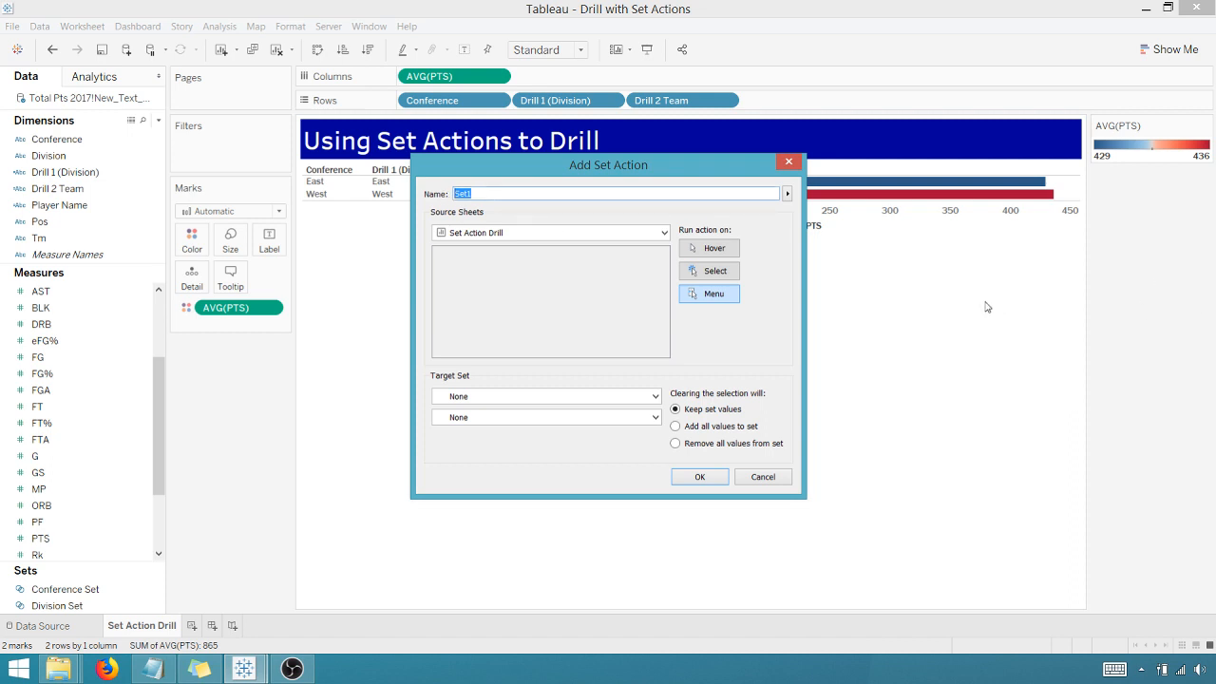
{"action": "type", "text": "Drill to"}
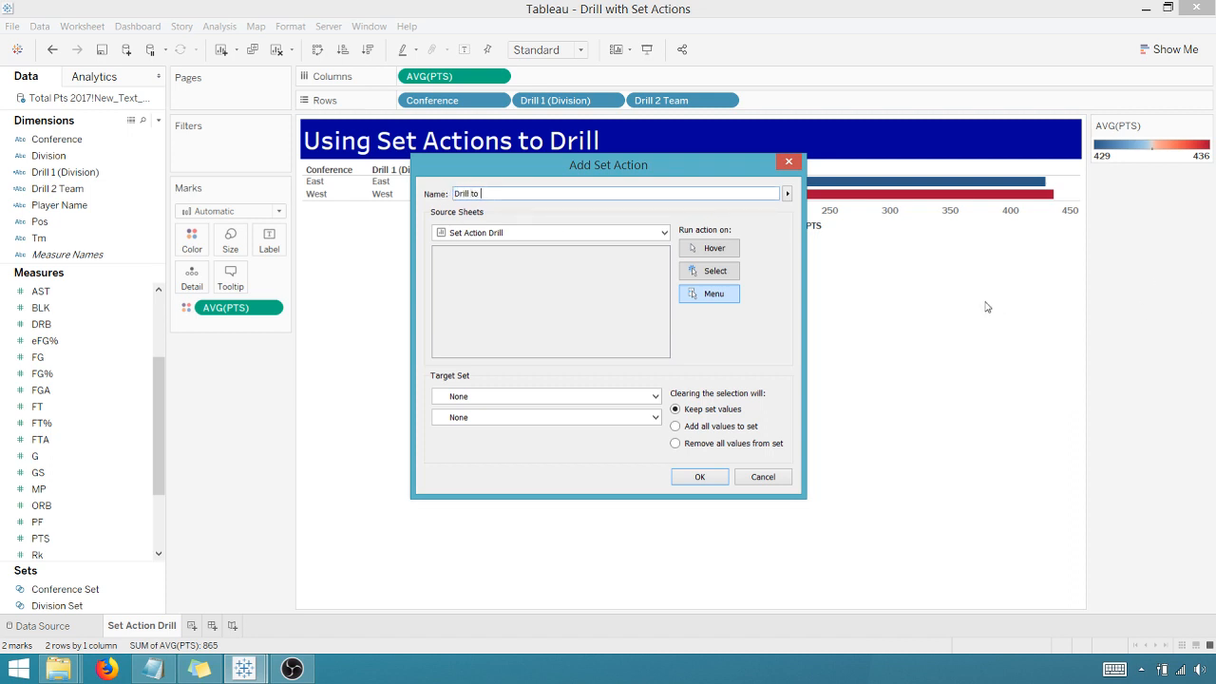
{"action": "type", "text": "team"}
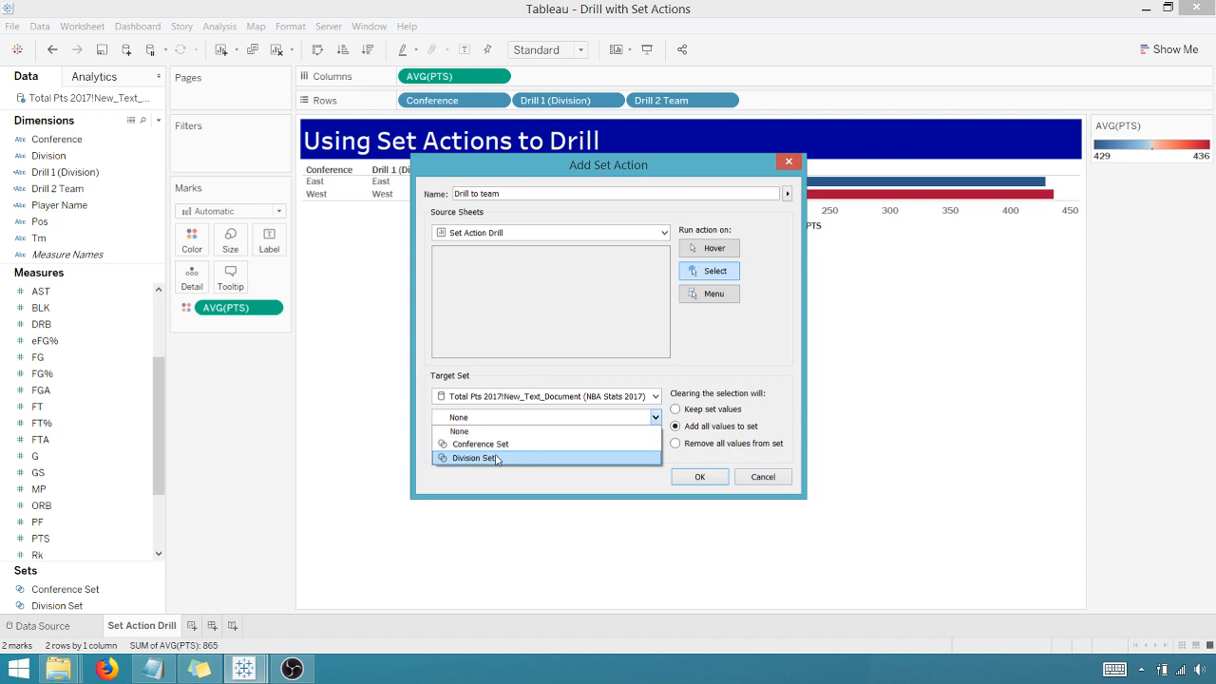
{"action": "left_click", "coordinate": [473, 457]}
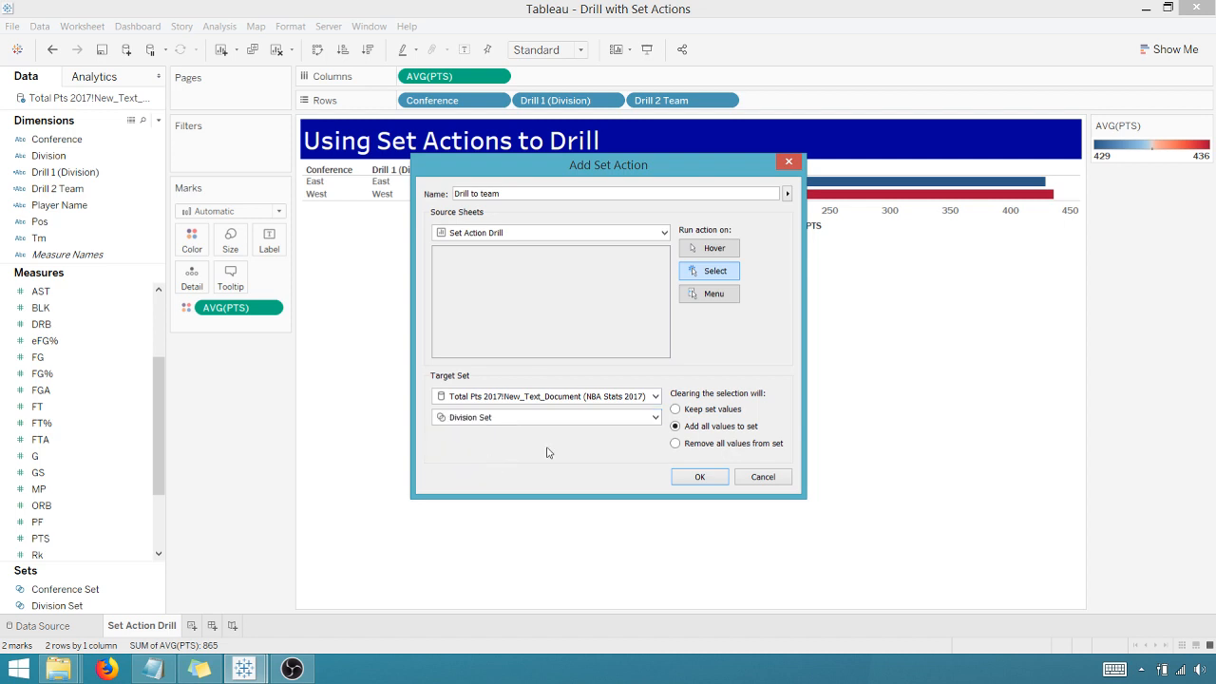
{"action": "left_click", "coordinate": [675, 444]}
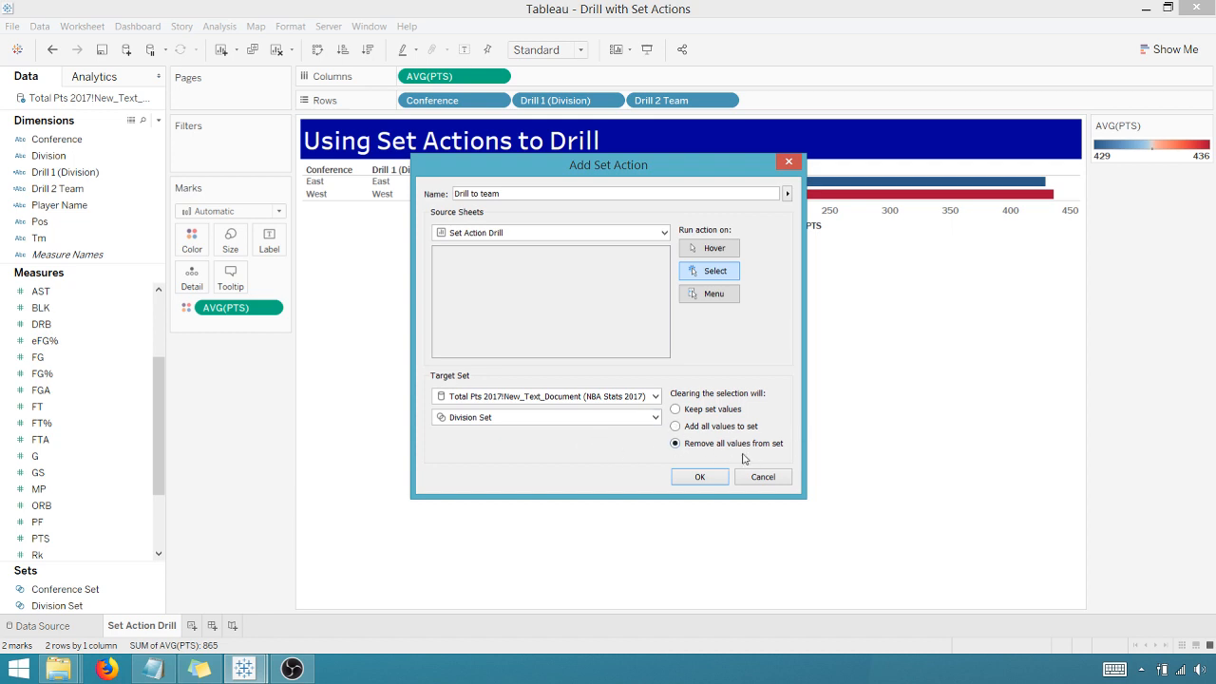
{"action": "left_click", "coordinate": [699, 476]}
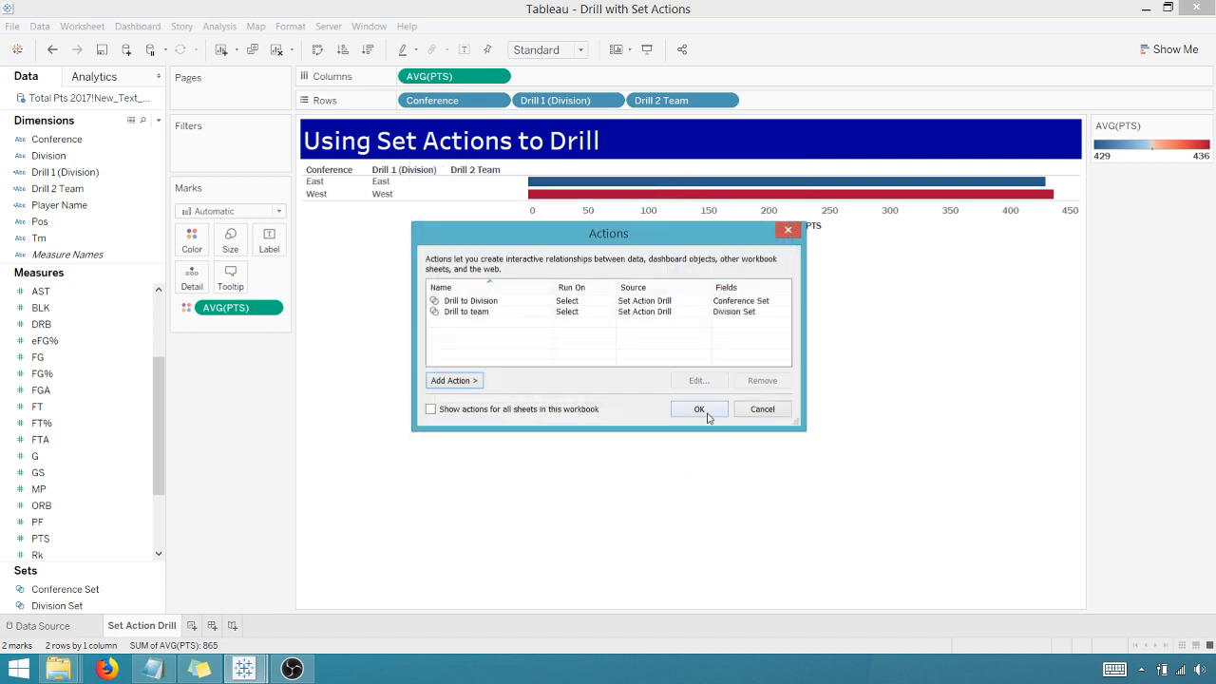
{"action": "left_click", "coordinate": [699, 408]}
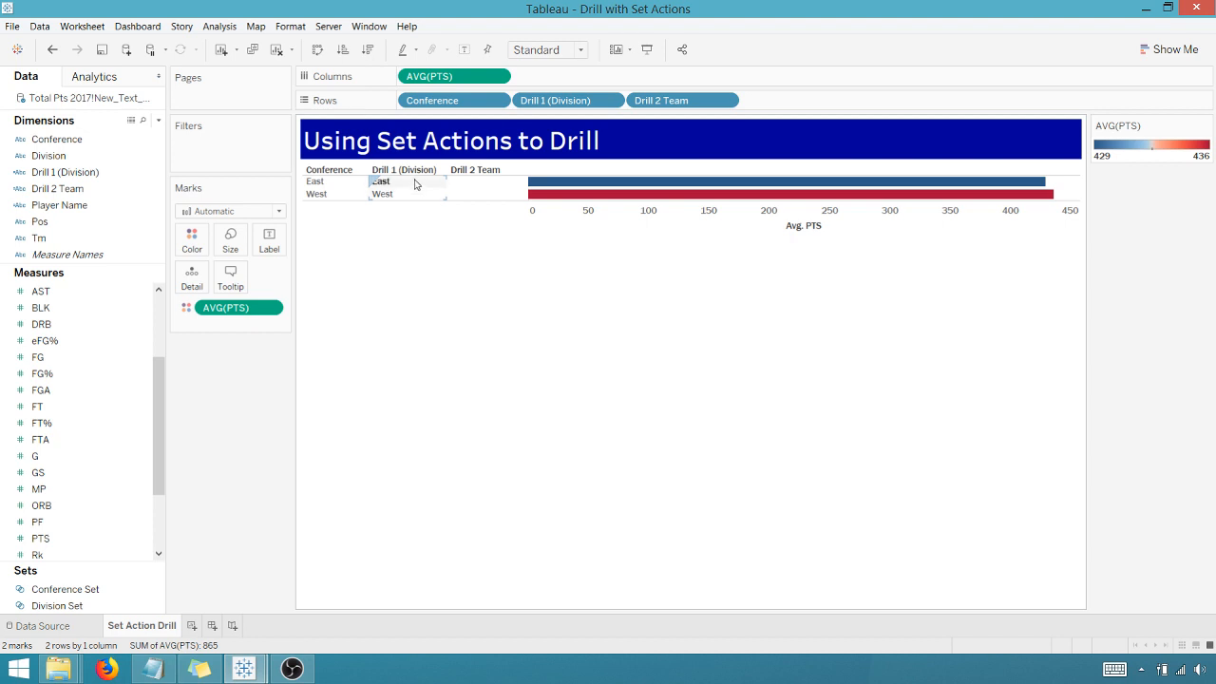
{"action": "left_click", "coordinate": [315, 194]}
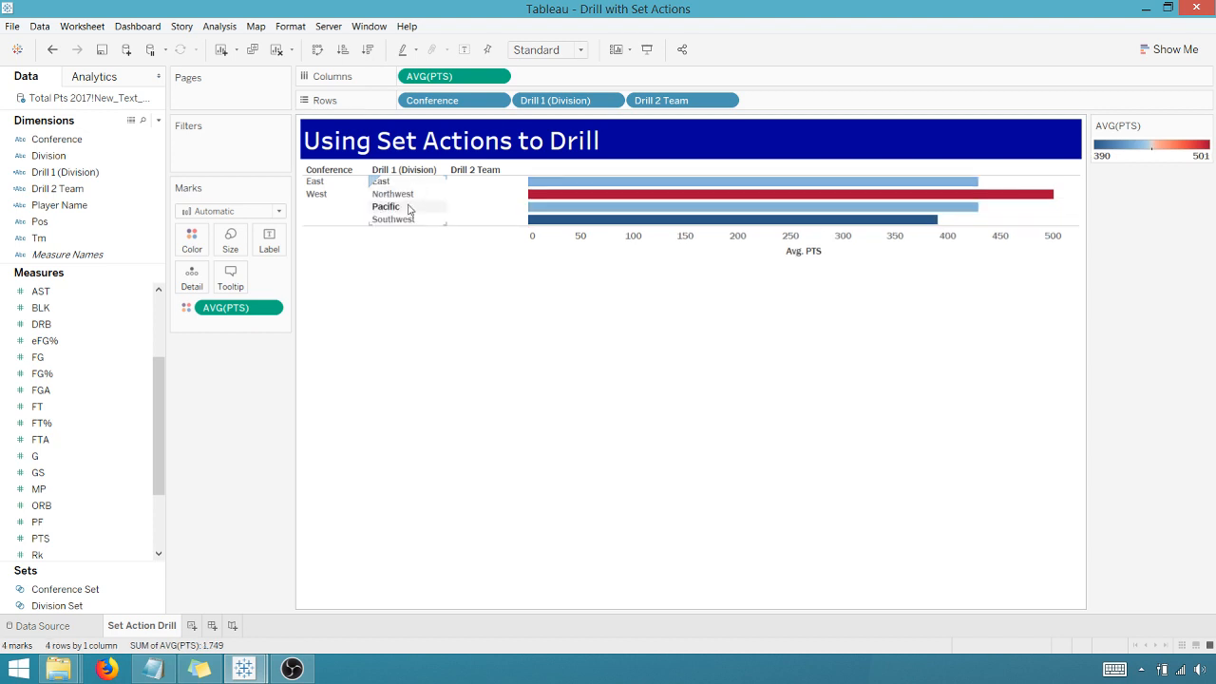
{"action": "left_click", "coordinate": [393, 220]}
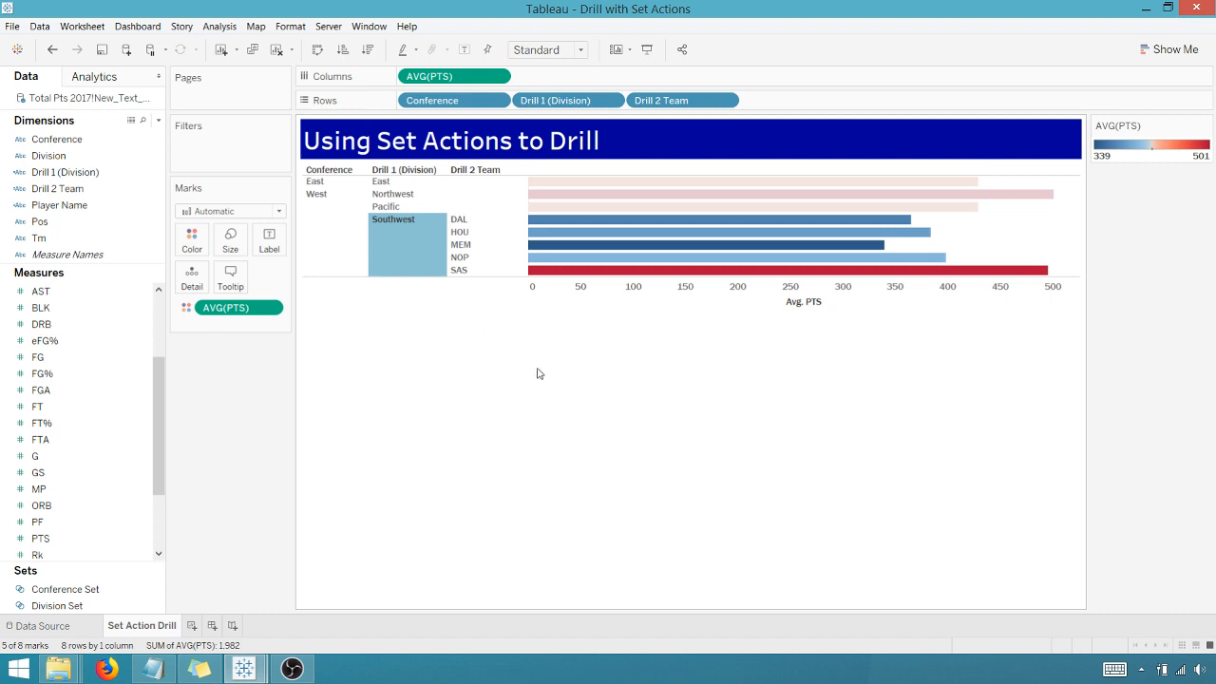
{"action": "left_click", "coordinate": [385, 206]}
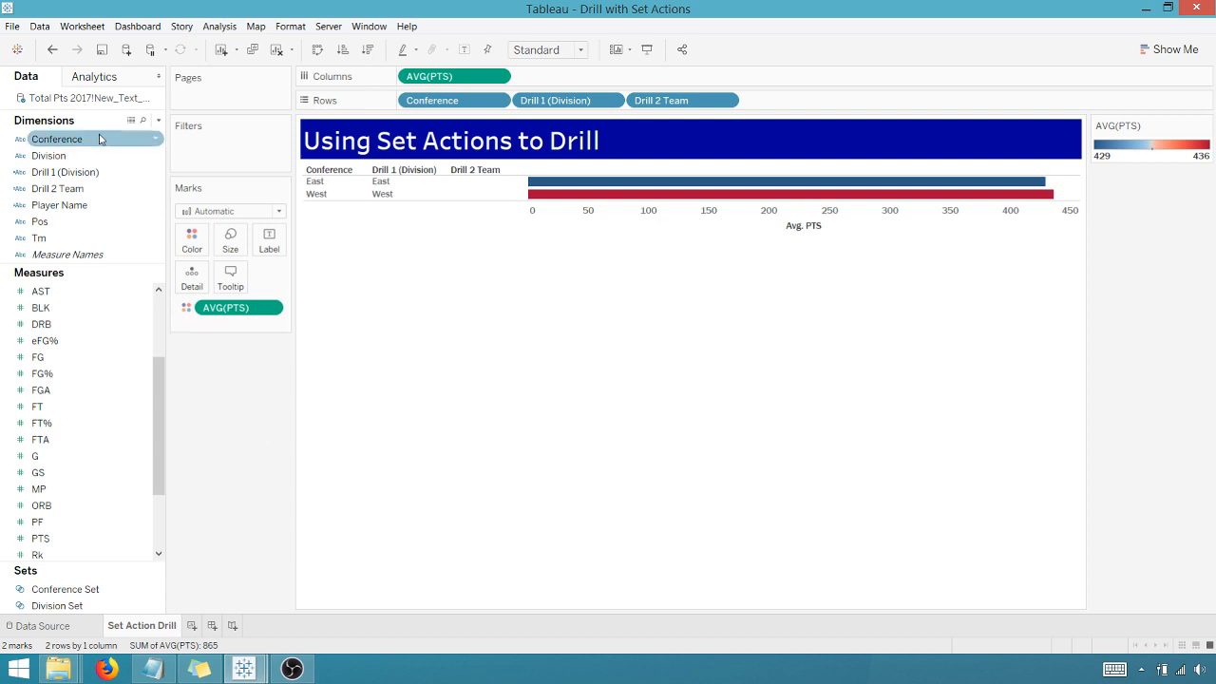
{"action": "mouse_move", "coordinate": [57, 189]}
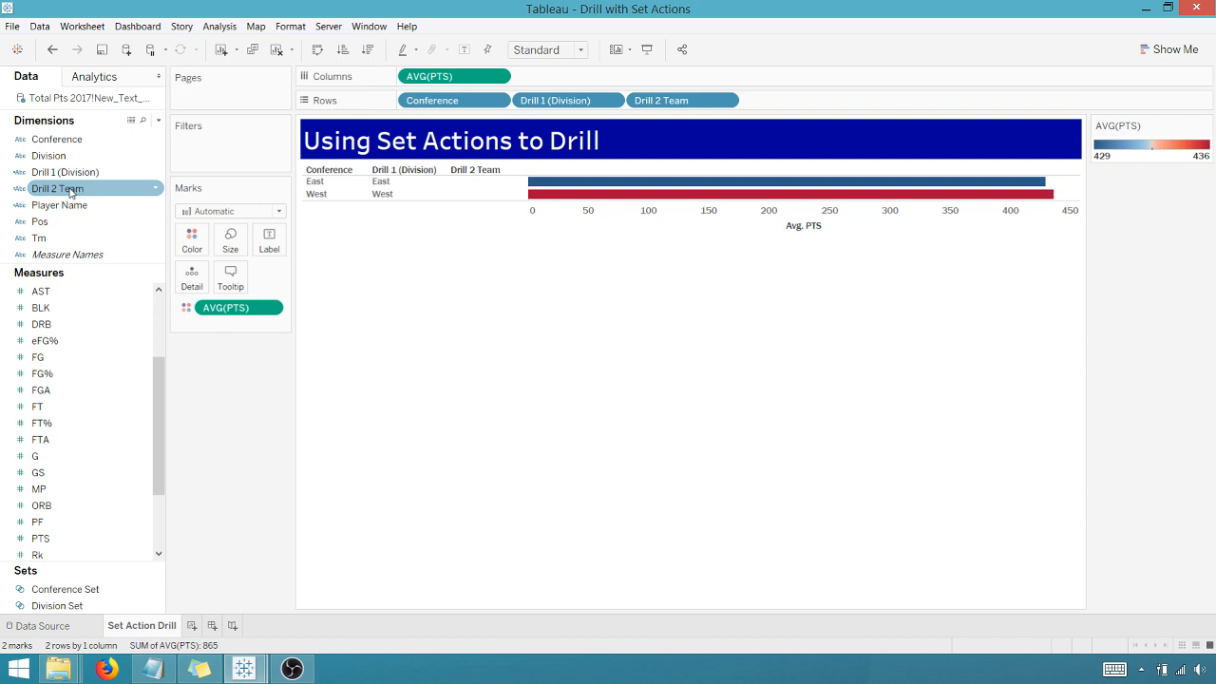
- Rename the team drill calculation to 'Drill 2 (Team)' and bring up its context menu
{"action": "right_click", "coordinate": [57, 188]}
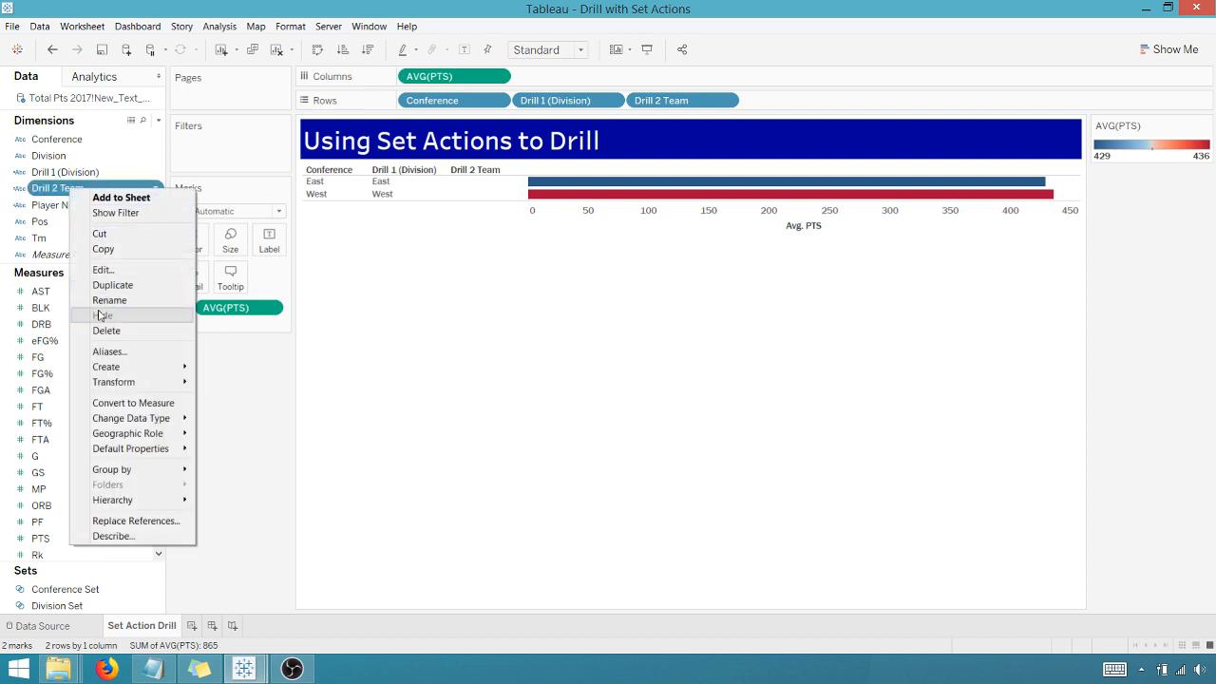
{"action": "left_click", "coordinate": [109, 300]}
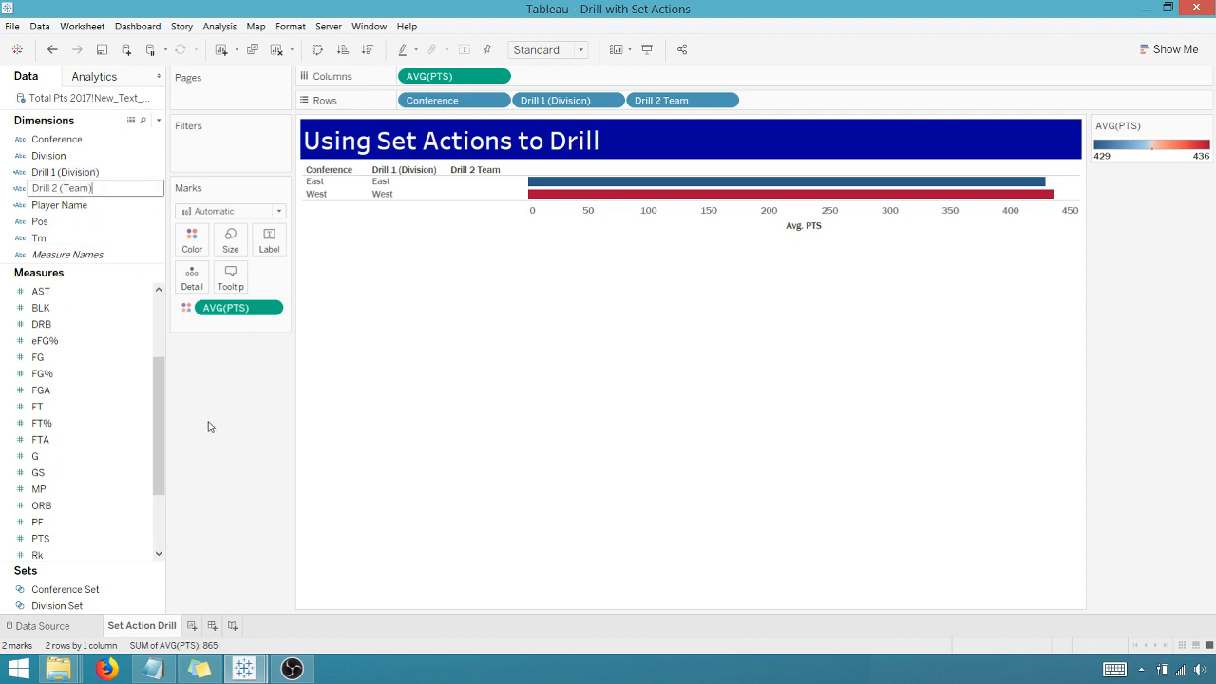
{"action": "right_click", "coordinate": [62, 187]}
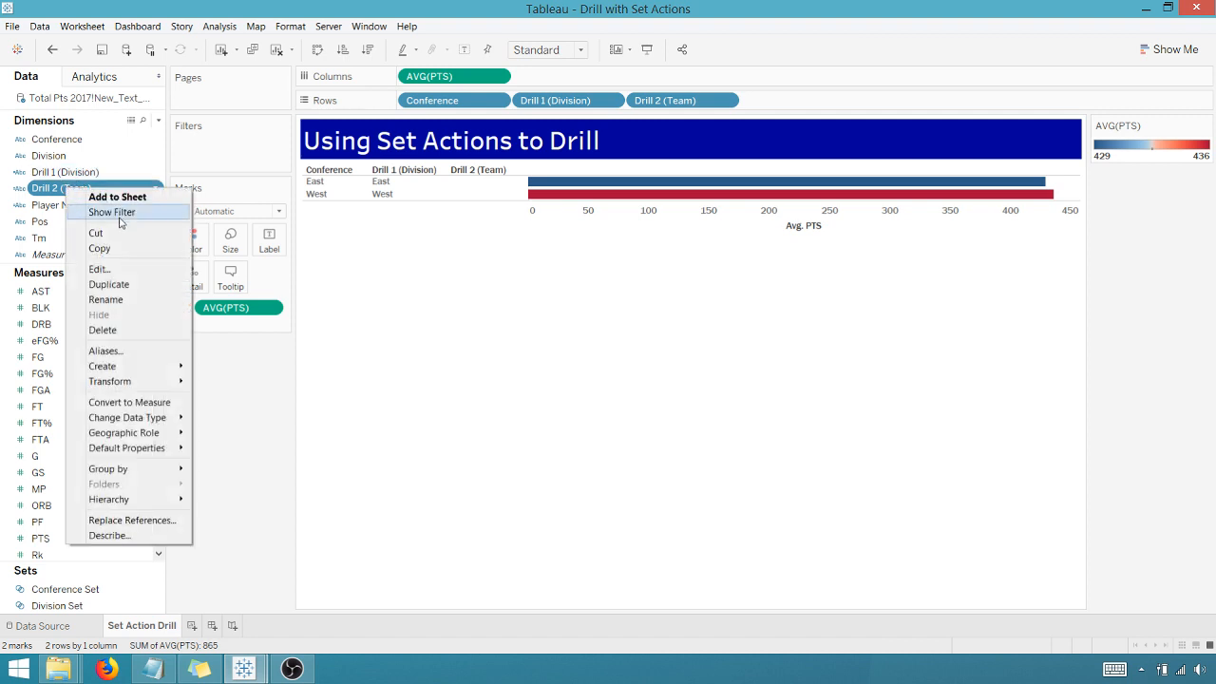
{"action": "mouse_move", "coordinate": [126, 417]}
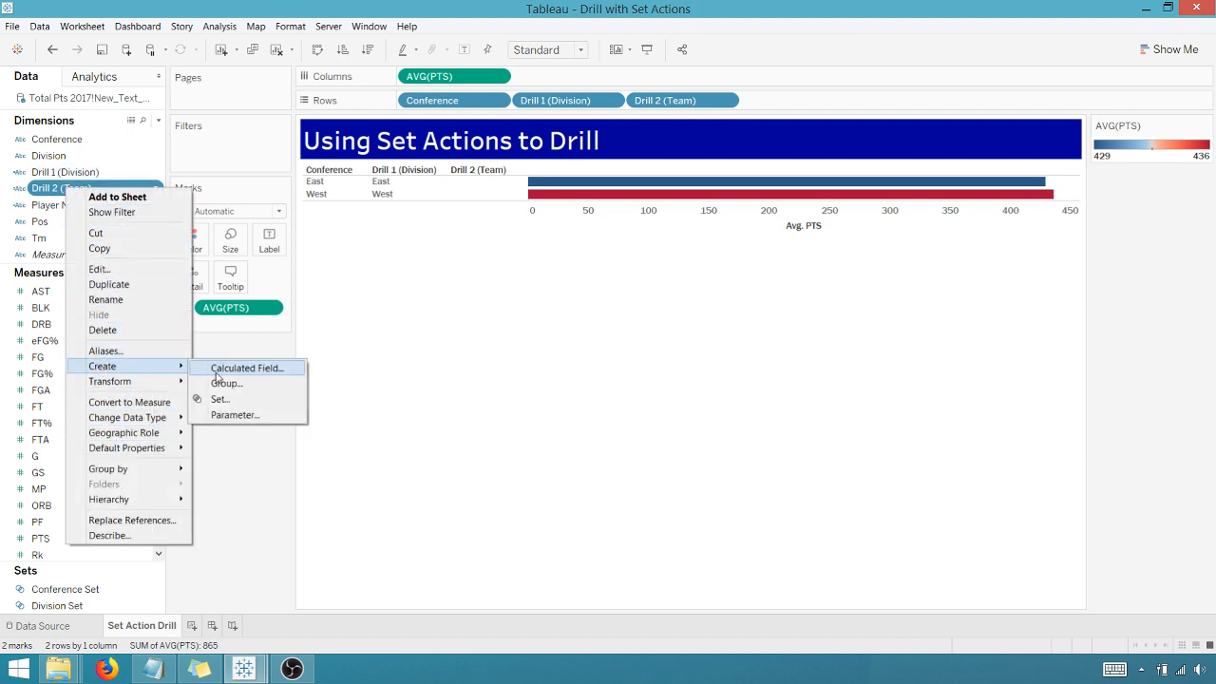
- Create a set named 'Team Set' from Drill 2 (Team)
{"action": "left_click", "coordinate": [220, 398]}
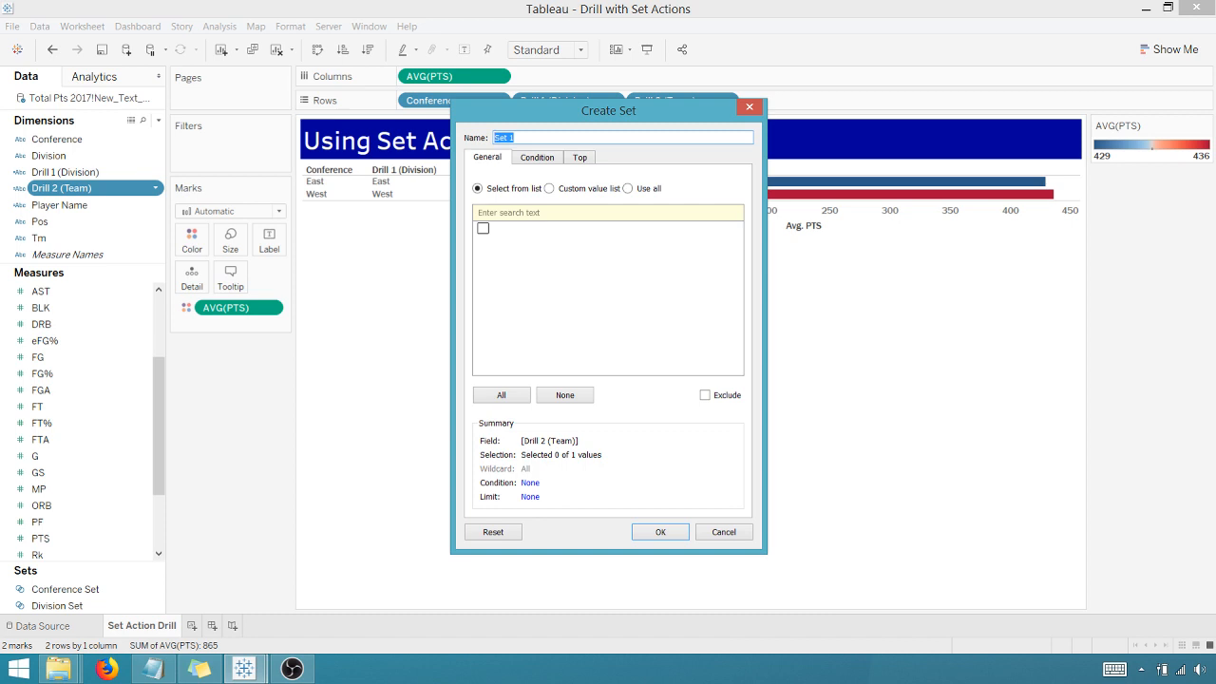
{"action": "type", "text": "Team"}
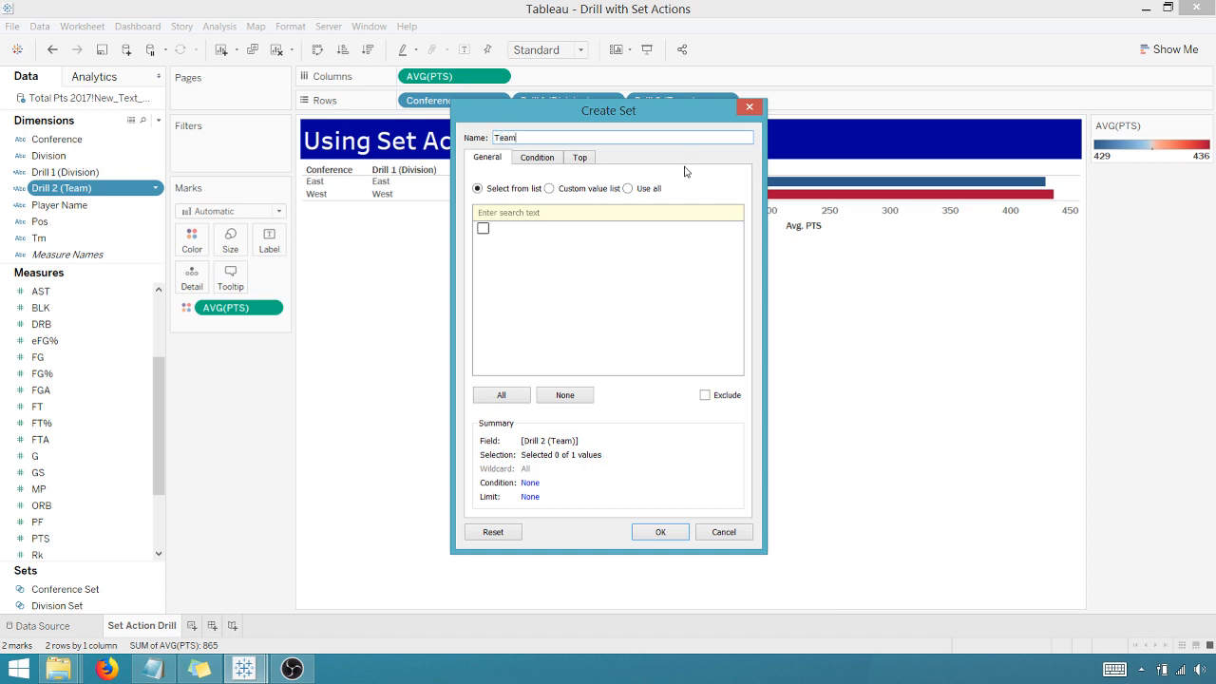
{"action": "type", "text": "Set"}
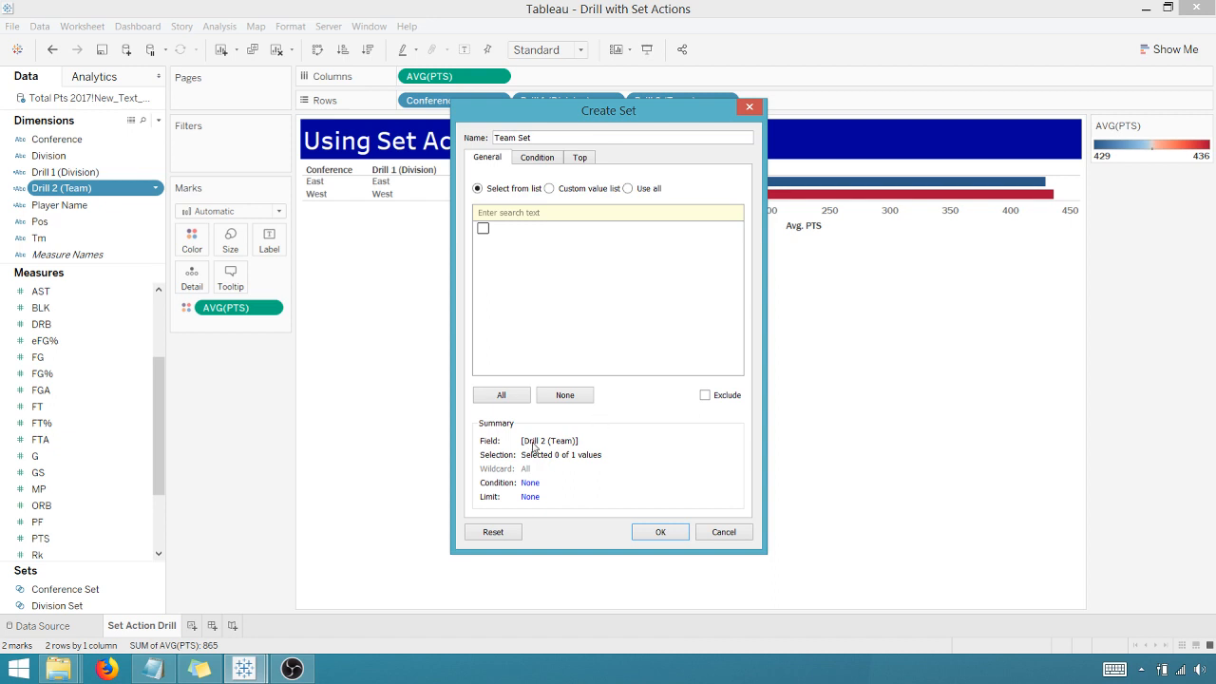
{"action": "mouse_move", "coordinate": [583, 465]}
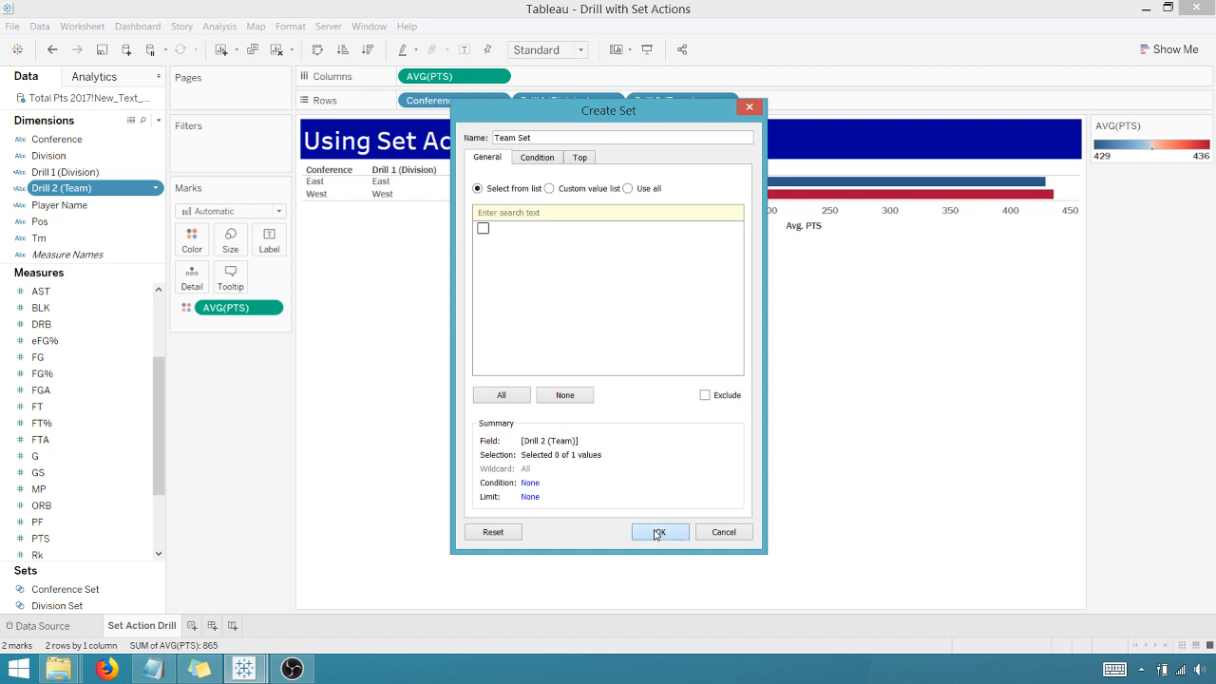
{"action": "left_click", "coordinate": [659, 531]}
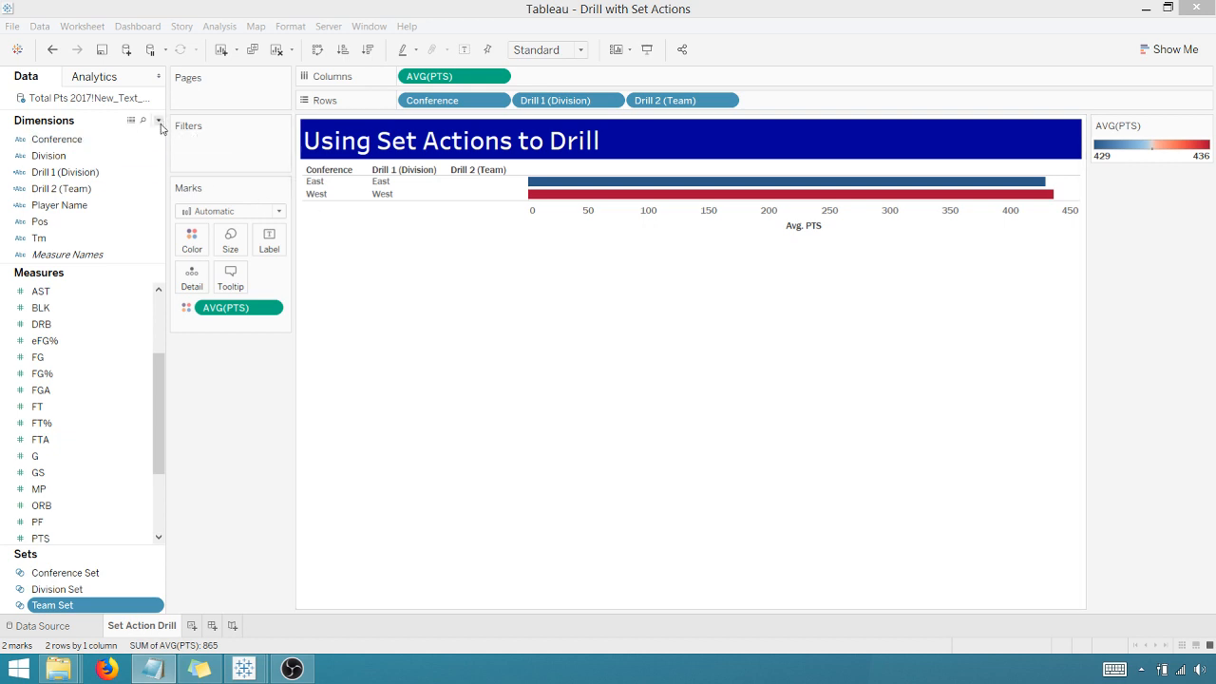
- Write calculated field 'Drill 3 Player name': IF [Team Set] AND [Division Set] THEN [Player Name] ELSE "" END
{"action": "left_click", "coordinate": [159, 120]}
{"action": "type", "text": "Dri"}
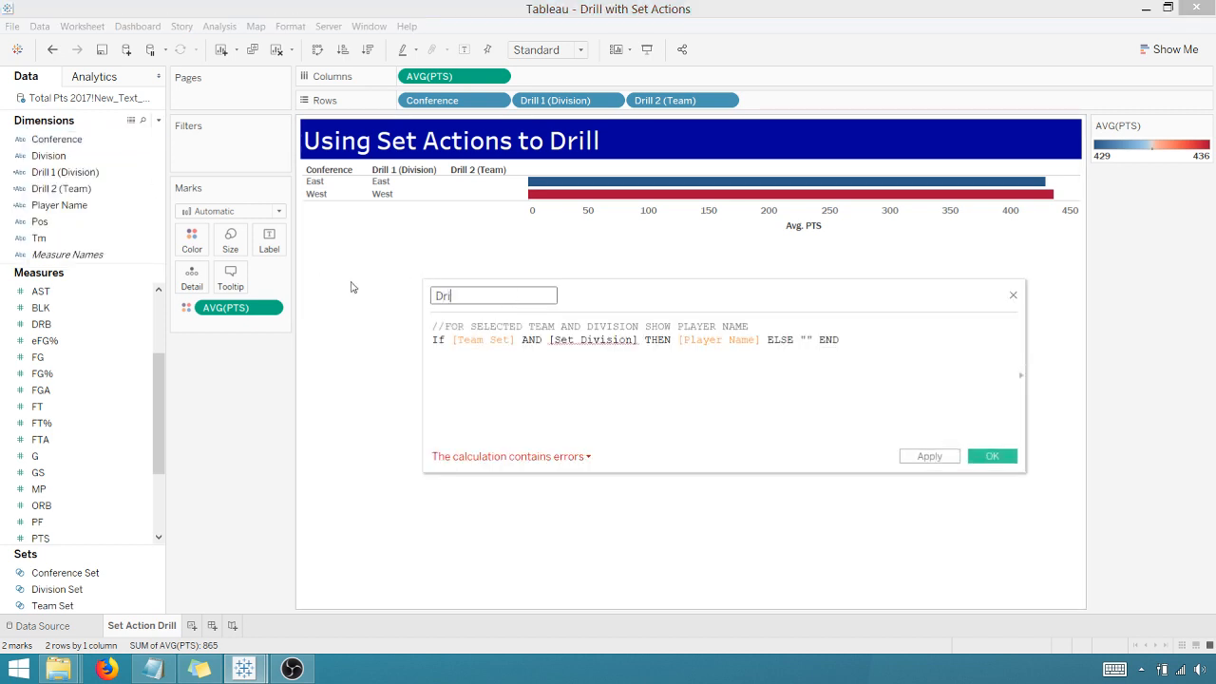
{"action": "type", "text": "ll 3"}
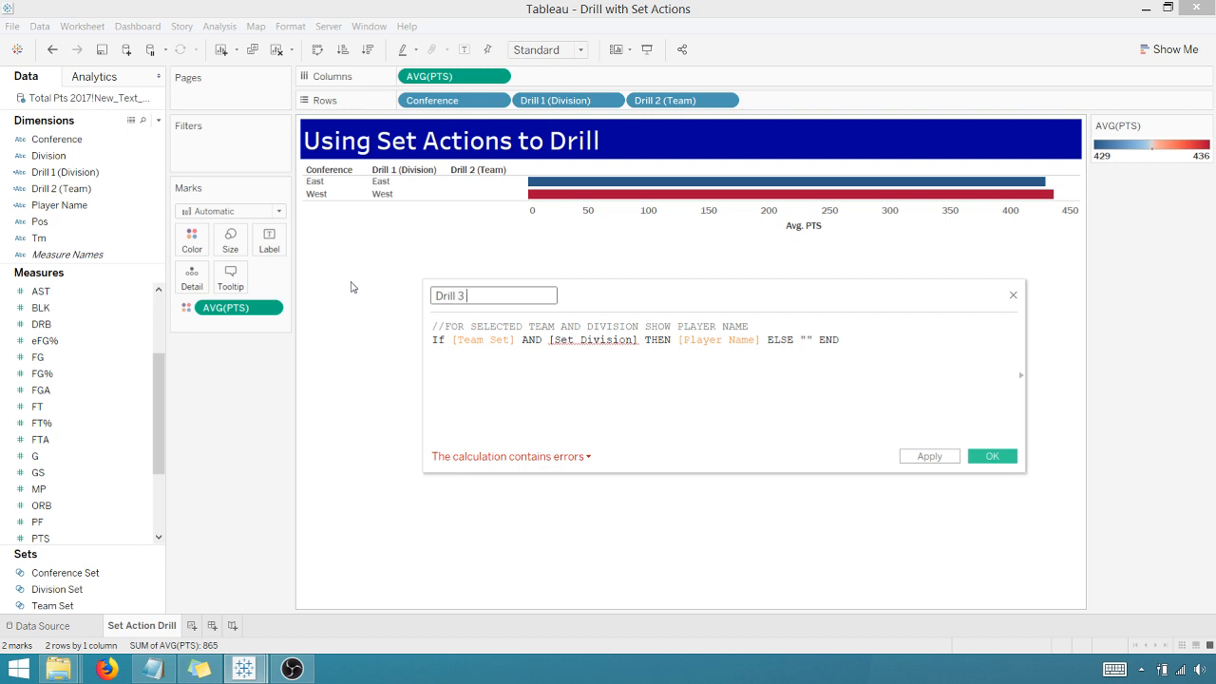
{"action": "type", "text": "Playe"}
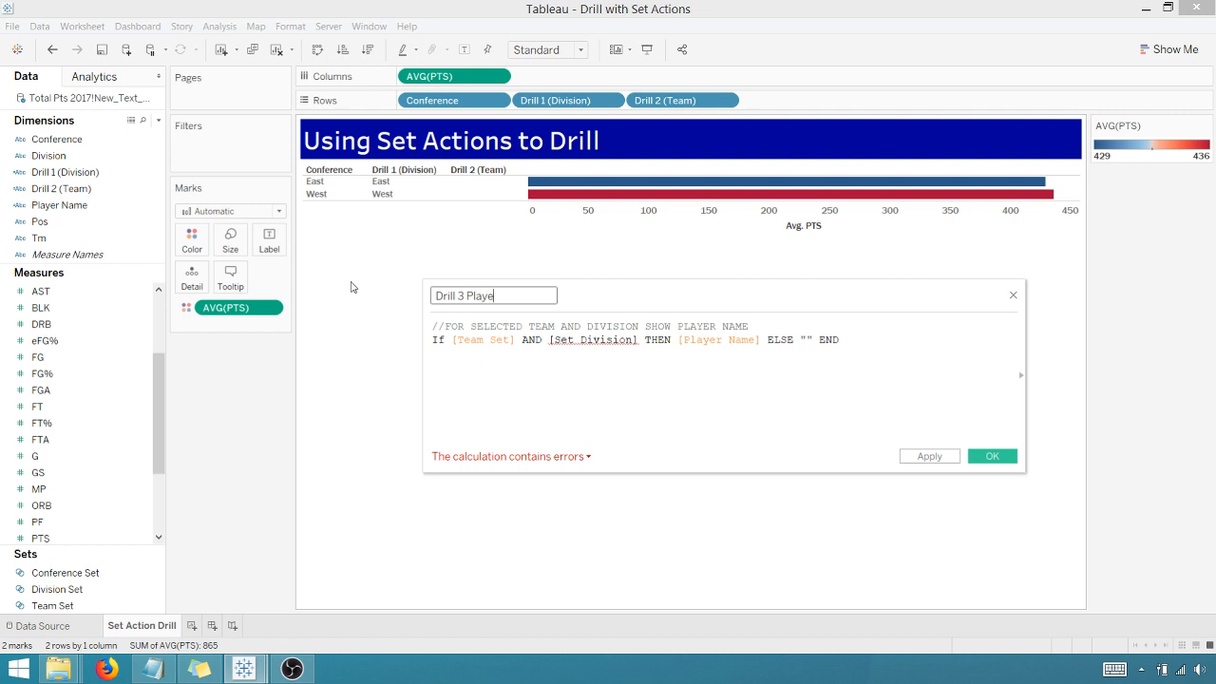
{"action": "type", "text": "r name"}
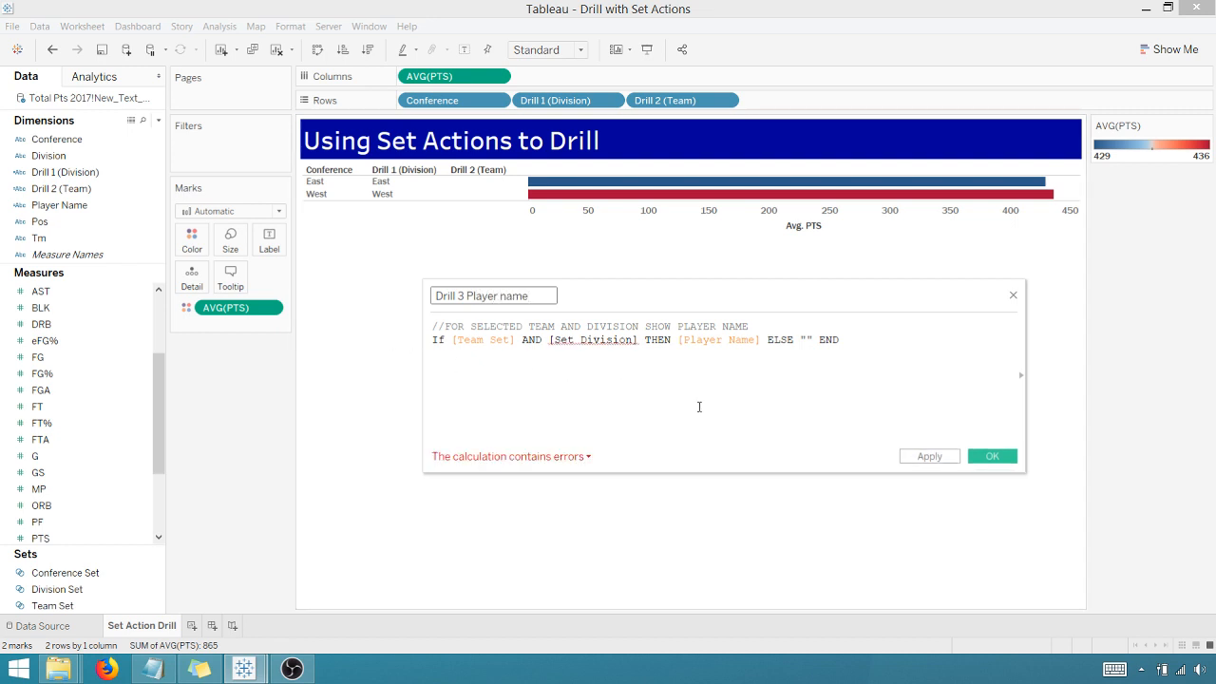
{"action": "mouse_move", "coordinate": [593, 339]}
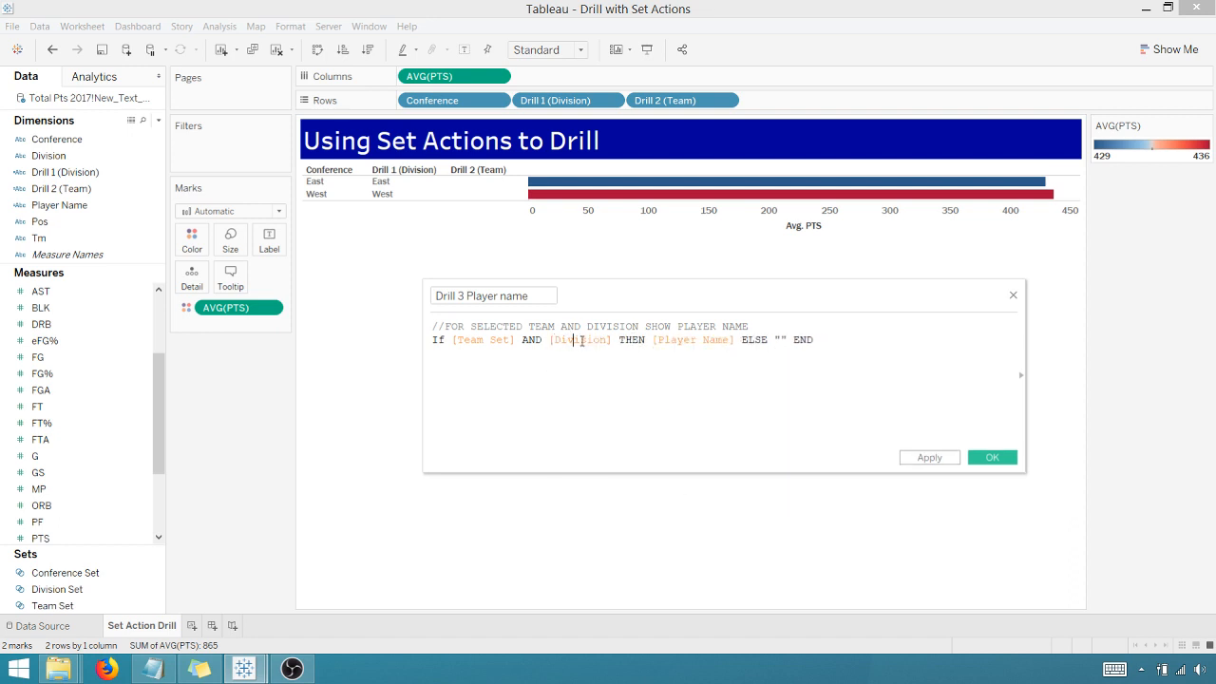
{"action": "type", "text": "Set"}
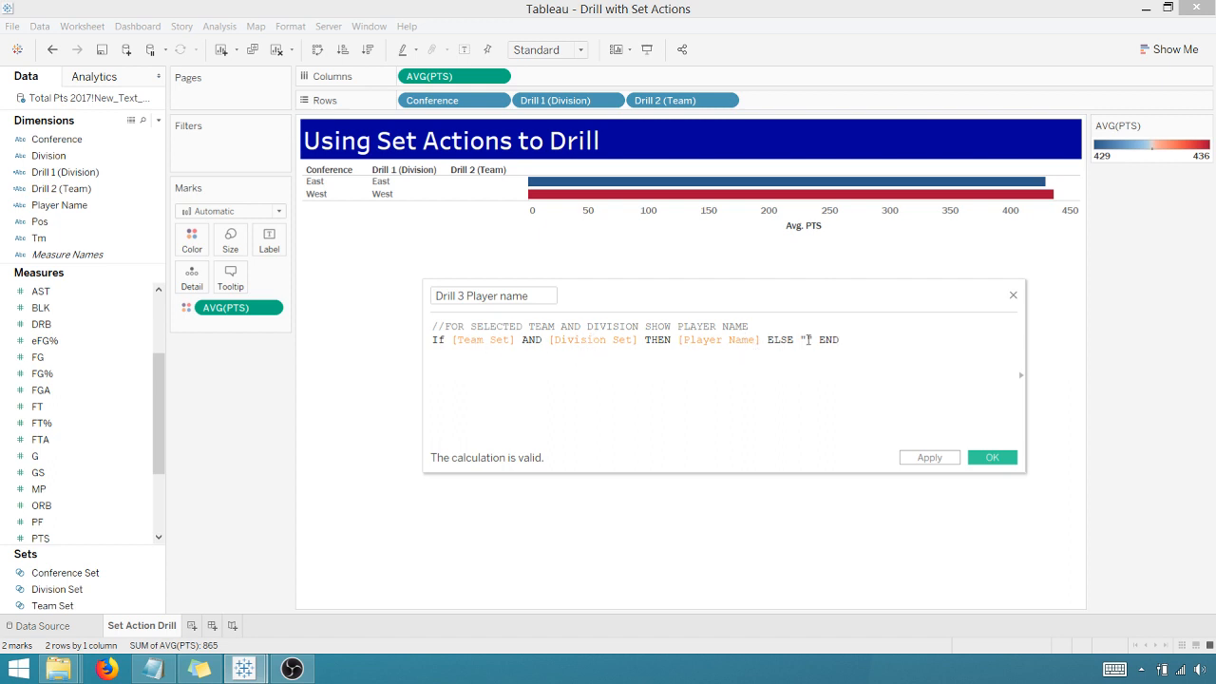
{"action": "type", "text": "\""}
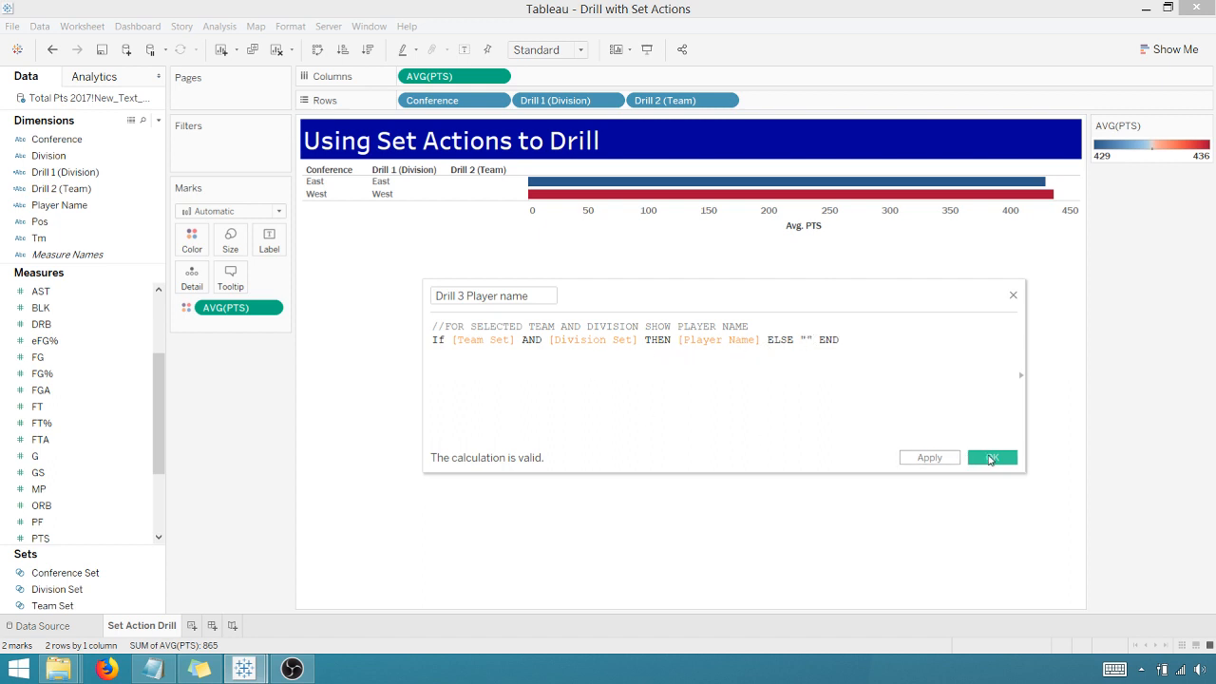
- Save the Drill 3 Player name calculation and start a new Change Set Values action
{"action": "left_click", "coordinate": [992, 457]}
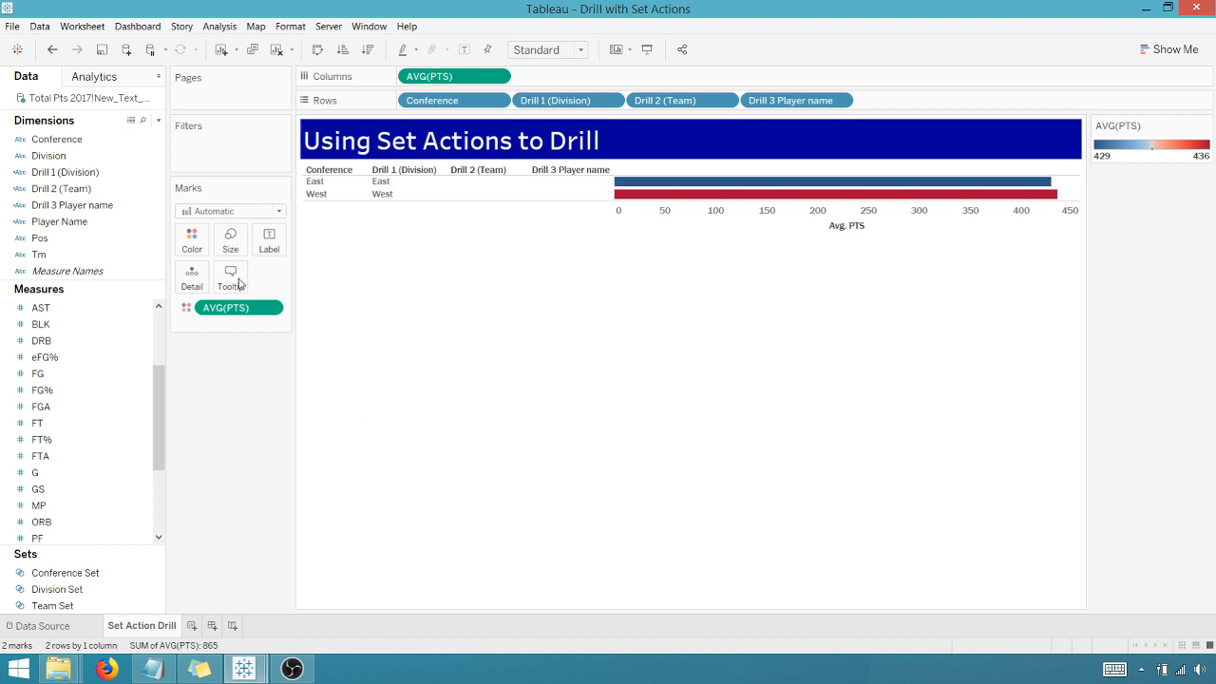
{"action": "left_click", "coordinate": [81, 26]}
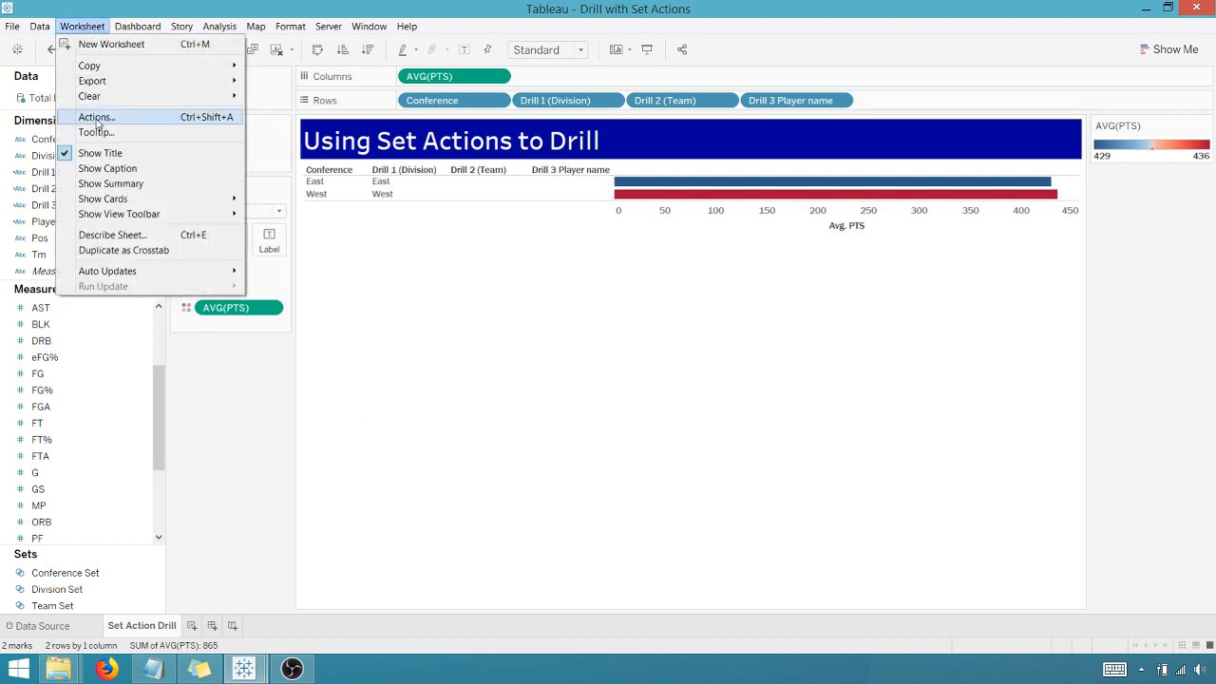
{"action": "left_click", "coordinate": [95, 116]}
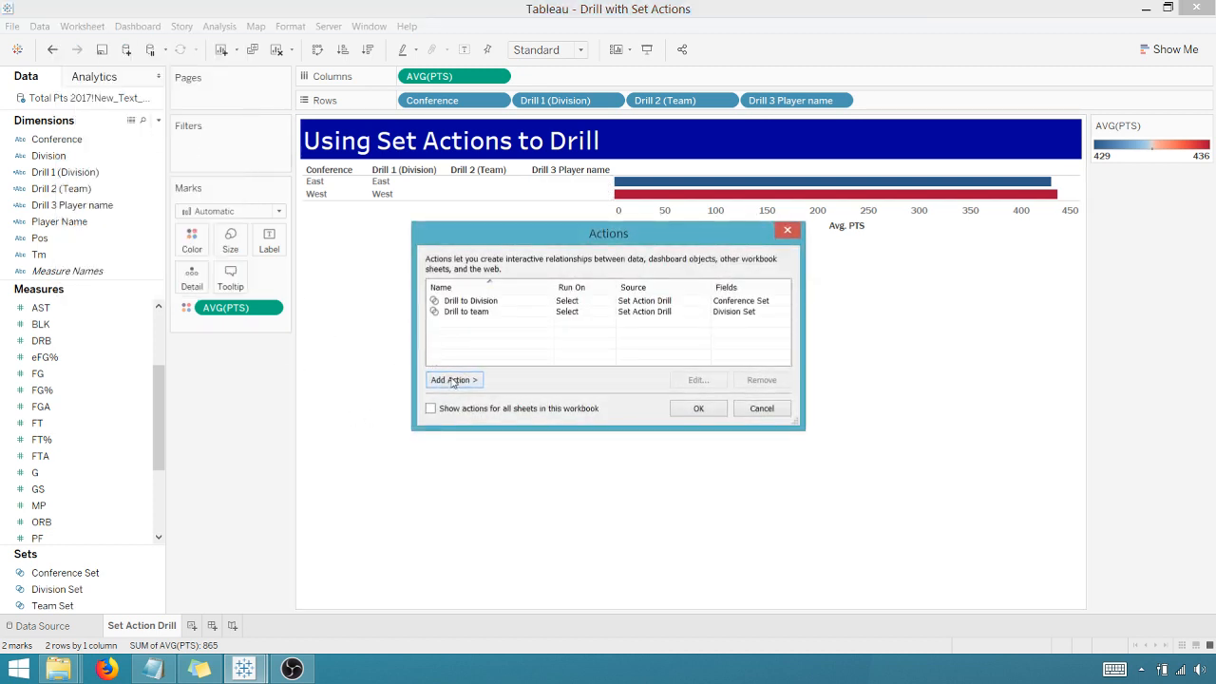
{"action": "left_click", "coordinate": [453, 380]}
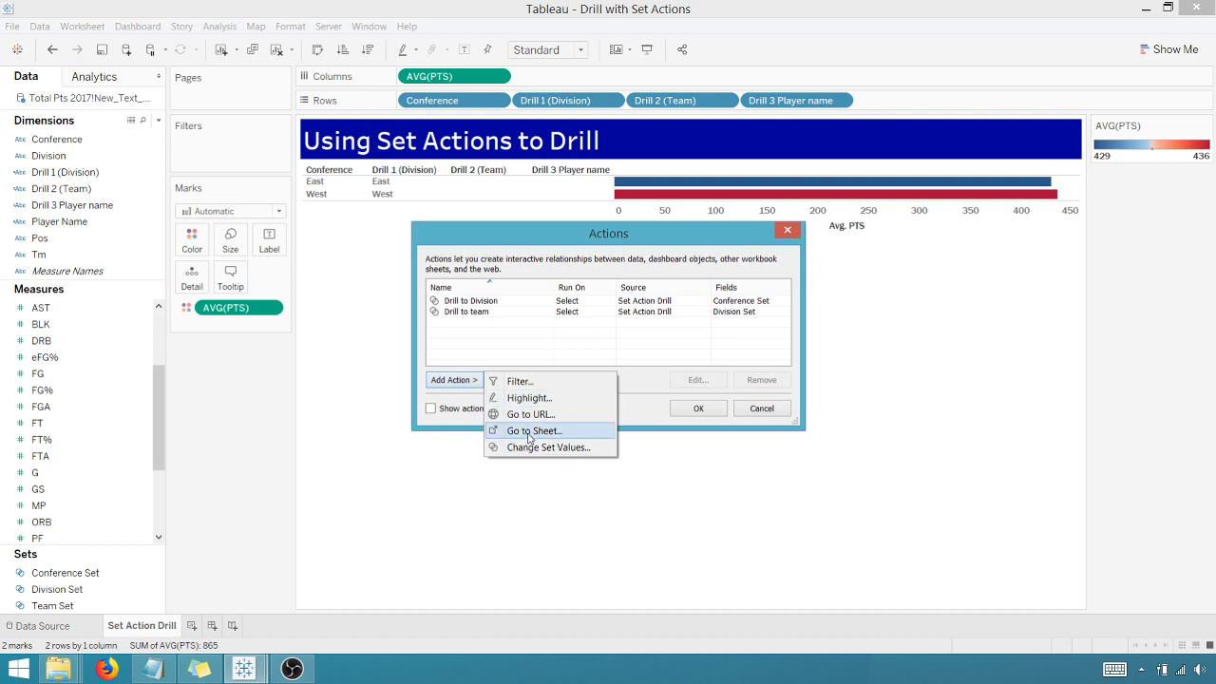
{"action": "left_click", "coordinate": [547, 447]}
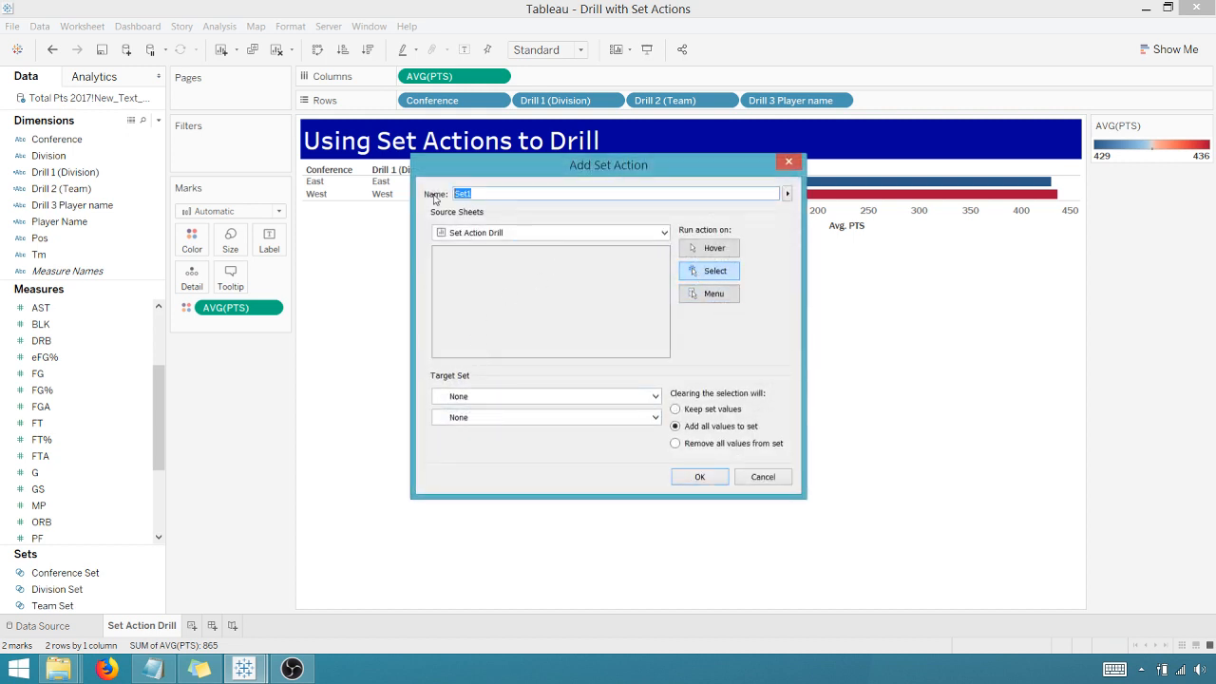
- Name the action 'Drill to Player Name', target Team Set, remove all values on clear, and confirm
{"action": "type", "text": "D"}
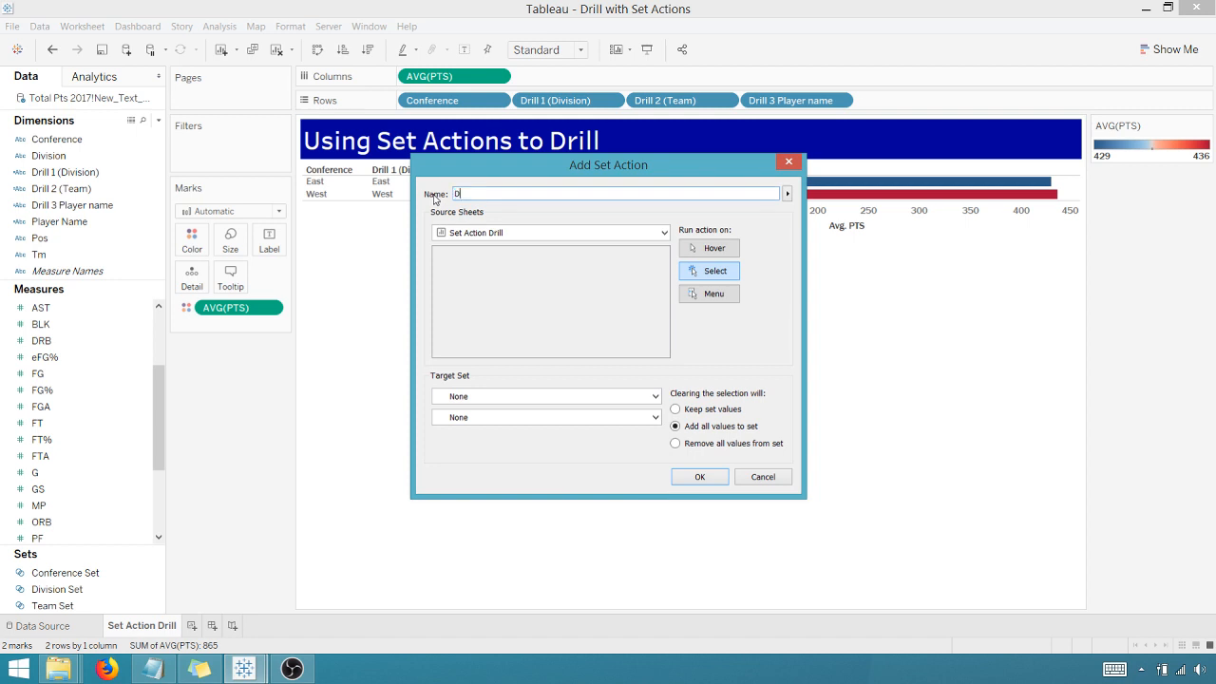
{"action": "type", "text": "rill to Player"}
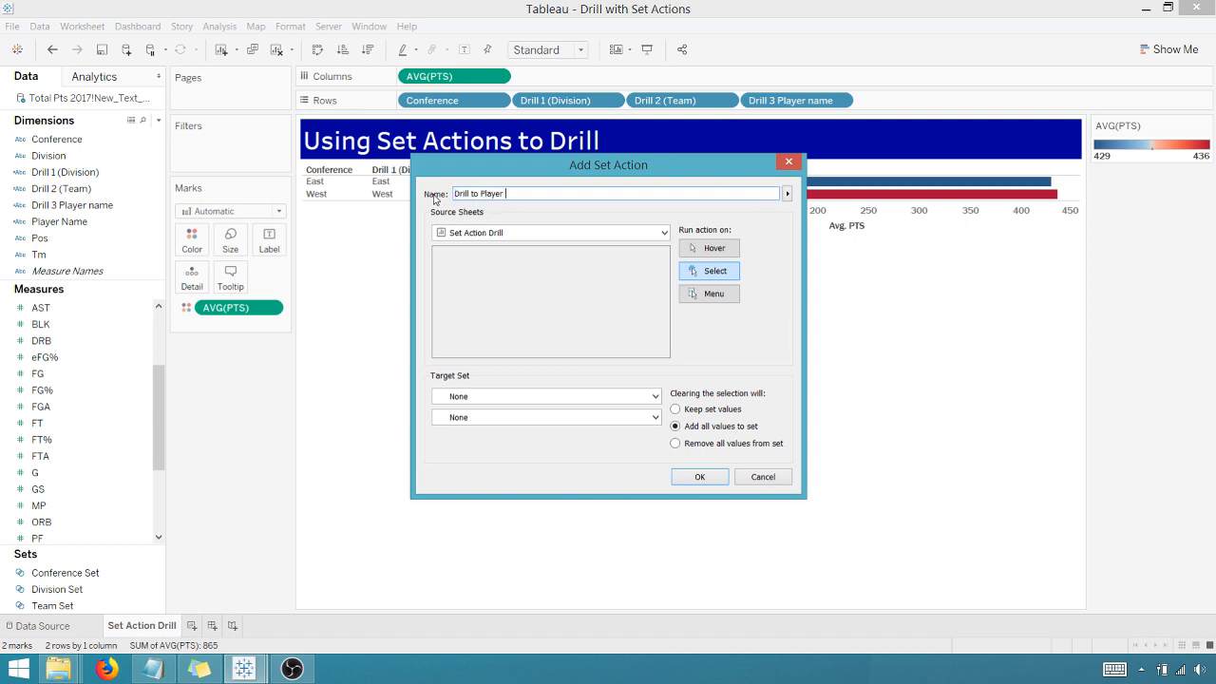
{"action": "type", "text": "Name"}
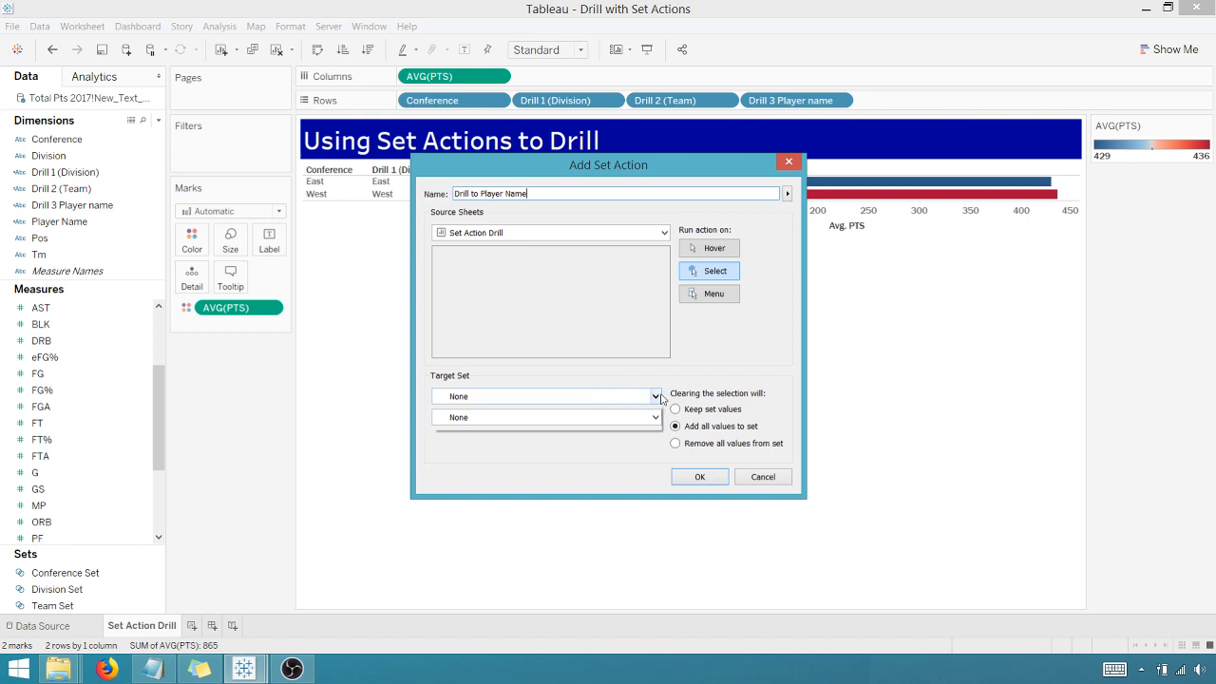
{"action": "left_click", "coordinate": [655, 416]}
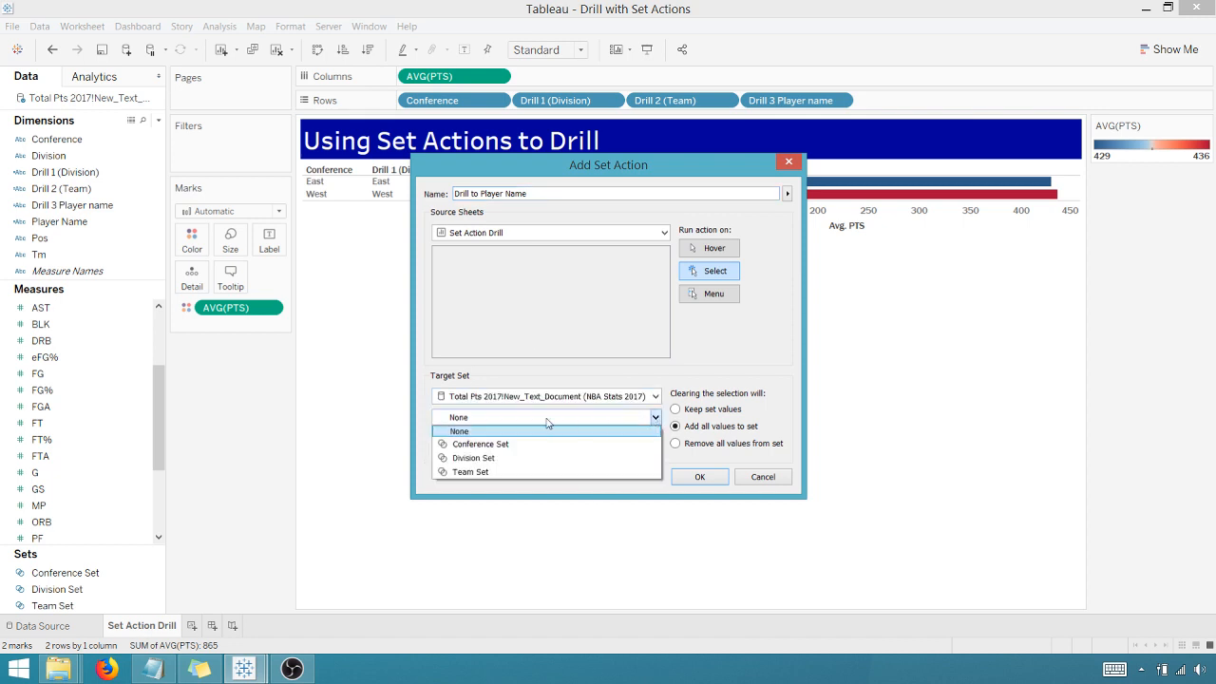
{"action": "mouse_move", "coordinate": [470, 472]}
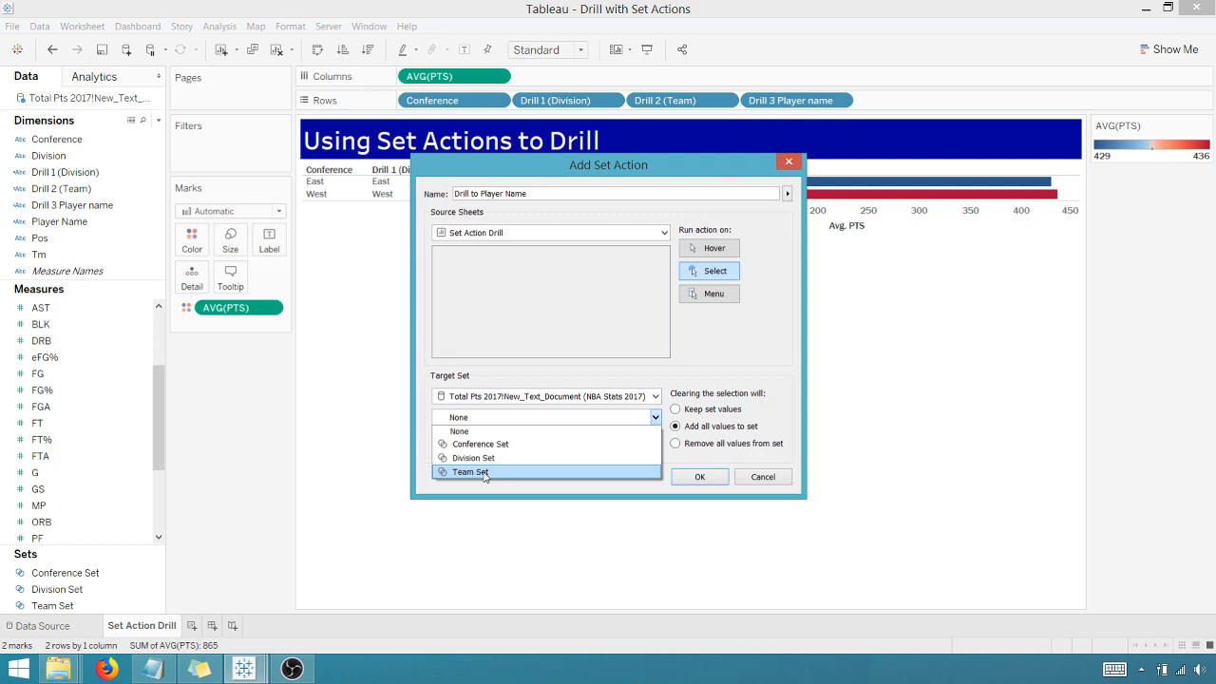
{"action": "left_click", "coordinate": [471, 472]}
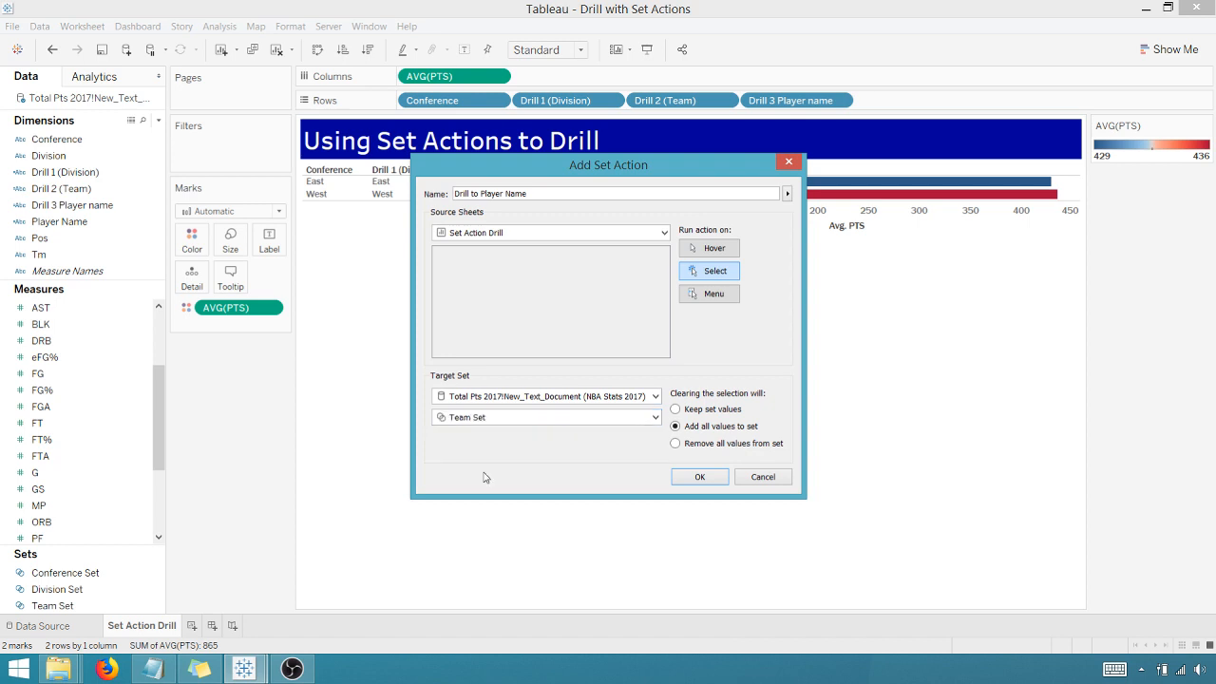
{"action": "mouse_move", "coordinate": [594, 332]}
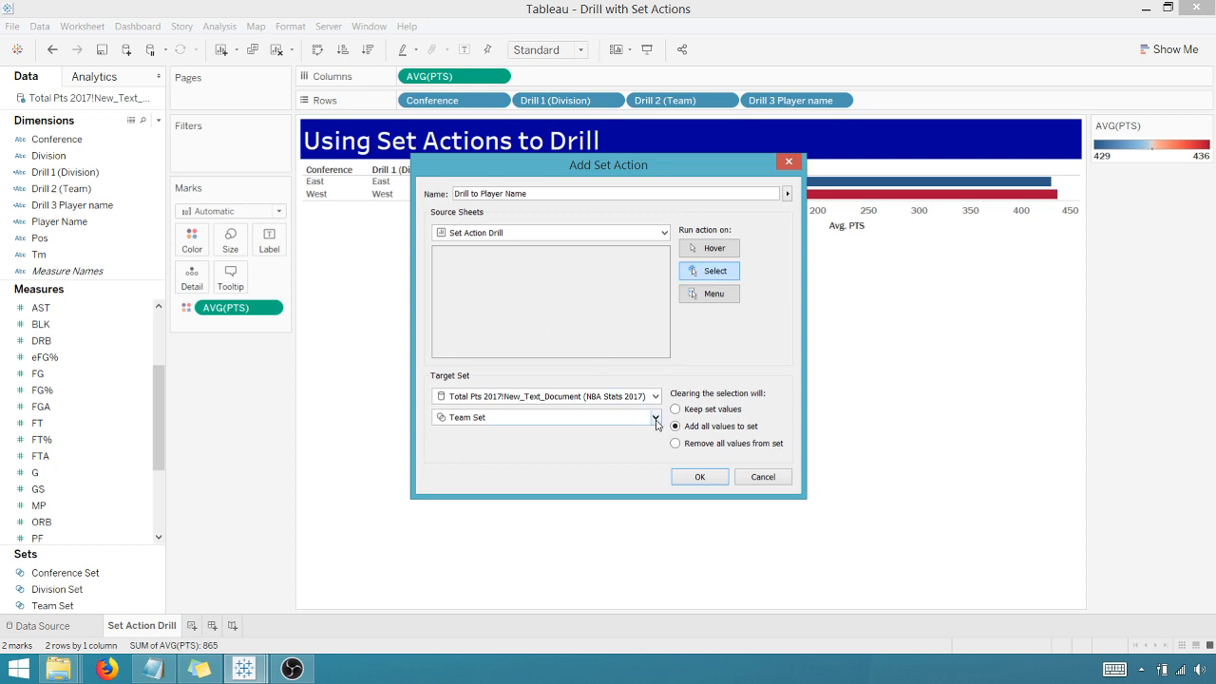
{"action": "left_click", "coordinate": [675, 444]}
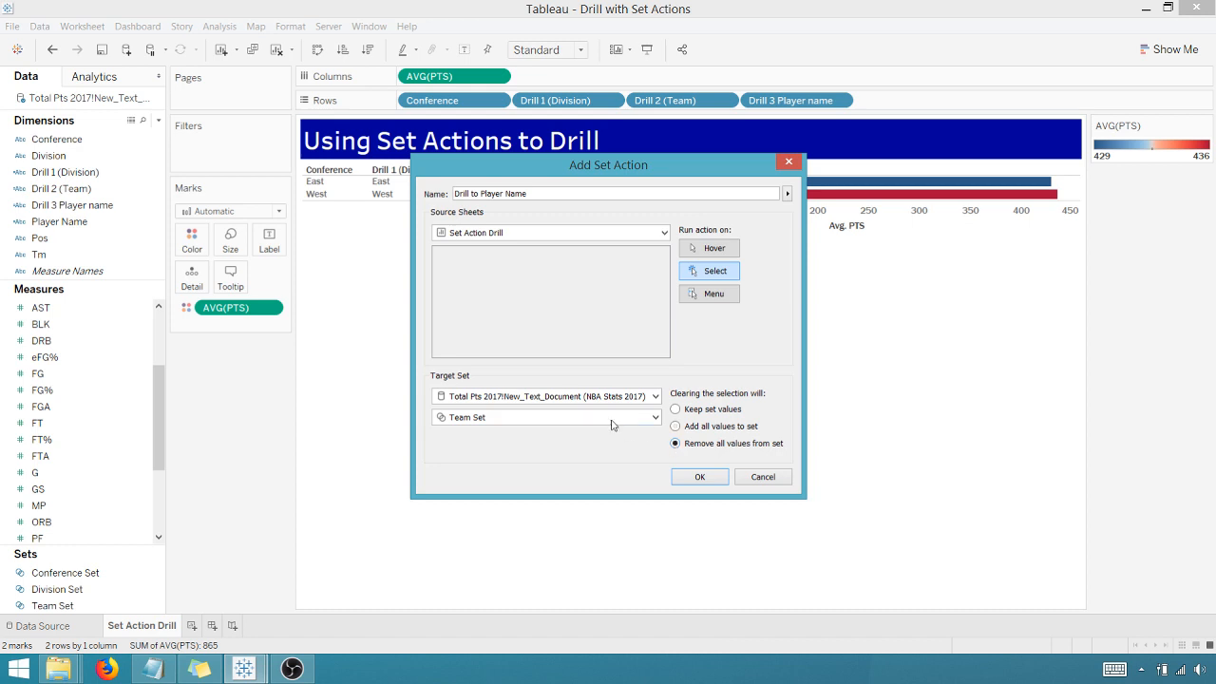
{"action": "left_click", "coordinate": [699, 476]}
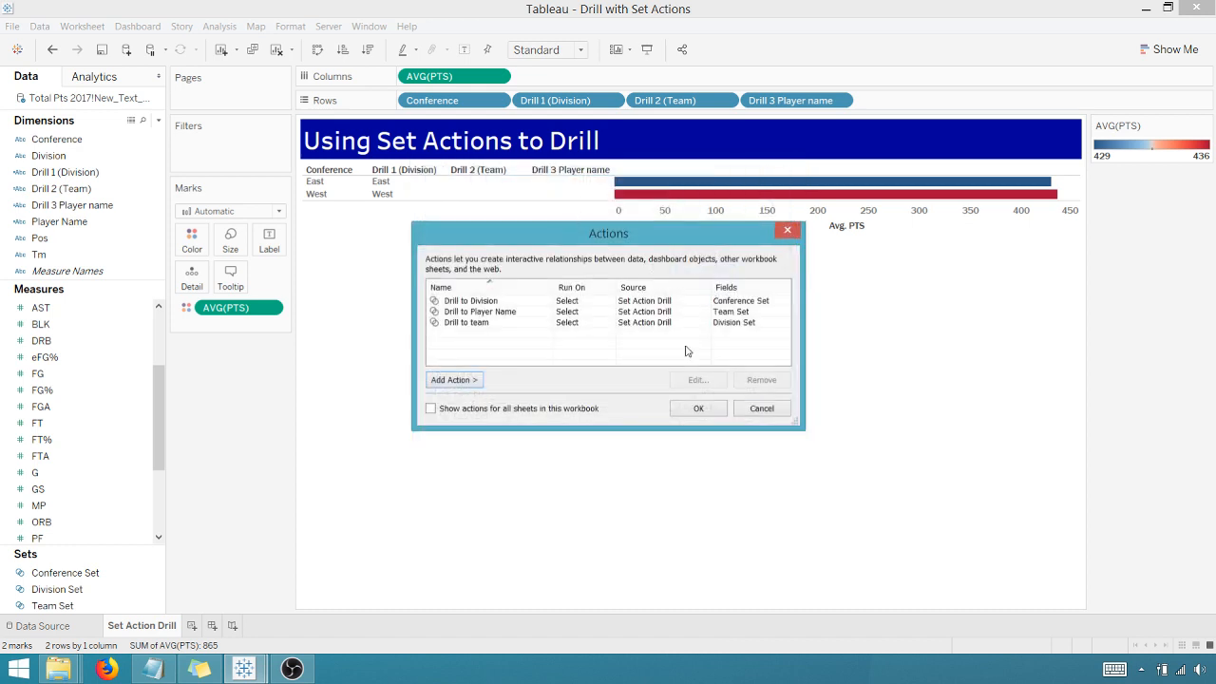
{"action": "left_click", "coordinate": [698, 408]}
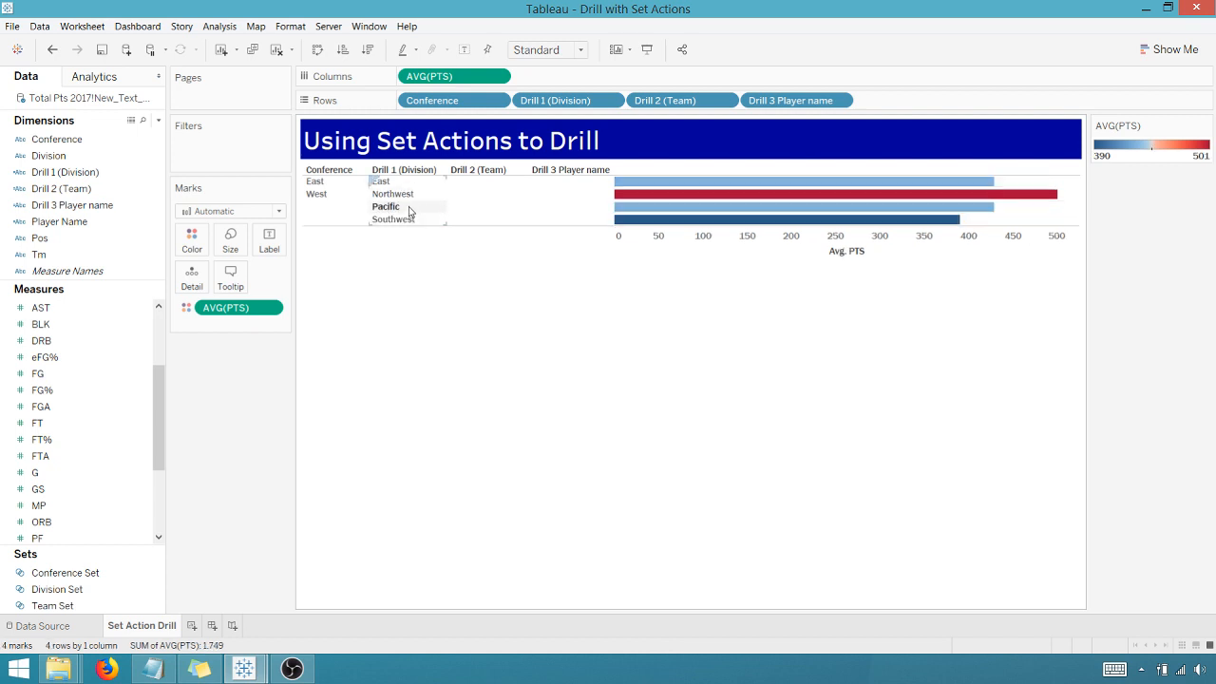
- Drill into the East conference, then the Southeast division to reveal ATL's players
{"action": "left_click", "coordinate": [385, 206]}
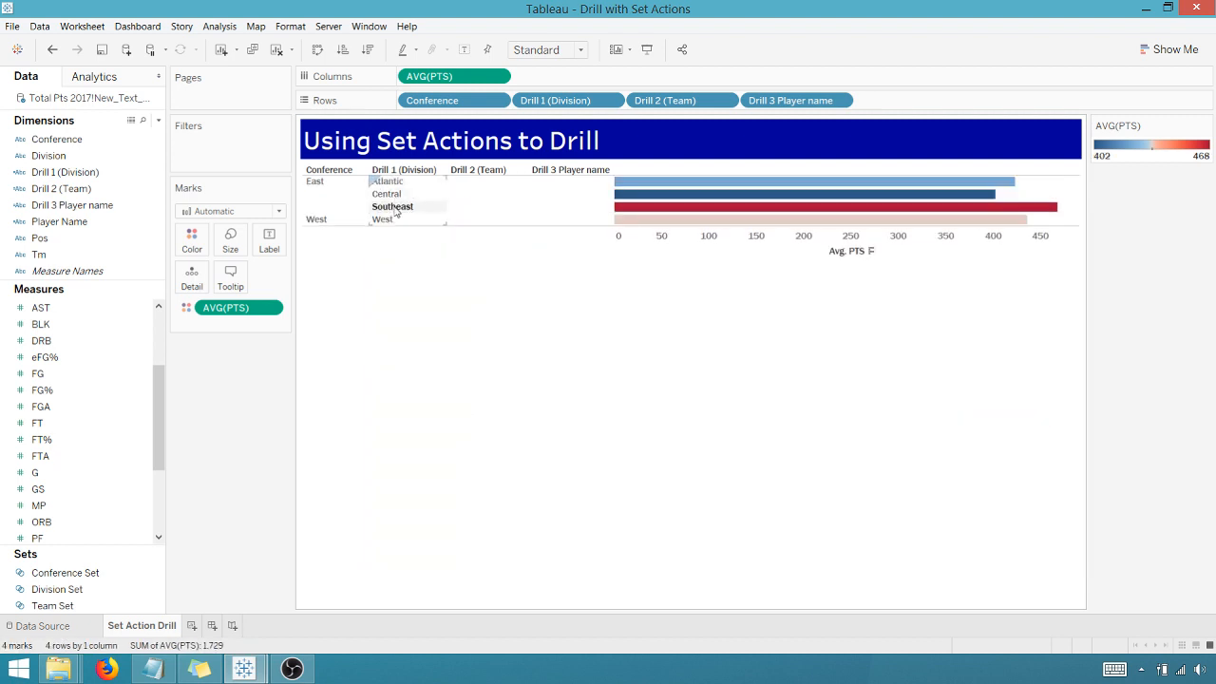
{"action": "left_click", "coordinate": [392, 206]}
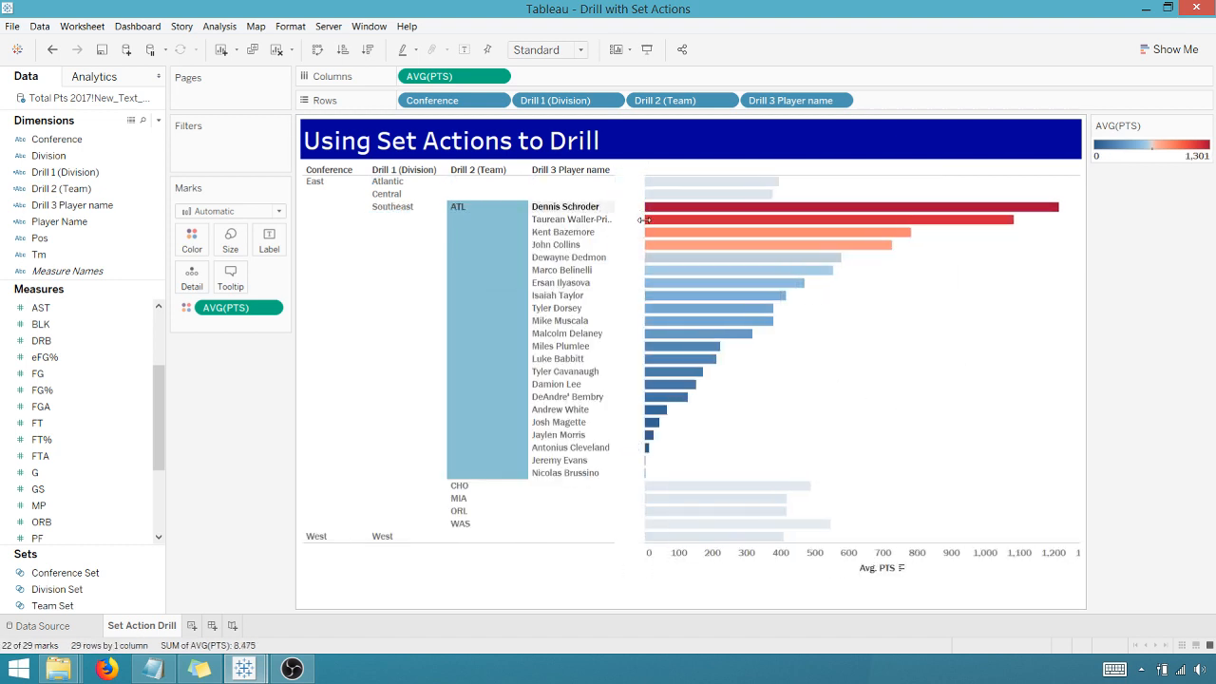
{"action": "mouse_move", "coordinate": [931, 218]}
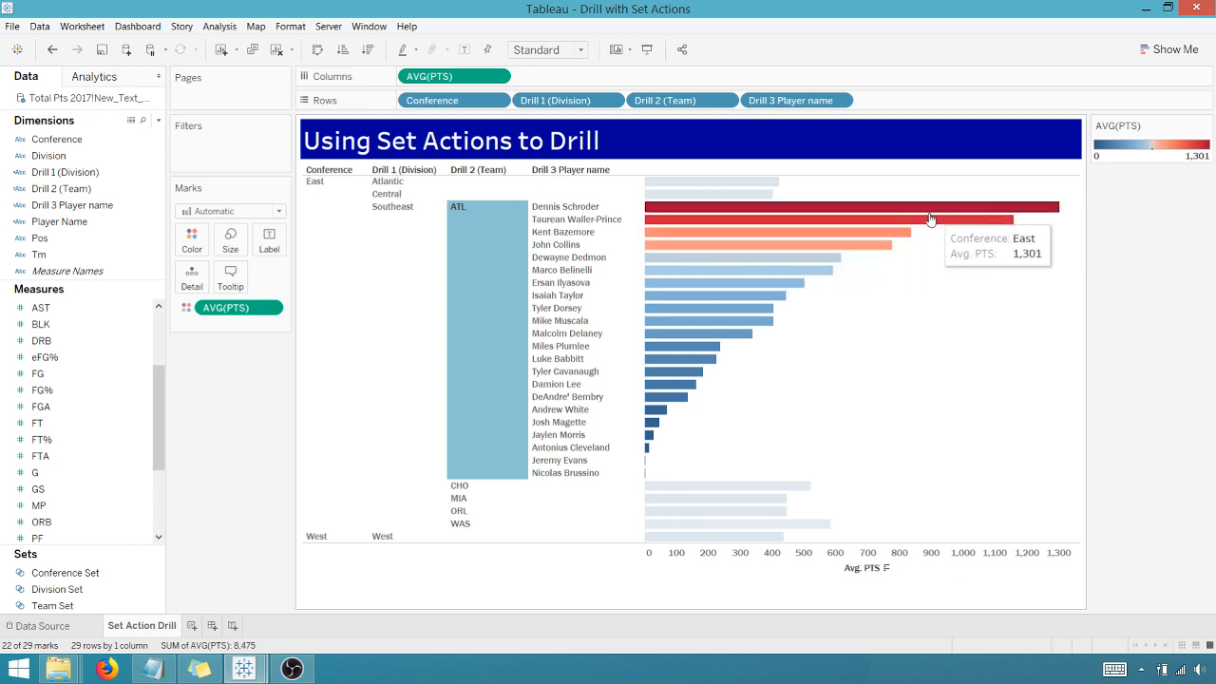
{"action": "mouse_move", "coordinate": [250, 583]}
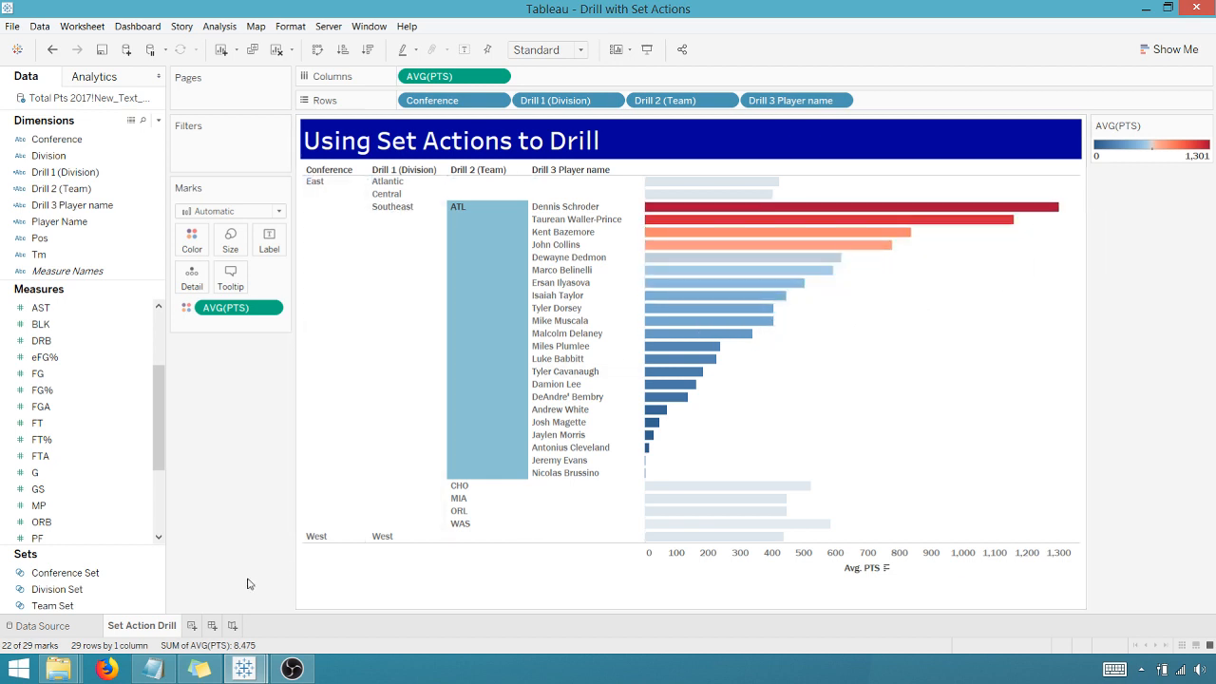
- Duplicate the Set Action Drill sheet, turn the copy into a treemap, and reset to conference level
{"action": "right_click", "coordinate": [141, 625]}
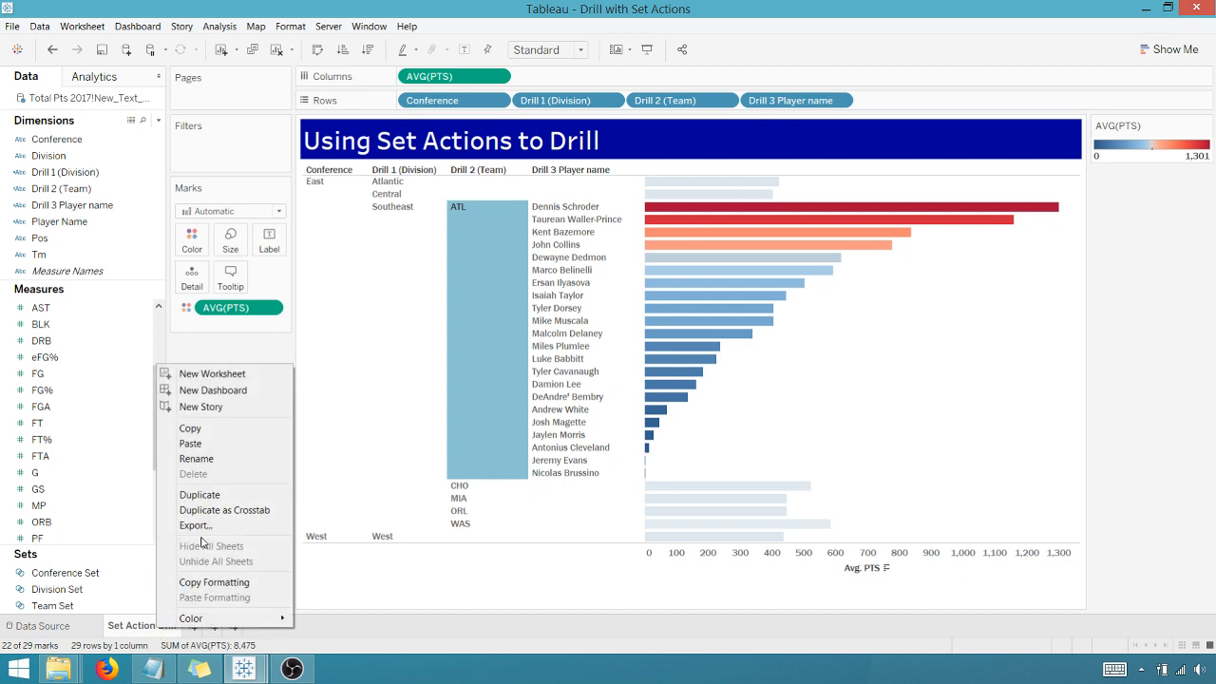
{"action": "left_click", "coordinate": [199, 493]}
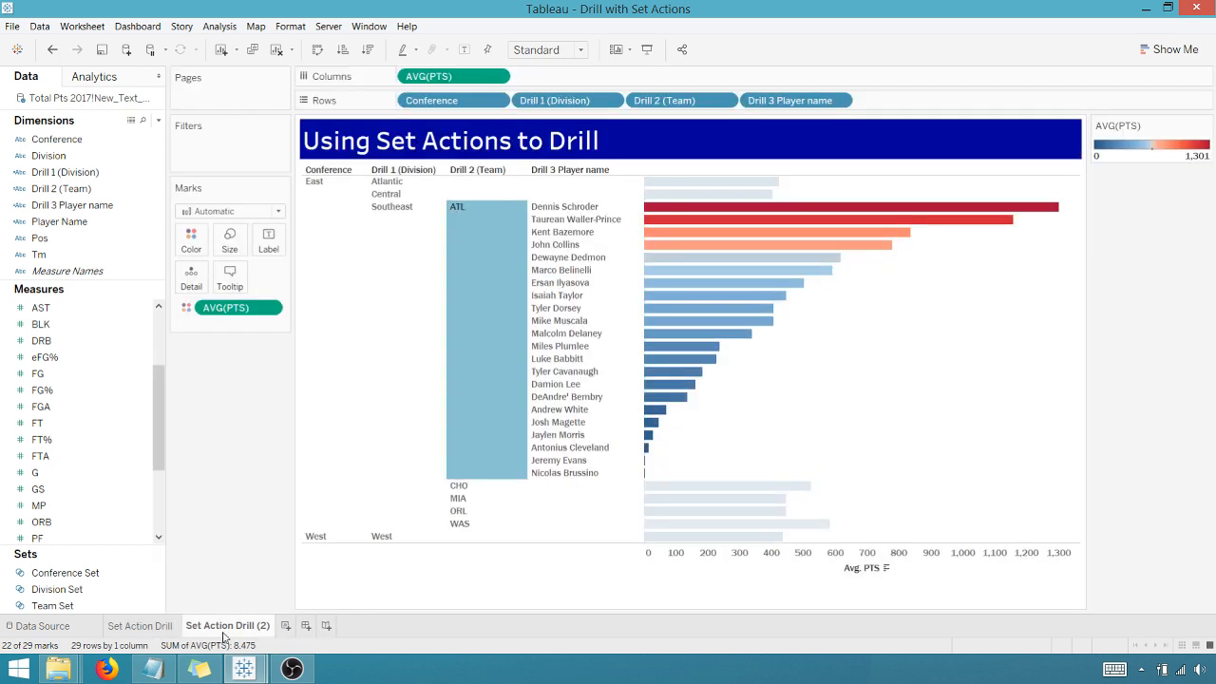
{"action": "left_click", "coordinate": [1173, 49]}
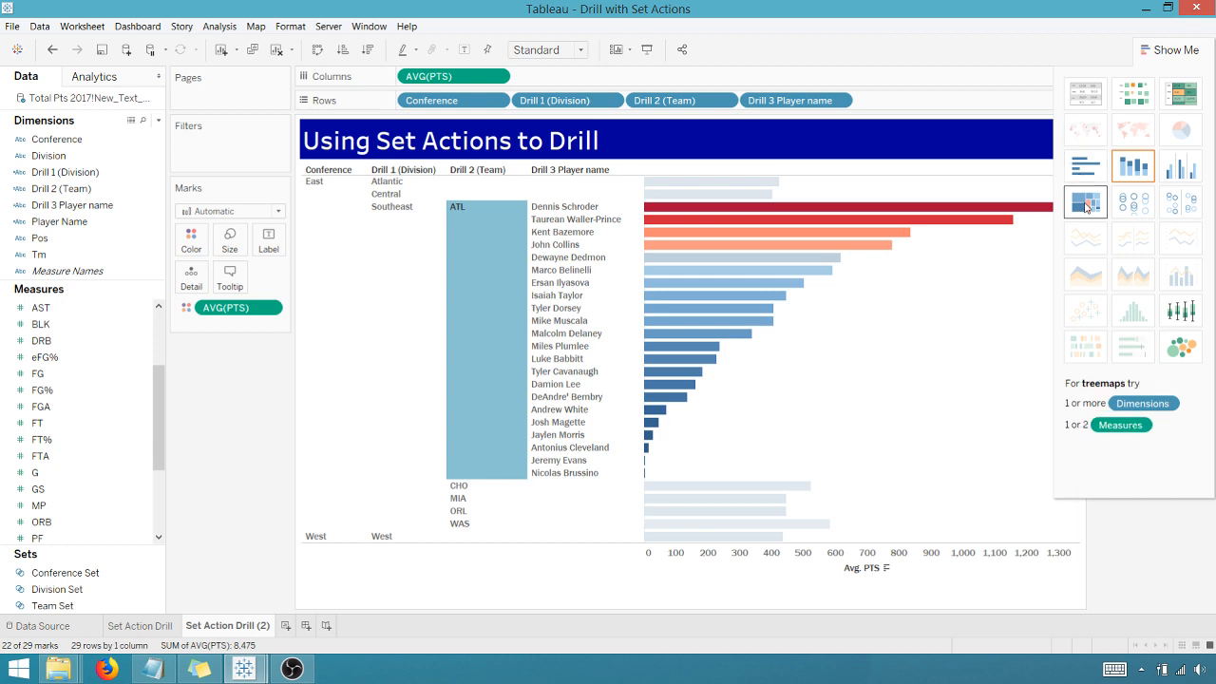
{"action": "left_click", "coordinate": [1085, 201]}
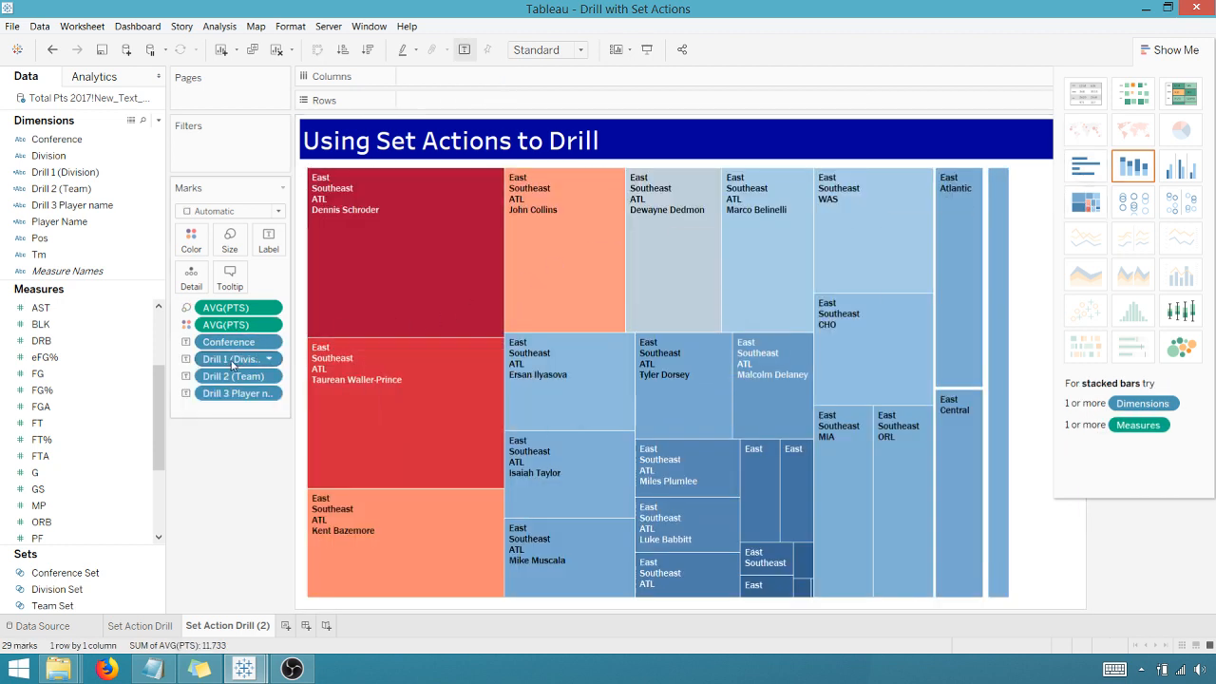
{"action": "mouse_move", "coordinate": [230, 358]}
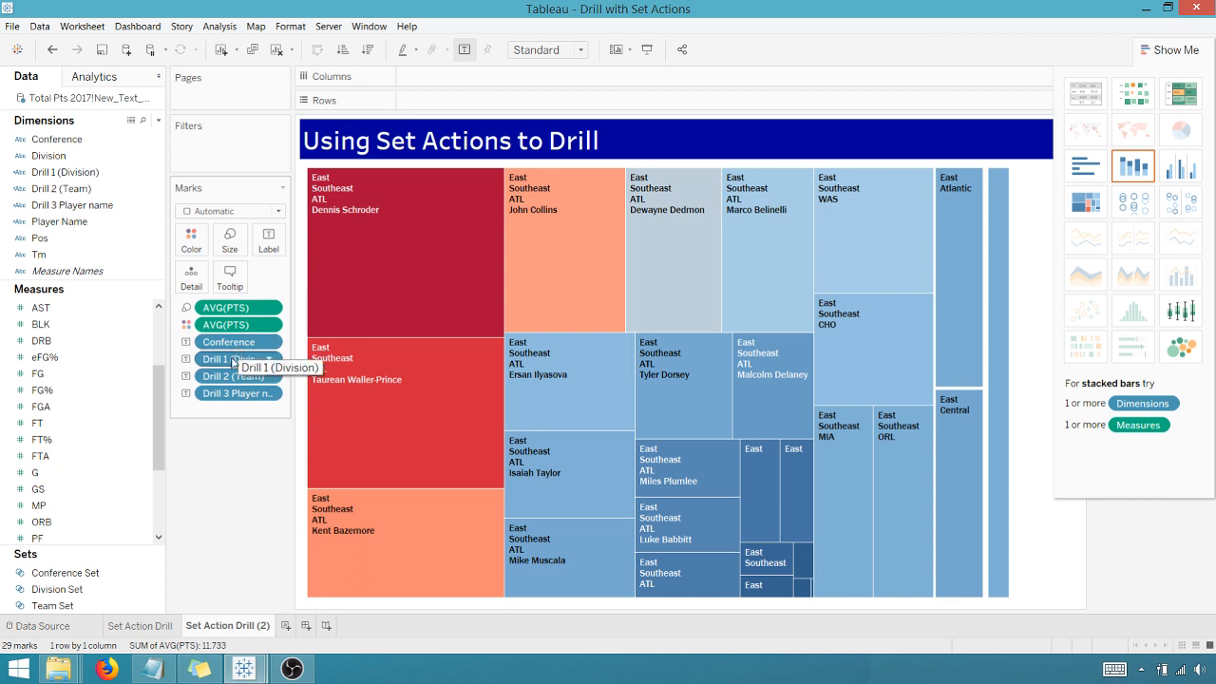
{"action": "mouse_move", "coordinate": [377, 265]}
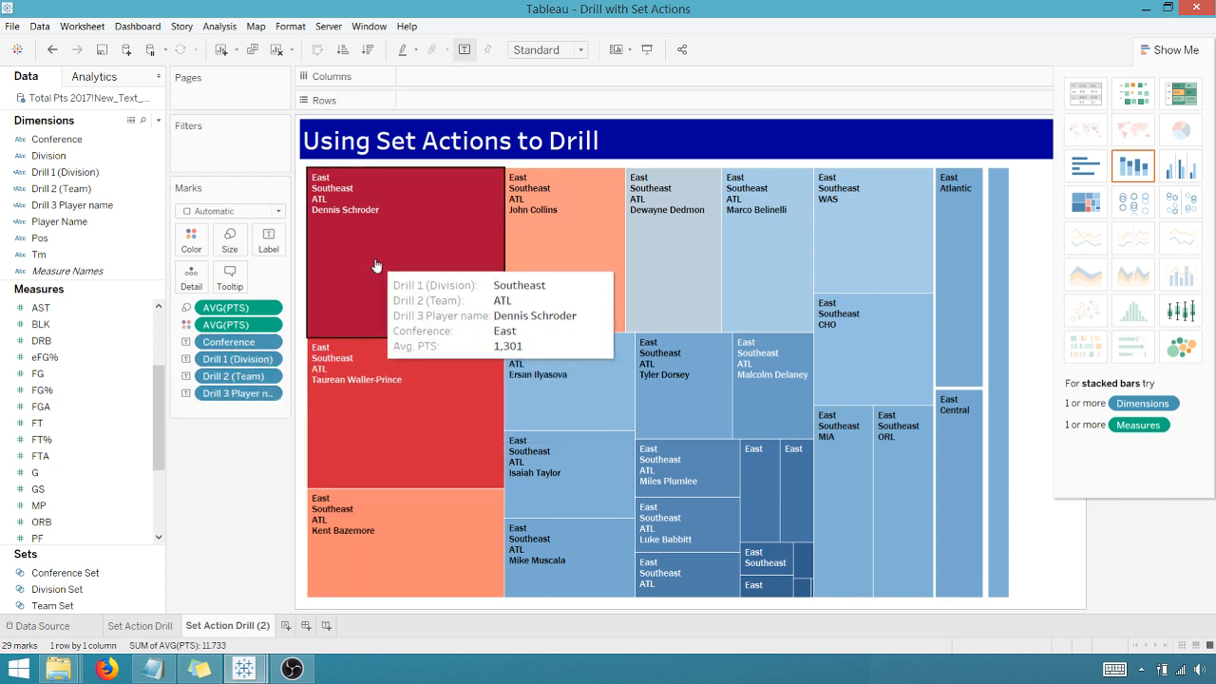
{"action": "left_click", "coordinate": [377, 247]}
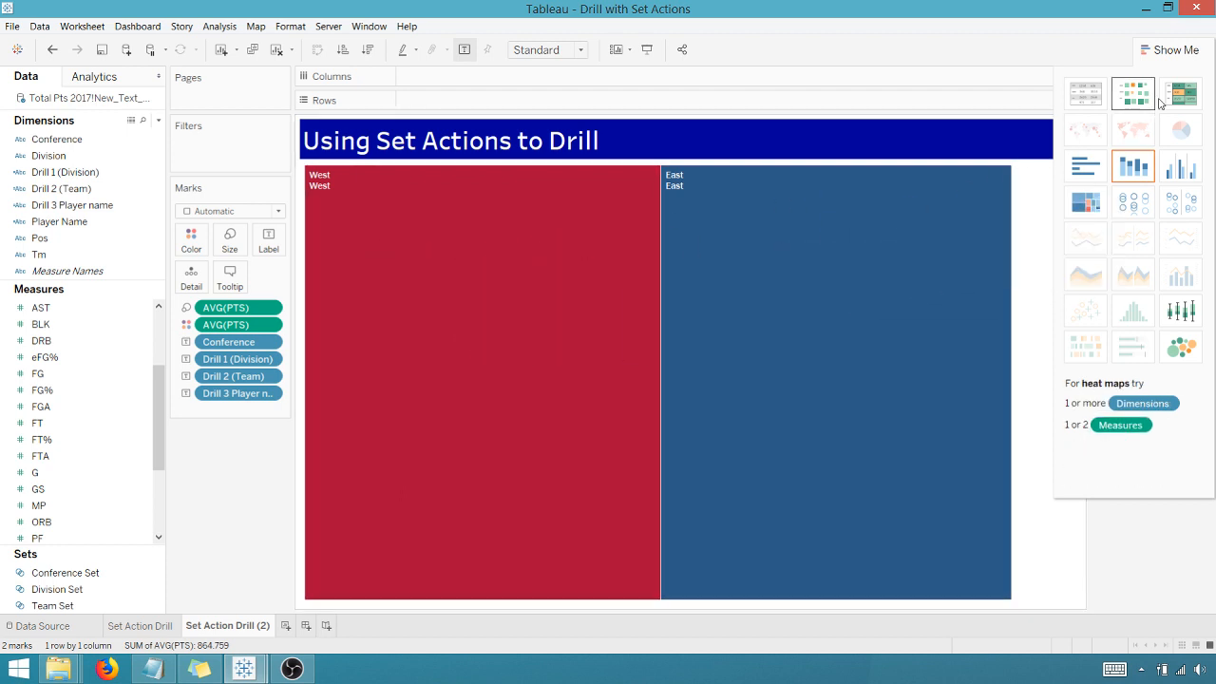
{"action": "mouse_move", "coordinate": [491, 267]}
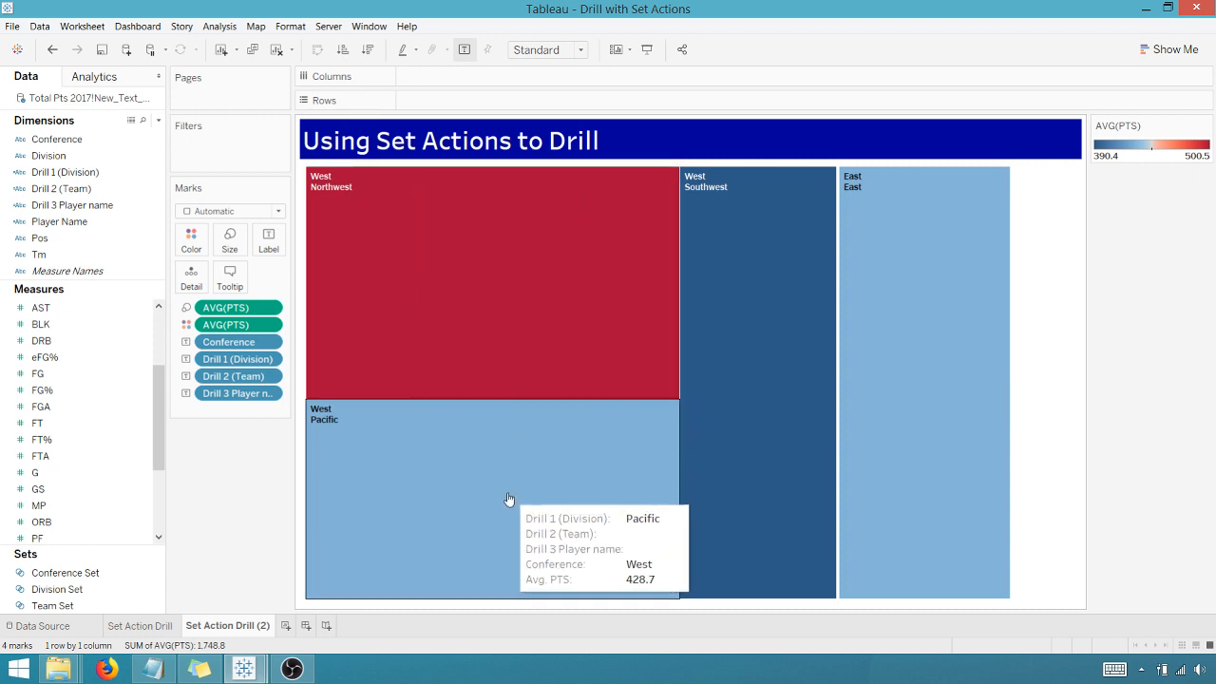
{"action": "mouse_move", "coordinate": [405, 457]}
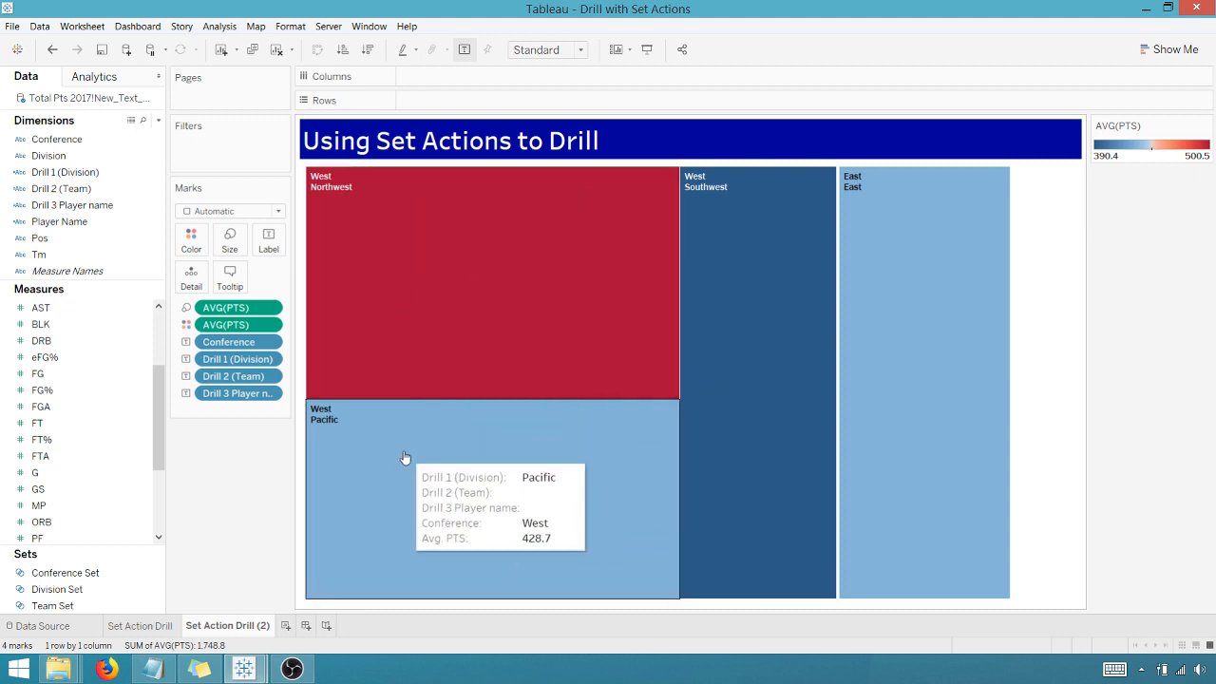
- Drill the treemap into the Pacific division to show GSW players, then open the colour measure menu
{"action": "left_click", "coordinate": [404, 455]}
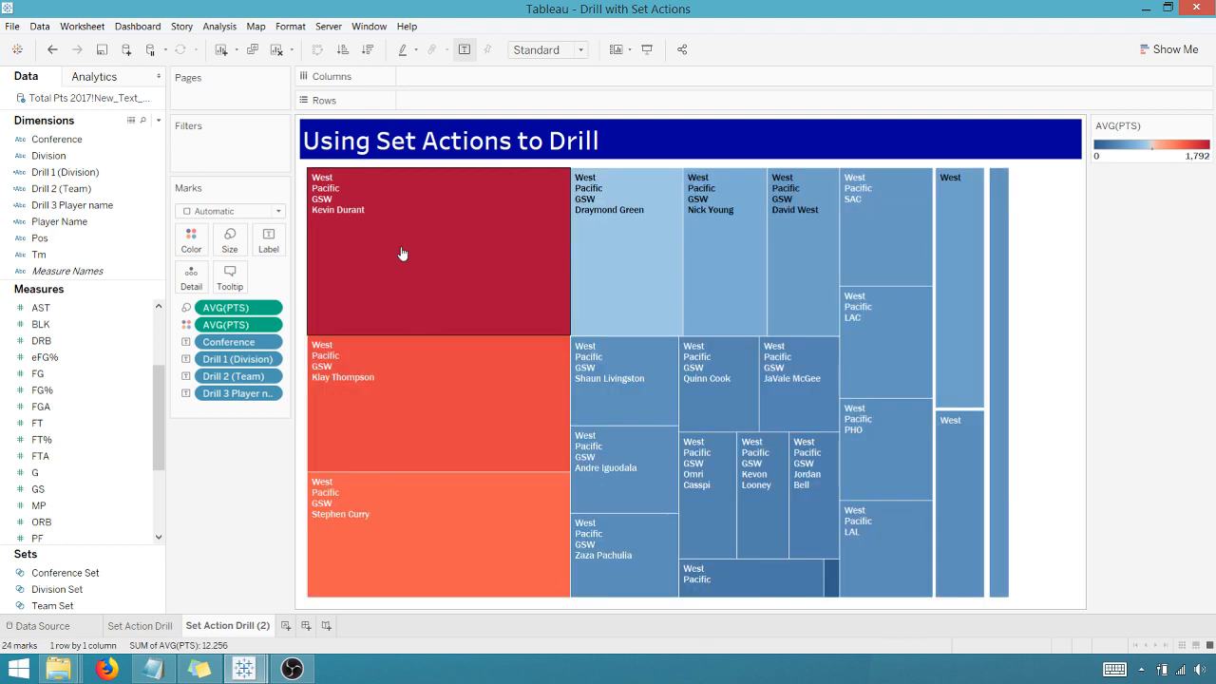
{"action": "mouse_move", "coordinate": [694, 323]}
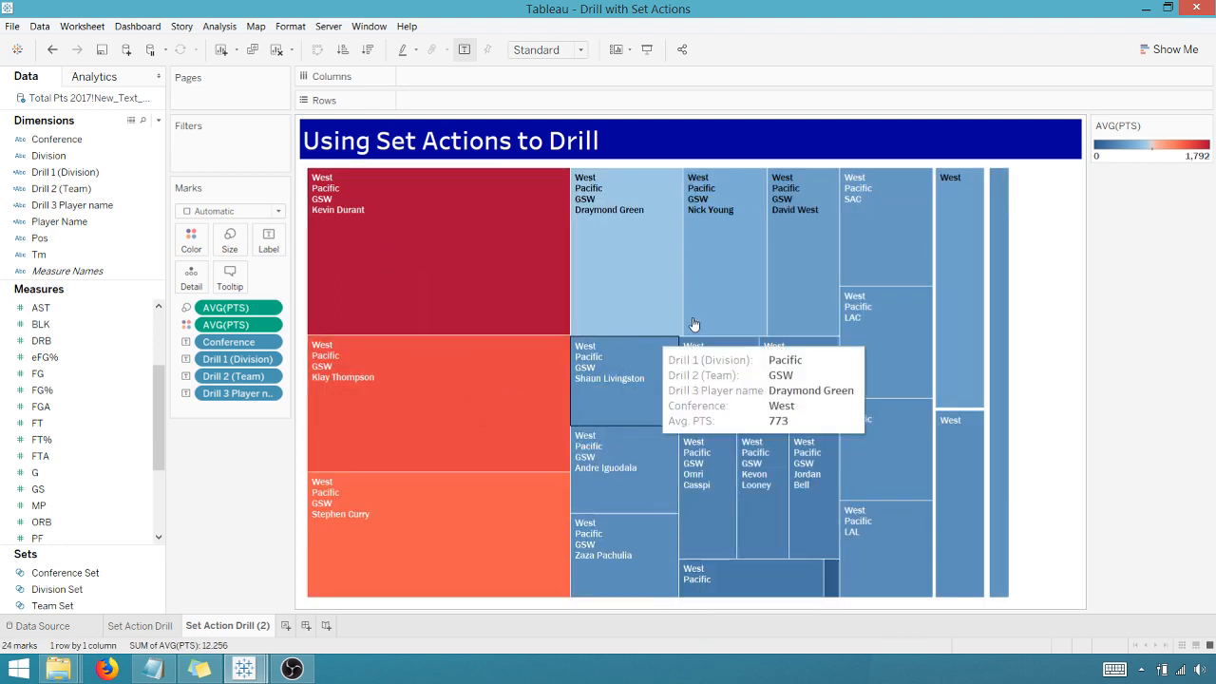
{"action": "mouse_move", "coordinate": [595, 508]}
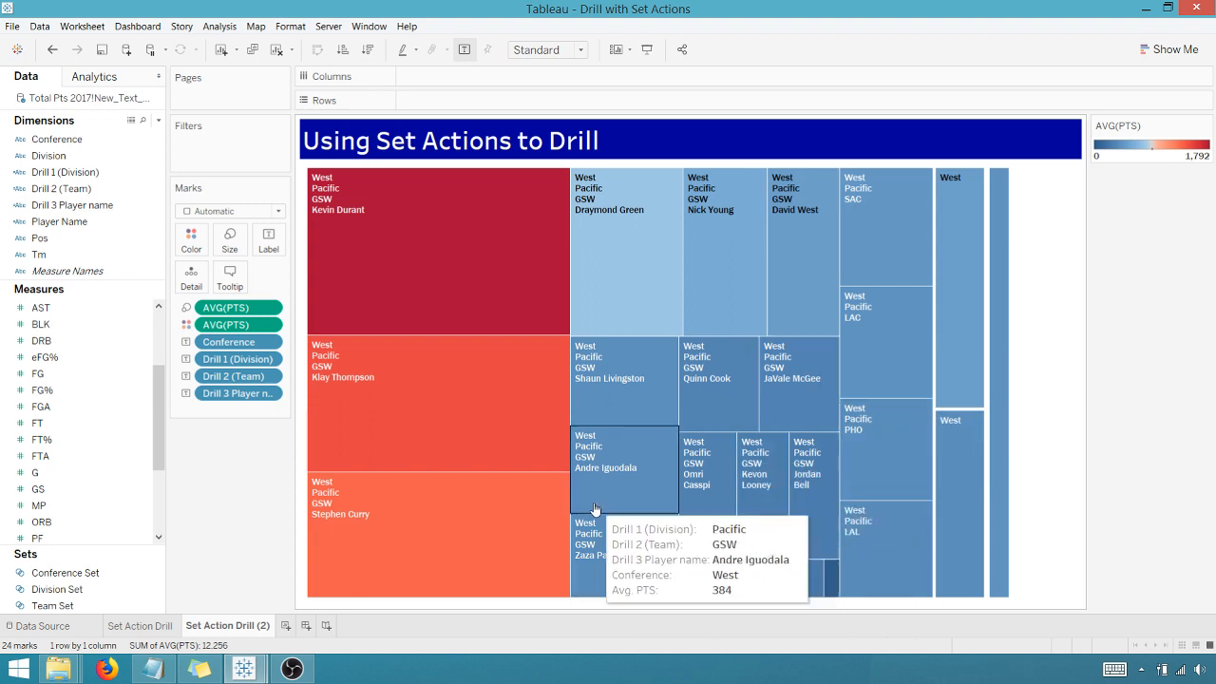
{"action": "right_click", "coordinate": [225, 324]}
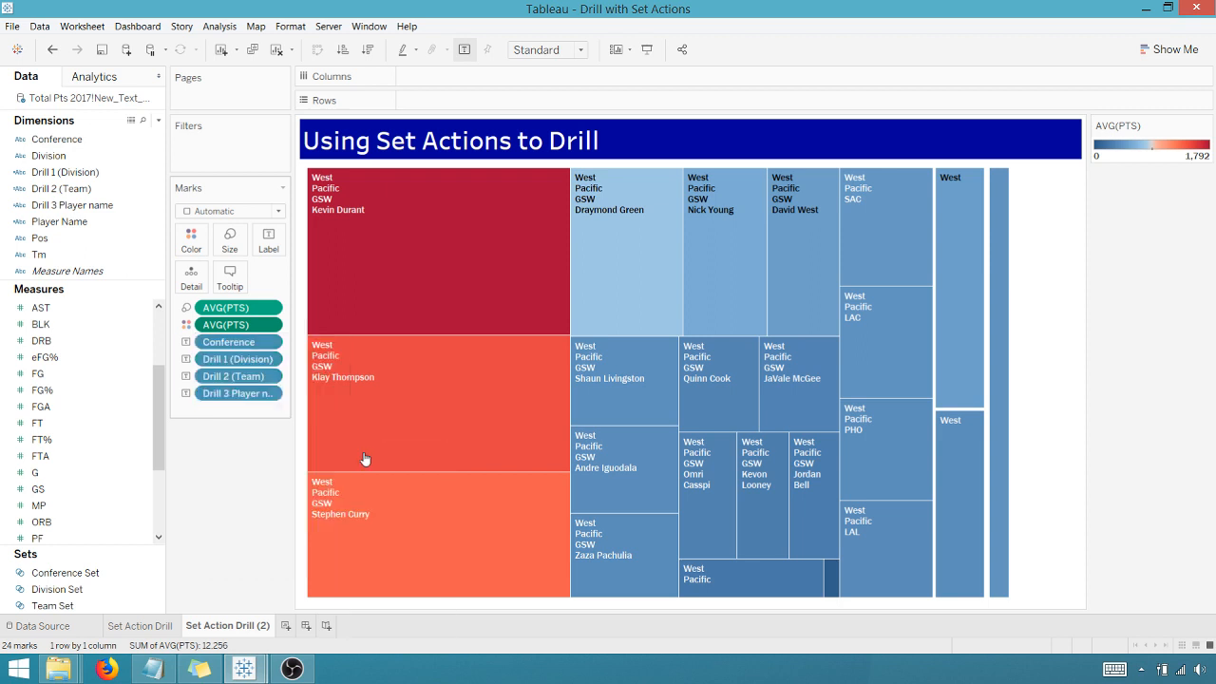
- Switch the Marks card size measure from AVG(PTS) to SUM(PTS)
{"action": "right_click", "coordinate": [226, 307]}
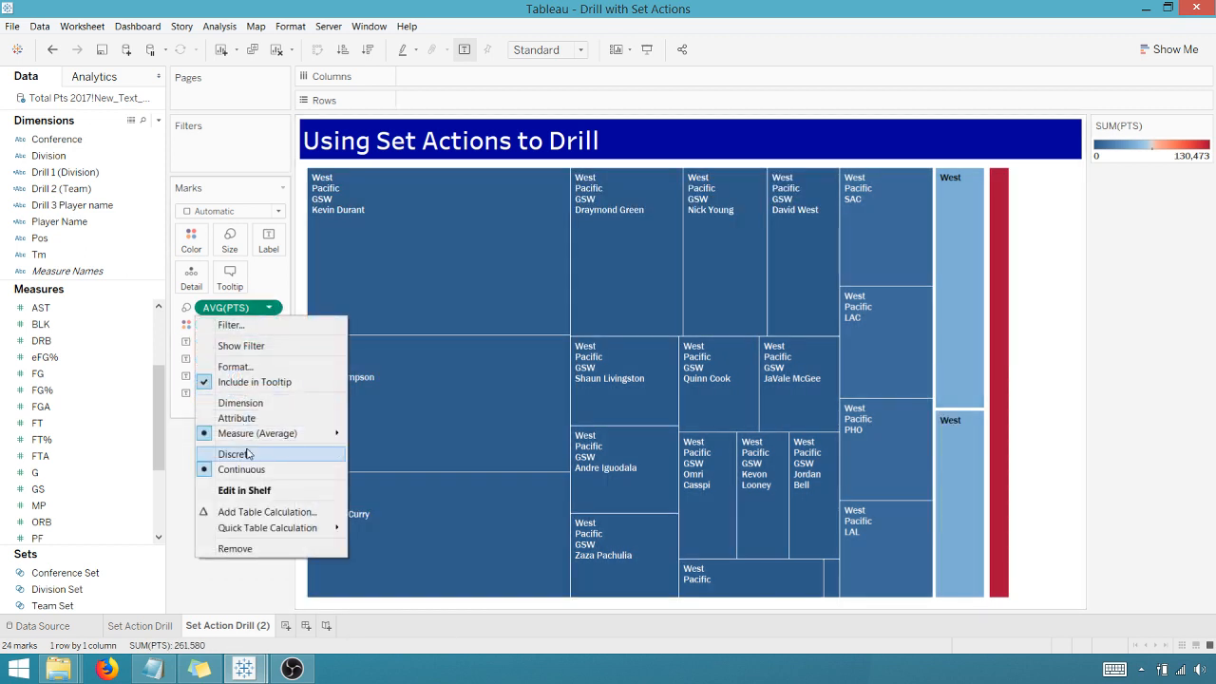
{"action": "left_click", "coordinate": [239, 453]}
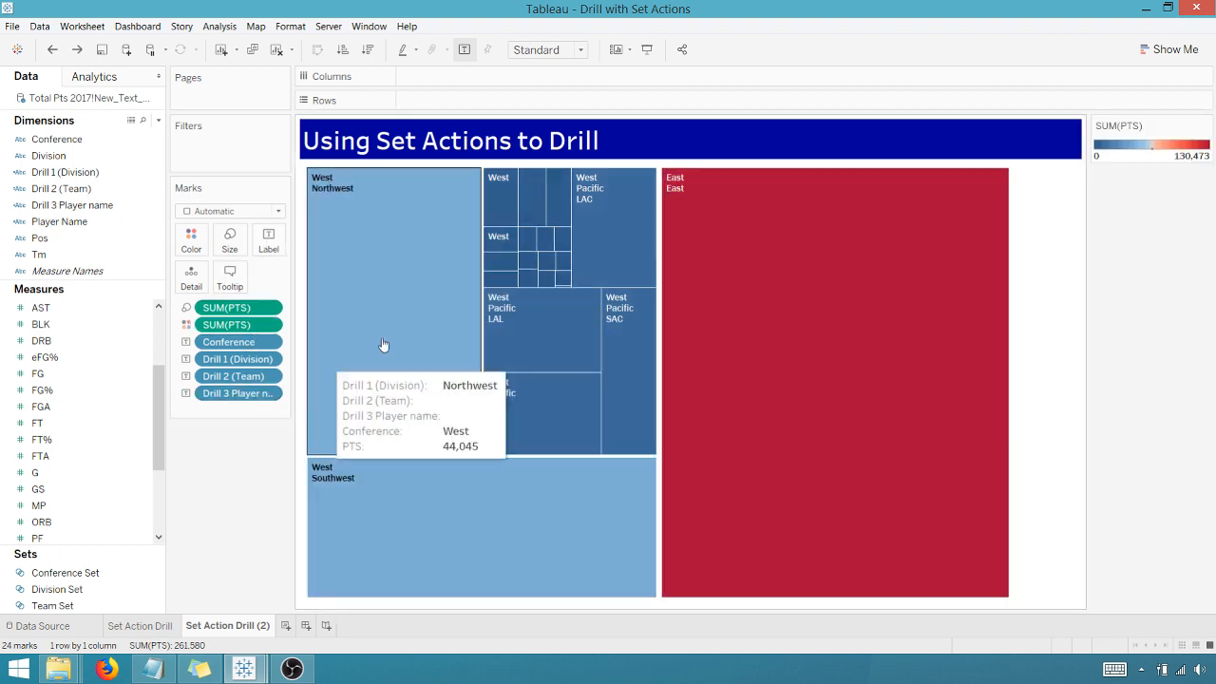
{"action": "mouse_move", "coordinate": [507, 208]}
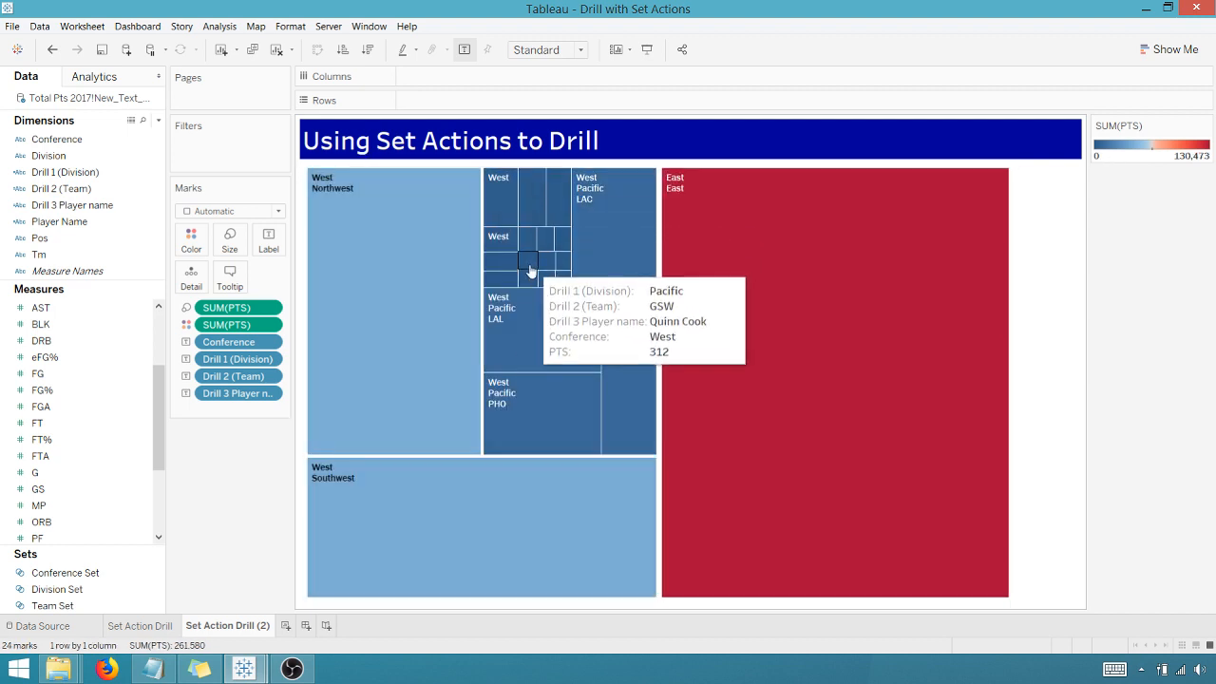
{"action": "mouse_move", "coordinate": [733, 354]}
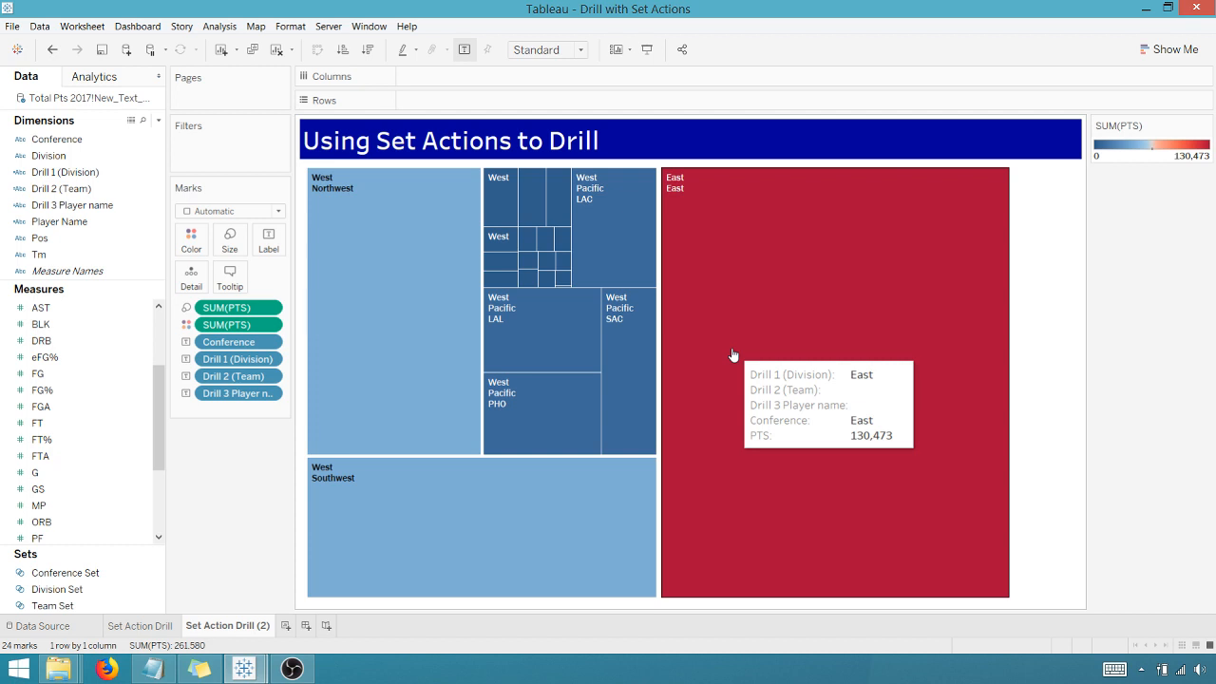
{"action": "mouse_move", "coordinate": [562, 394]}
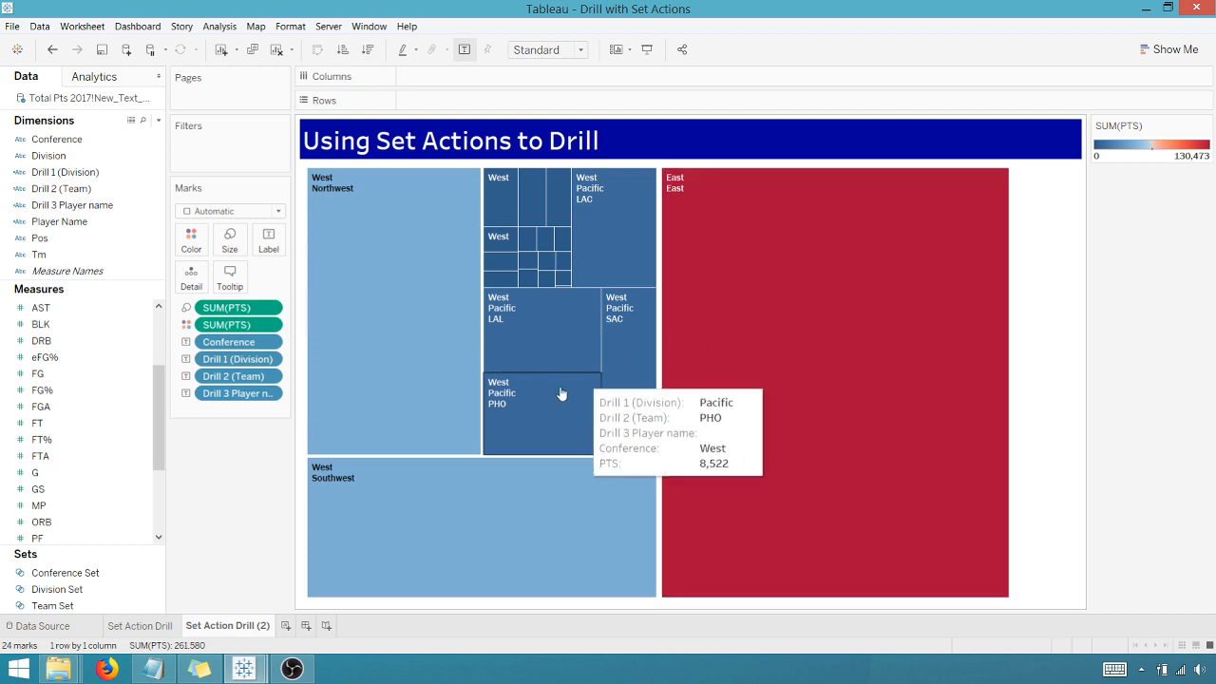
{"action": "mouse_move", "coordinate": [223, 518]}
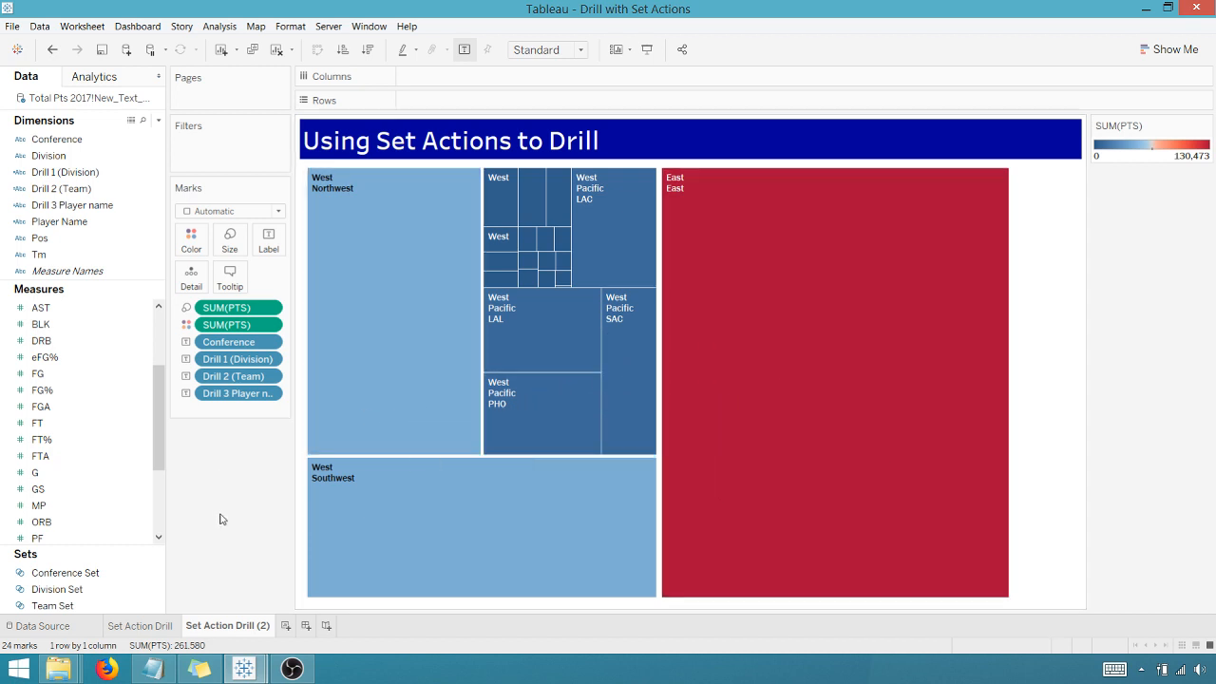